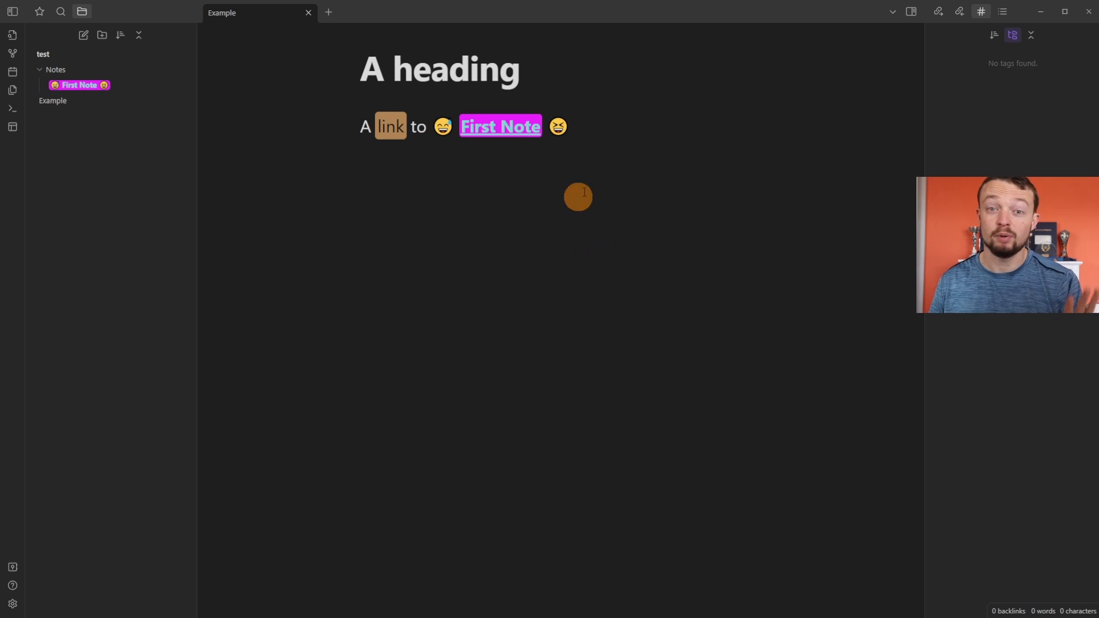
mouse_move(557, 210)
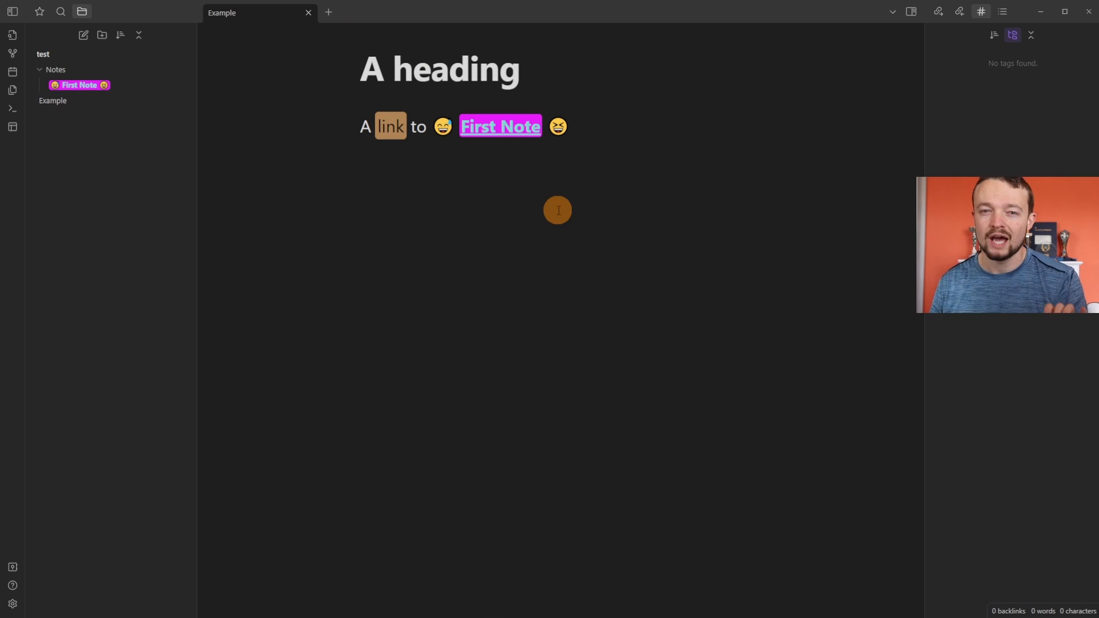
mouse_move(284, 191)
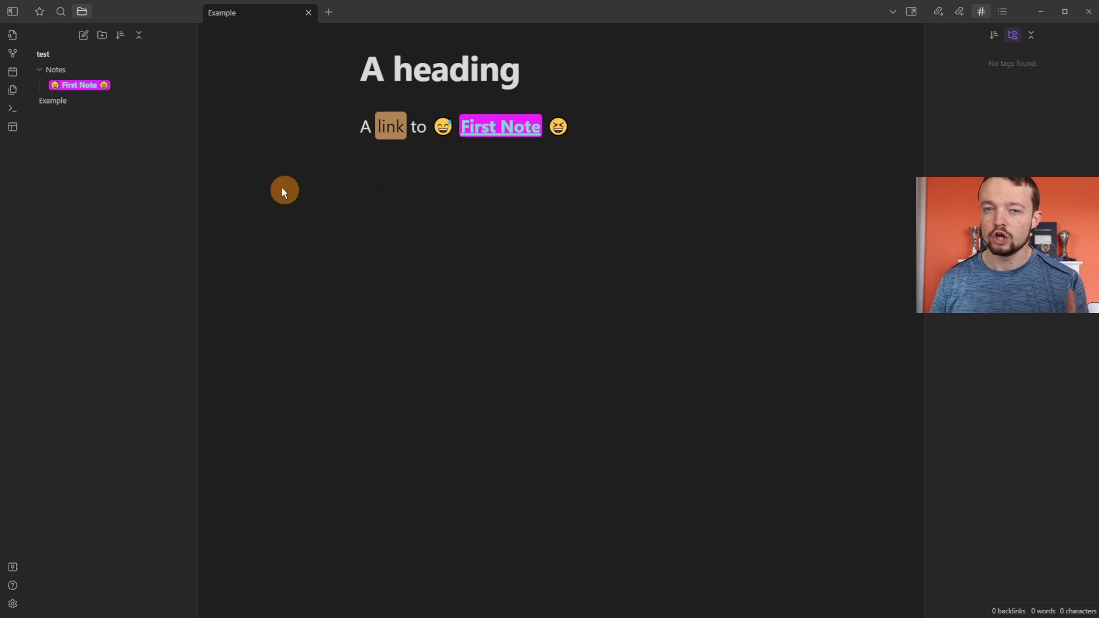
Add 'The first one is highlightr' with highlightr highlighted, and create an Untitled note in Notes.
text(The first one is highlightr)
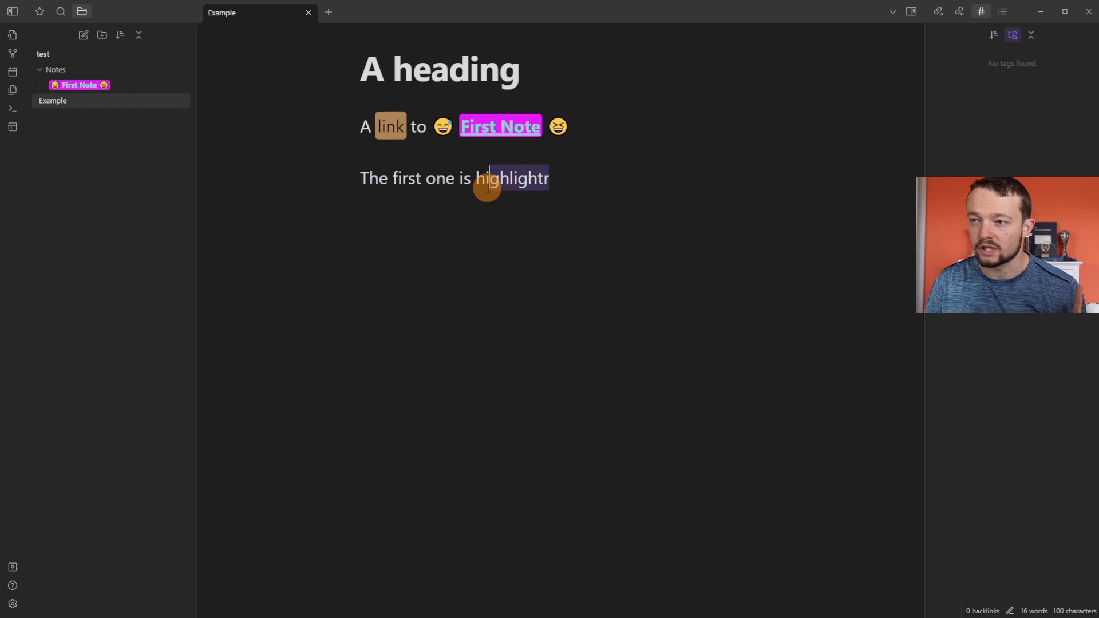
right_click(501, 177)
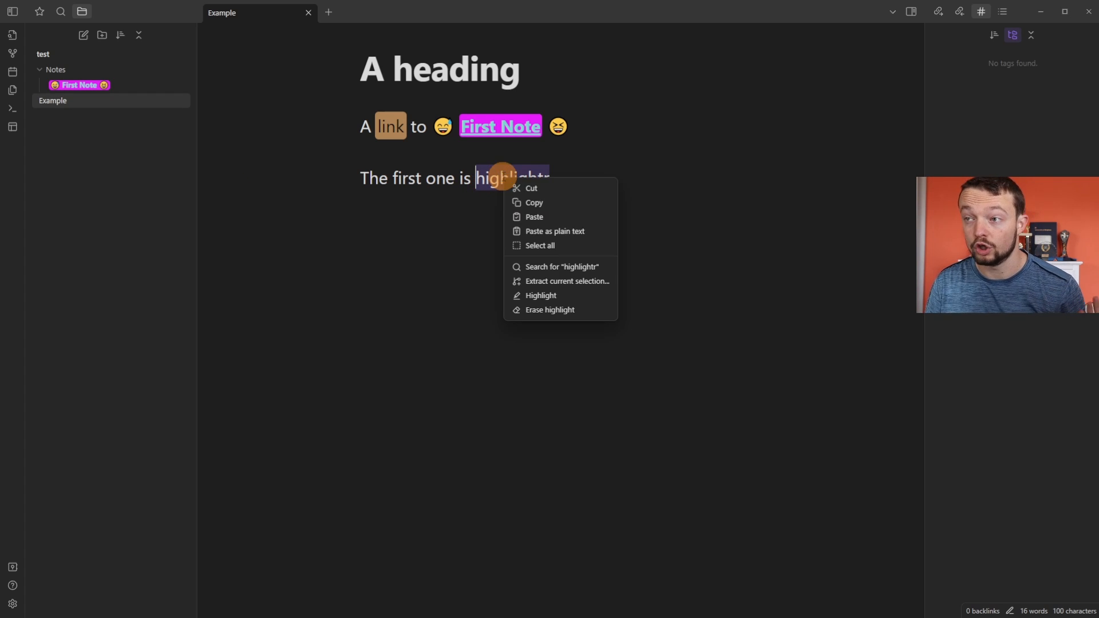
click(540, 295)
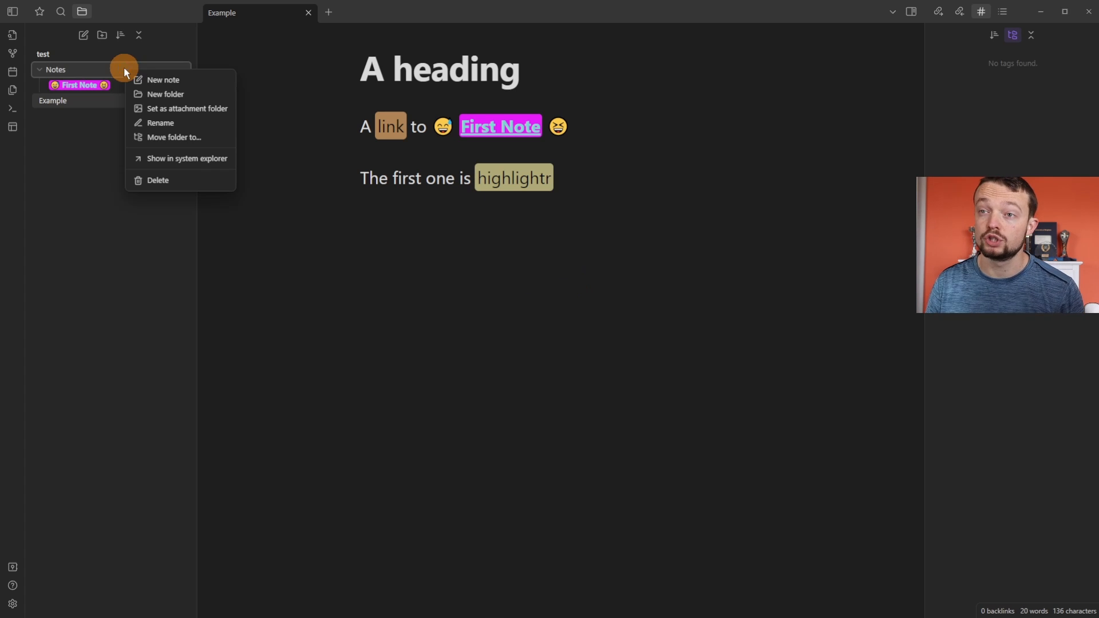
click(163, 79)
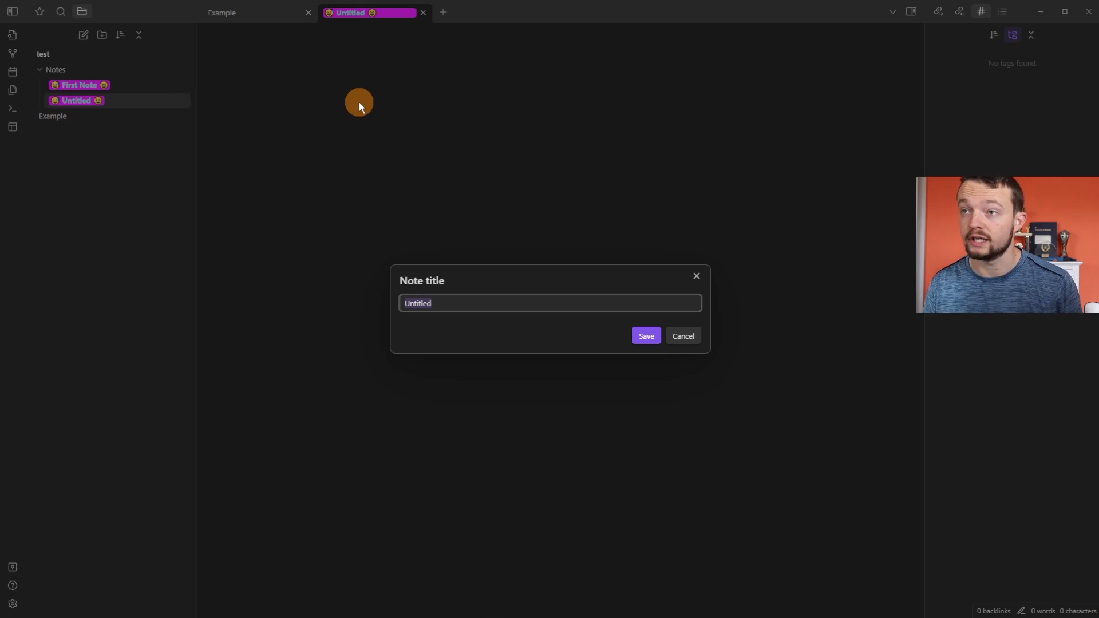
click(646, 336)
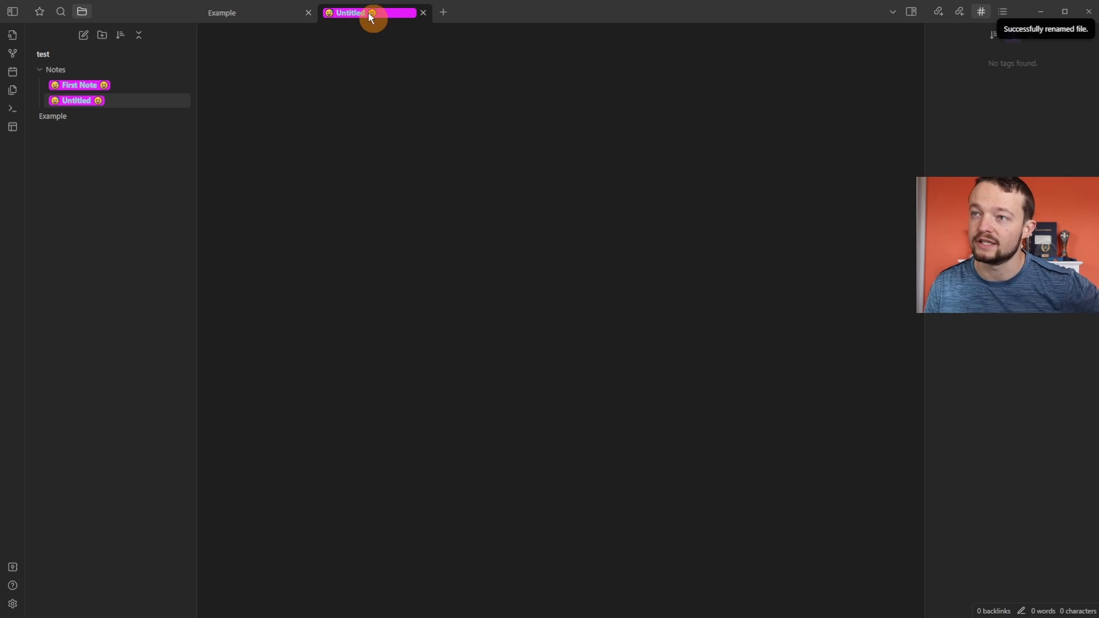
mouse_move(119, 84)
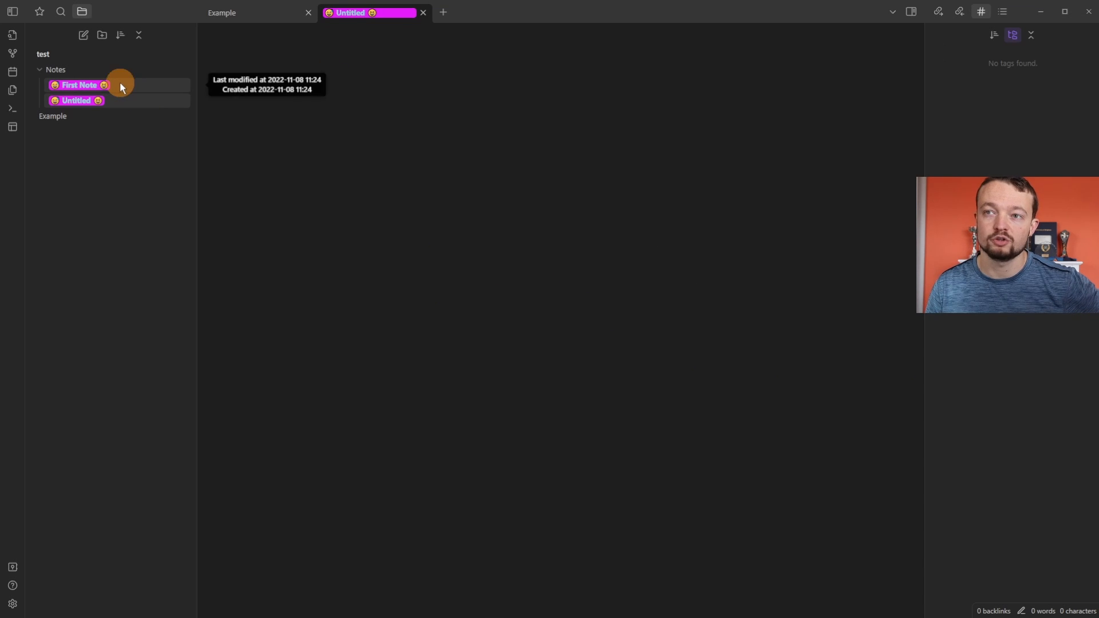
mouse_move(133, 94)
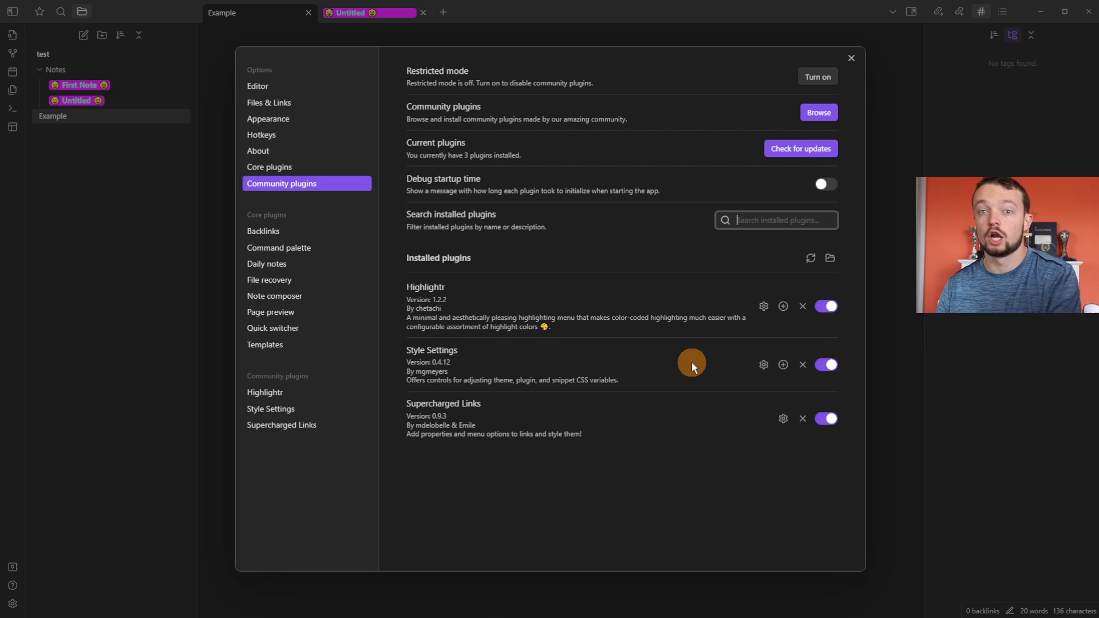
mouse_move(508, 428)
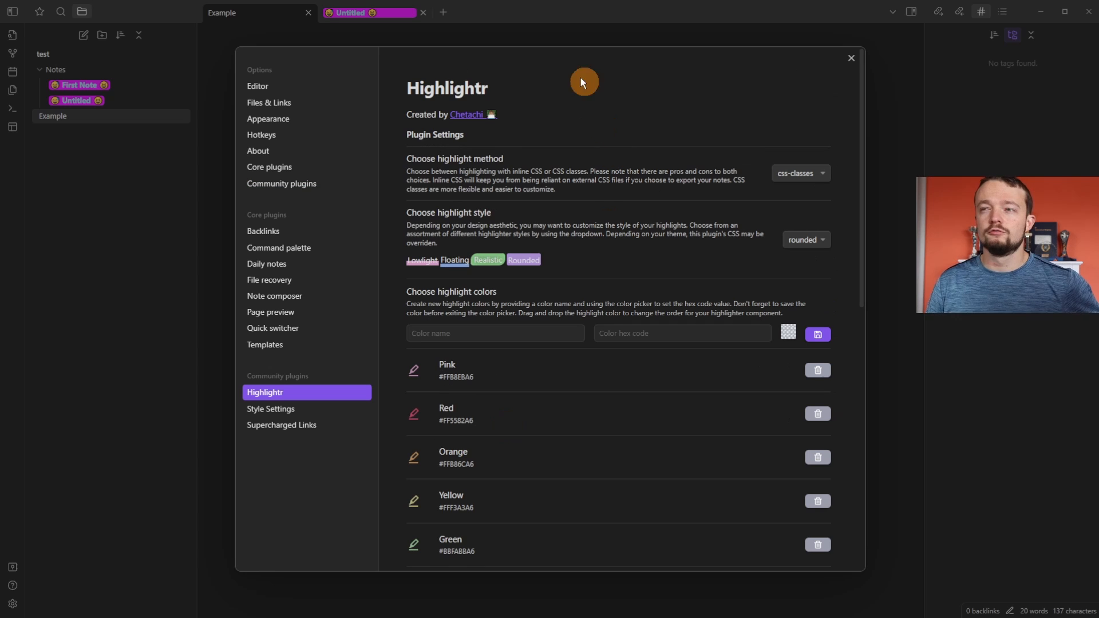
Keep Highlightr's highlight method as css-classes and set the highlight style to none.
click(800, 173)
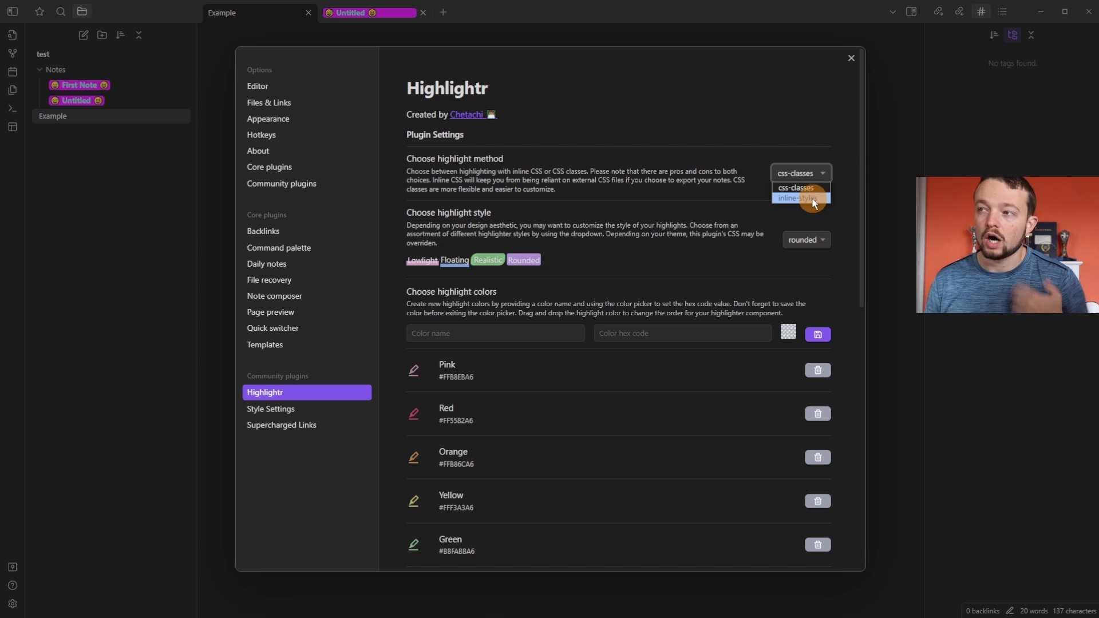
mouse_move(694, 193)
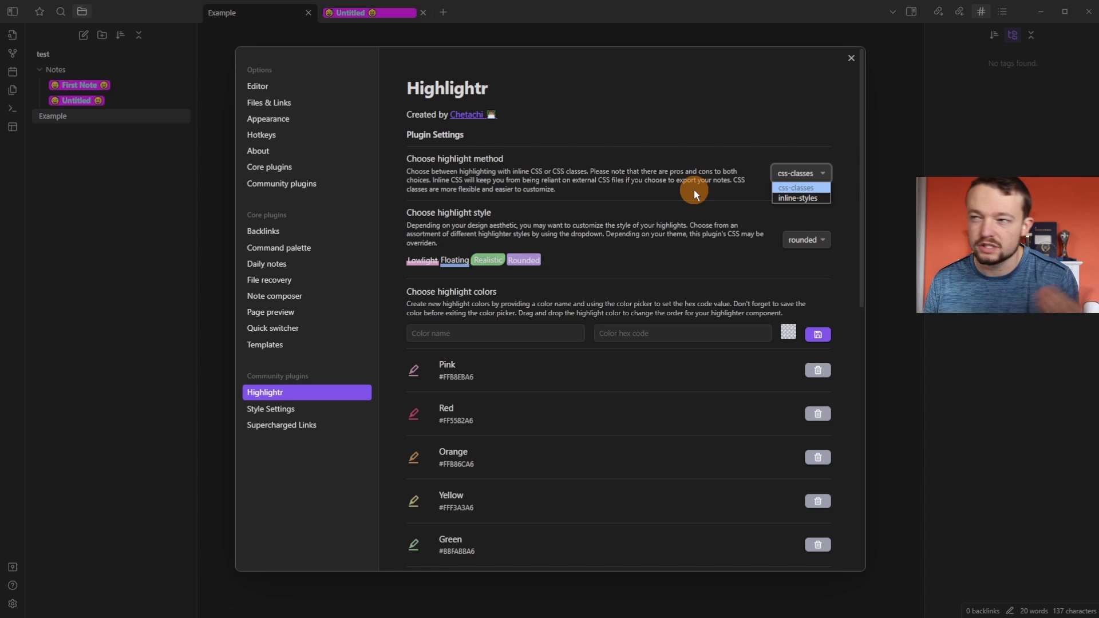
mouse_move(795, 199)
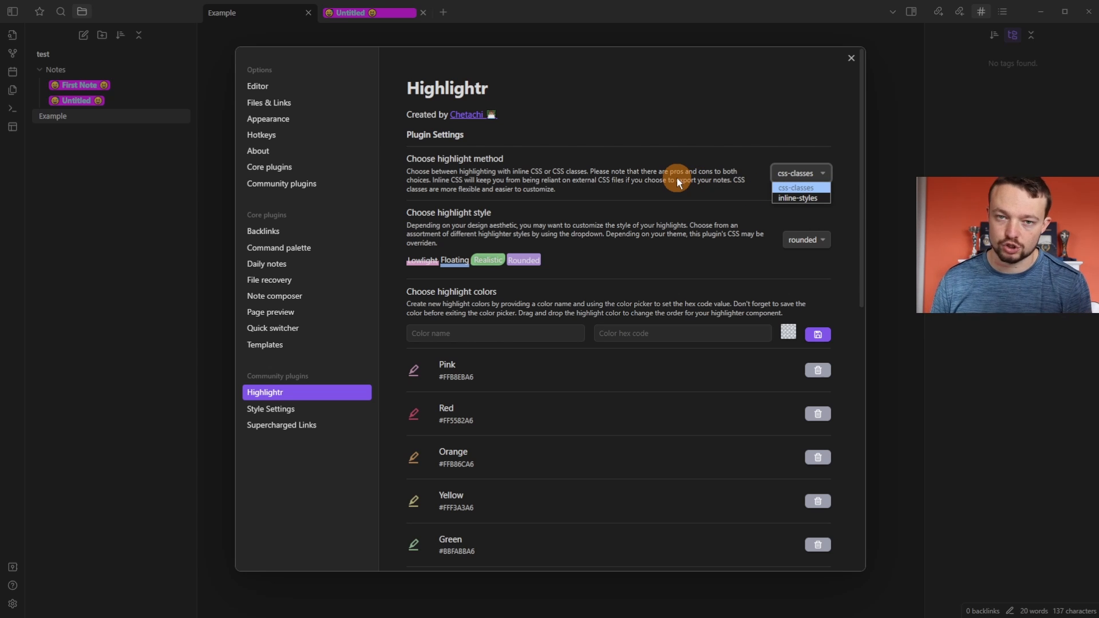
click(800, 173)
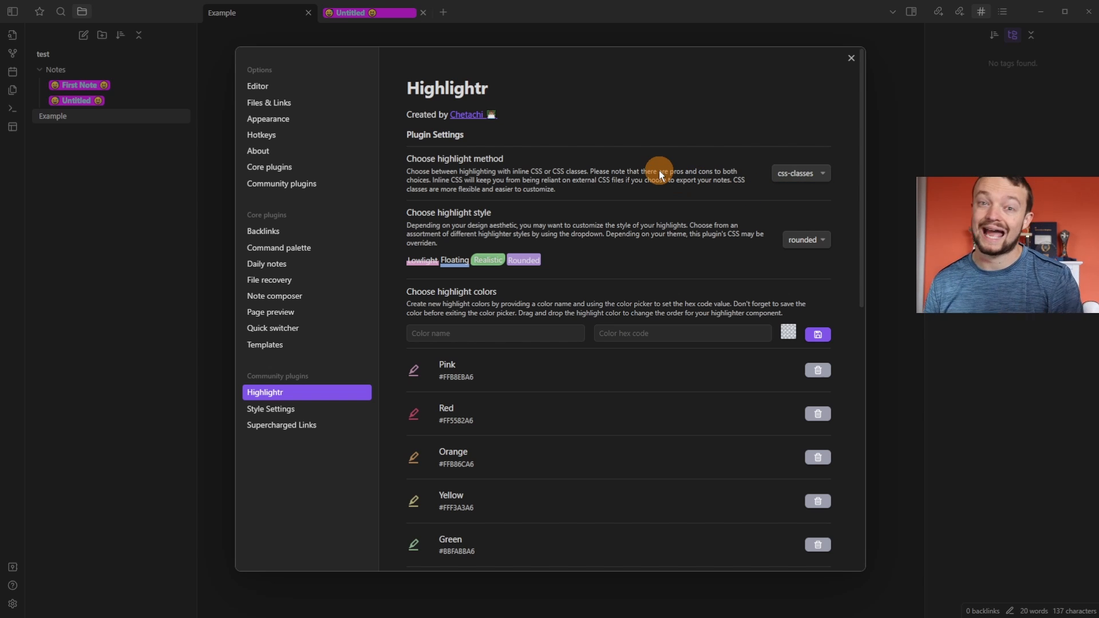
click(805, 239)
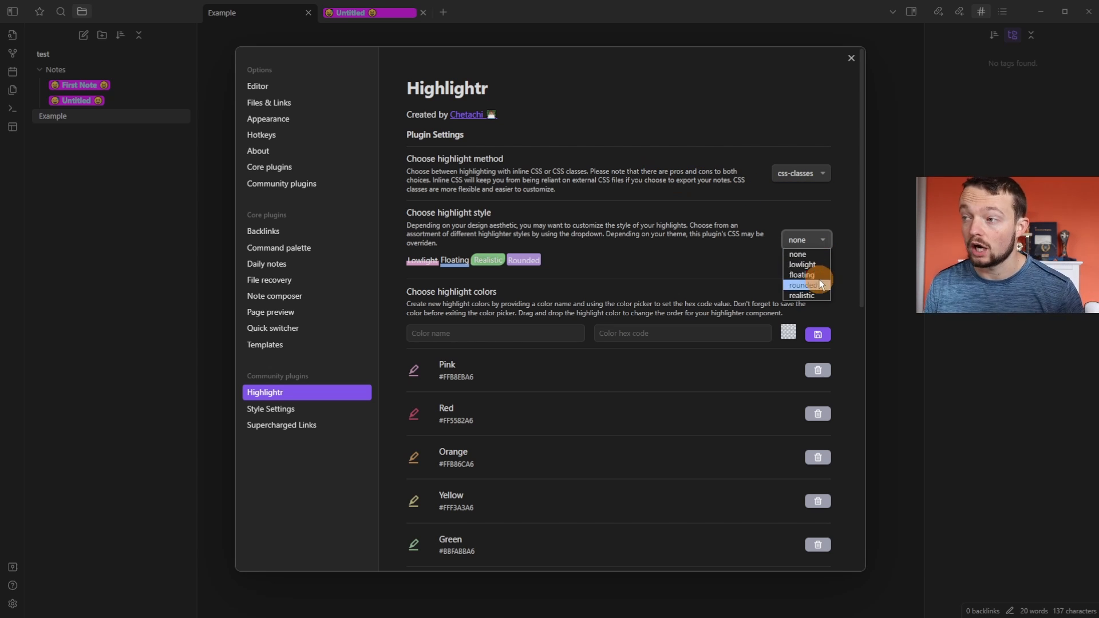
mouse_move(700, 284)
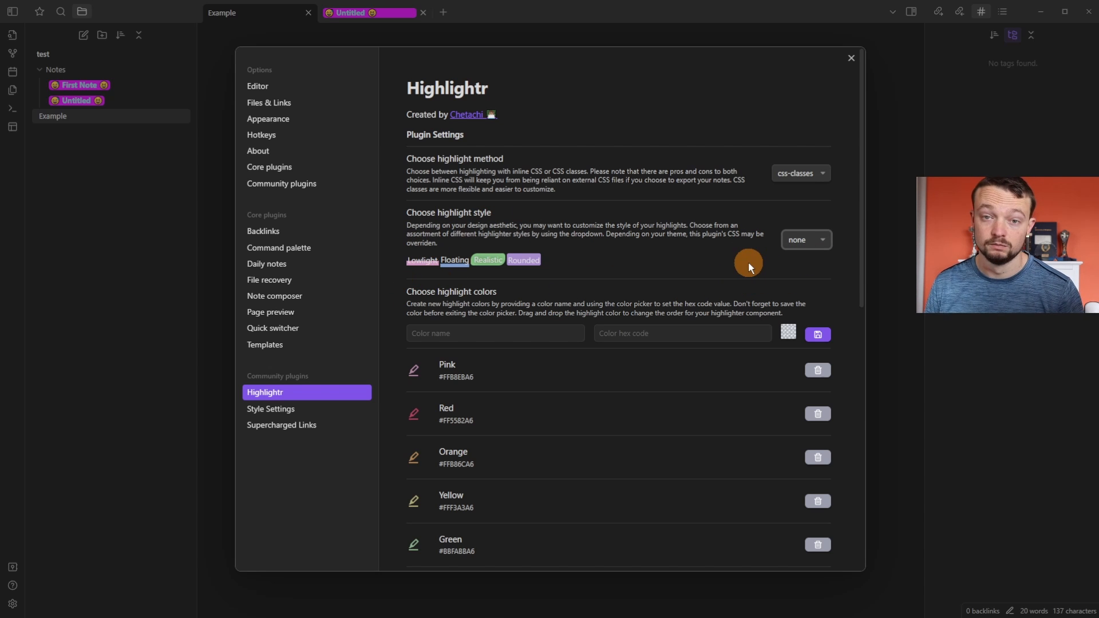
Save My-Orange (#ff8800) as a new Highlightr colour.
scroll(down, 3)
text(My Orange)
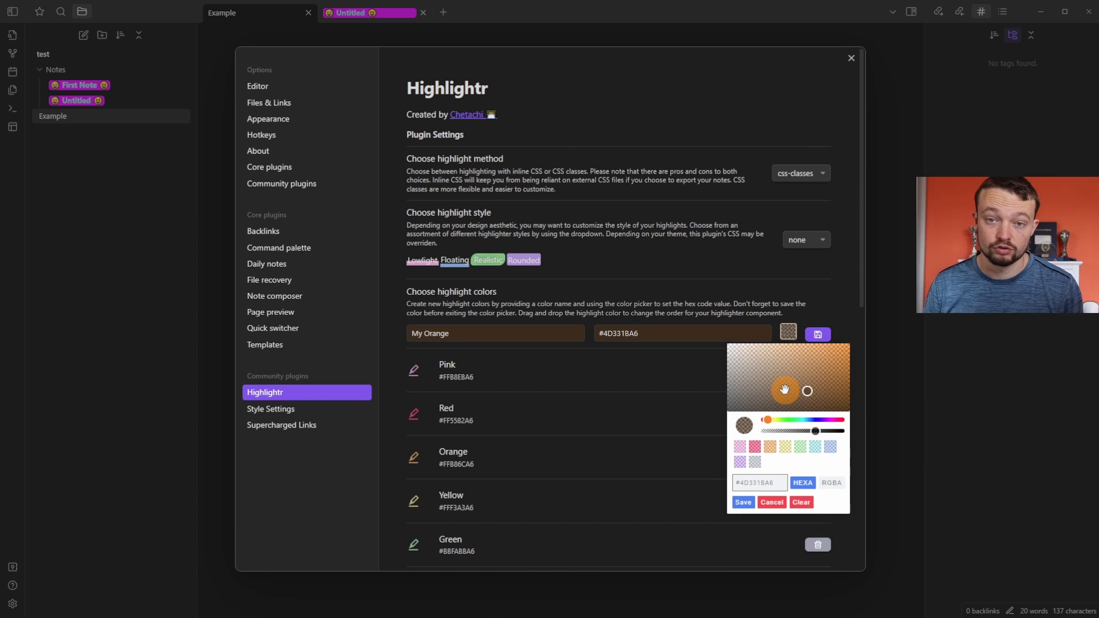
click(818, 335)
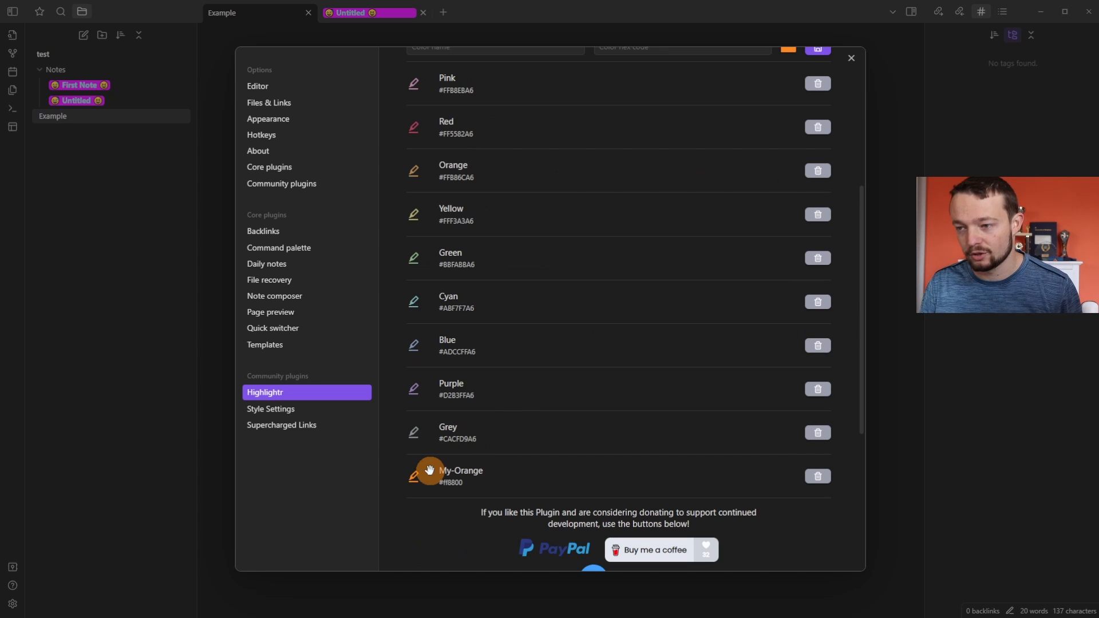
mouse_move(818, 475)
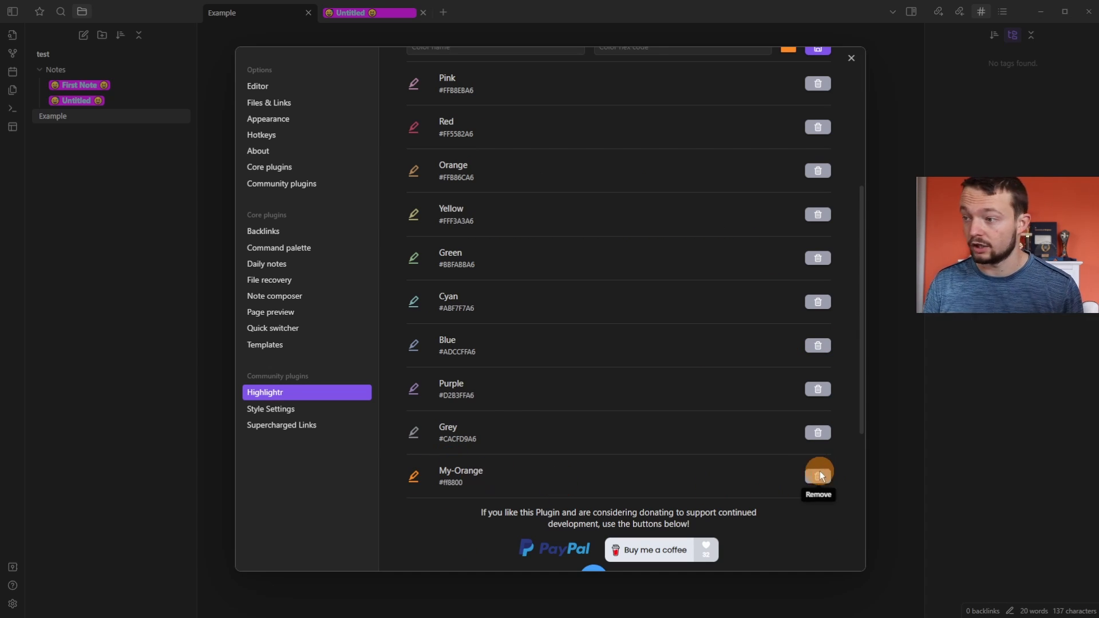
Back in the Example note, apply My-Orange highlighting to 'The first'.
click(850, 59)
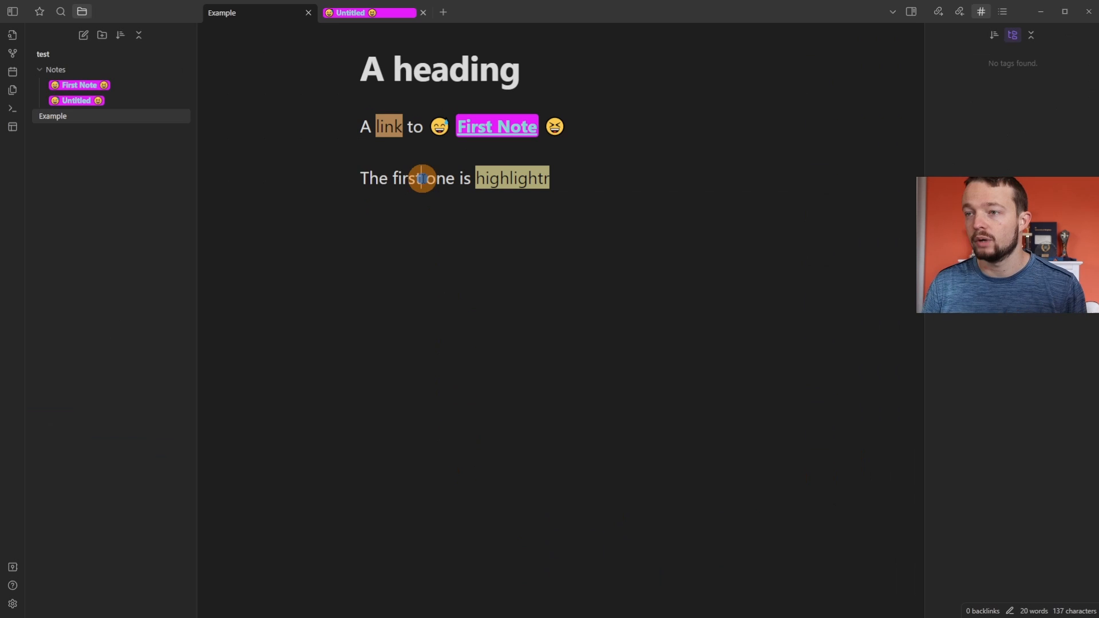
right_click(390, 177)
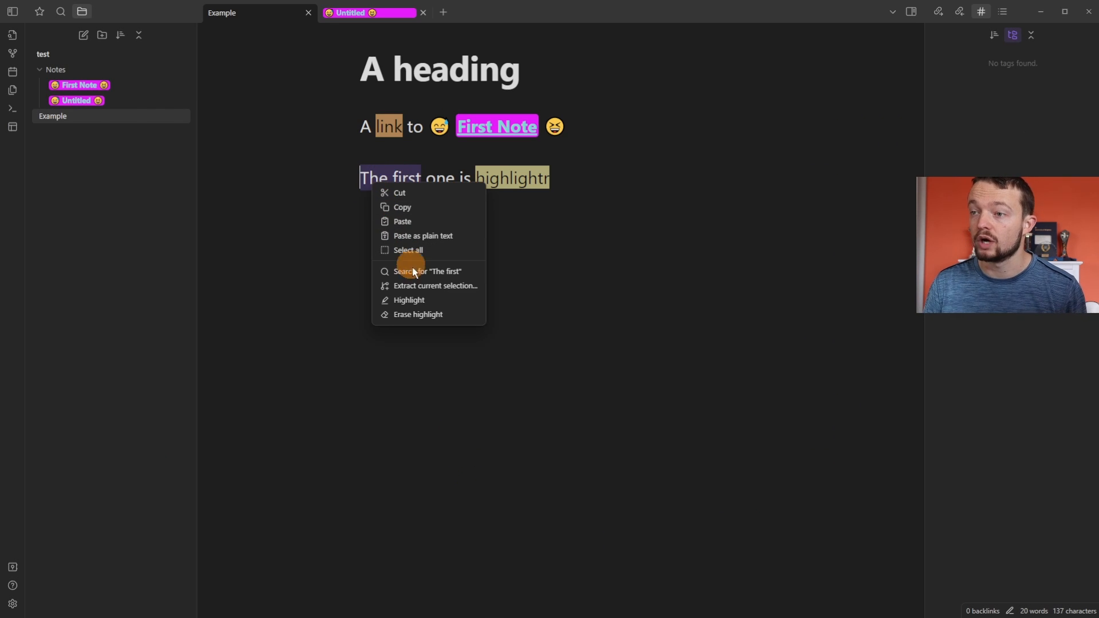
click(409, 300)
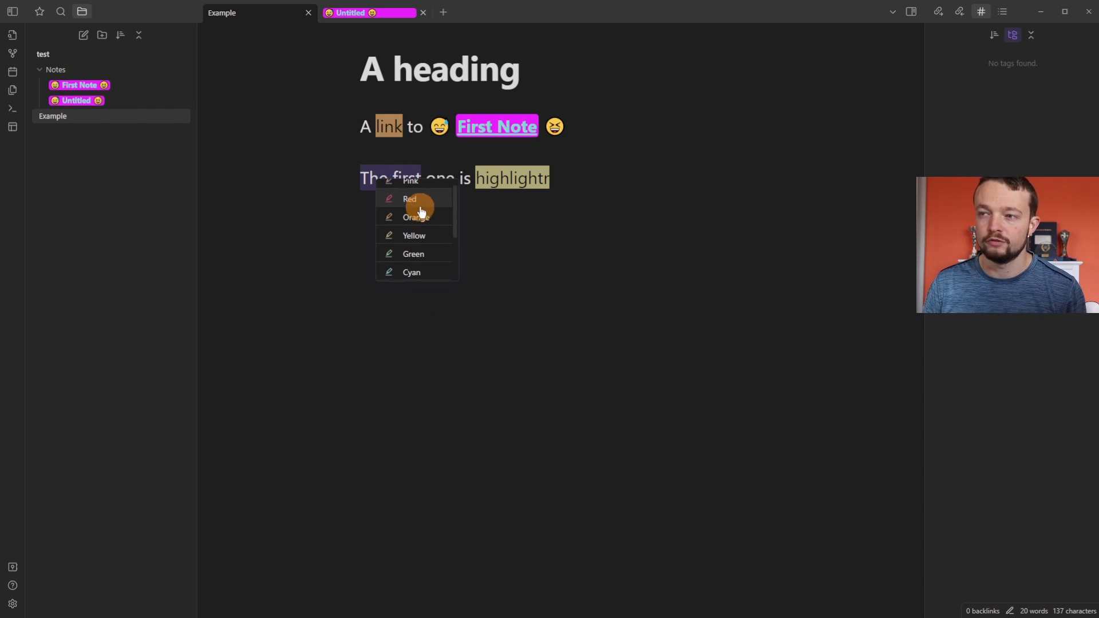
scroll(down, 3)
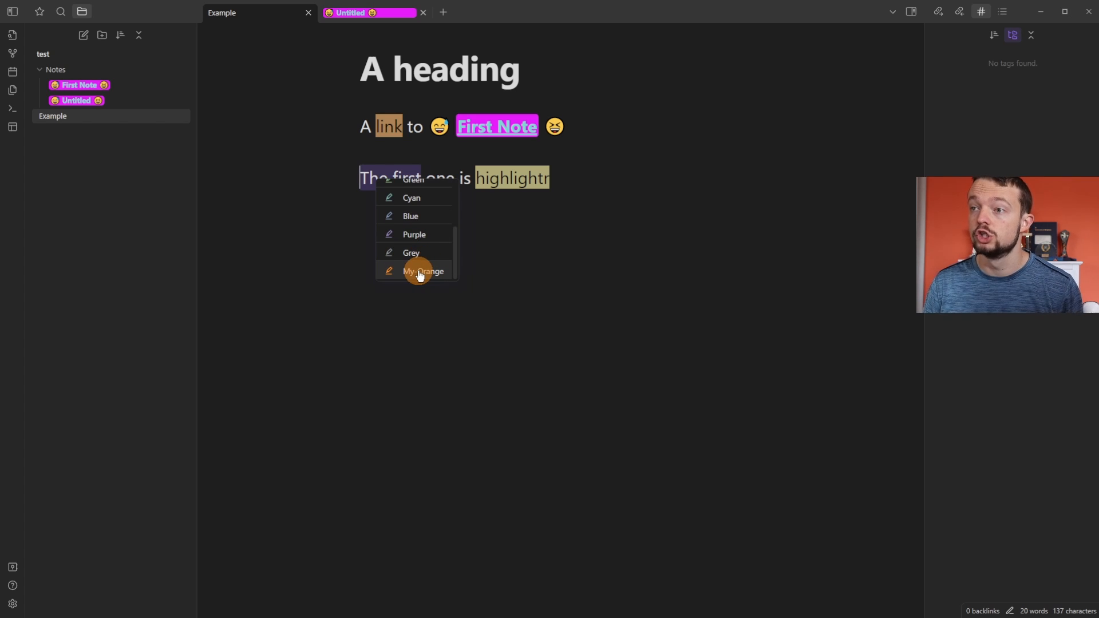
click(423, 271)
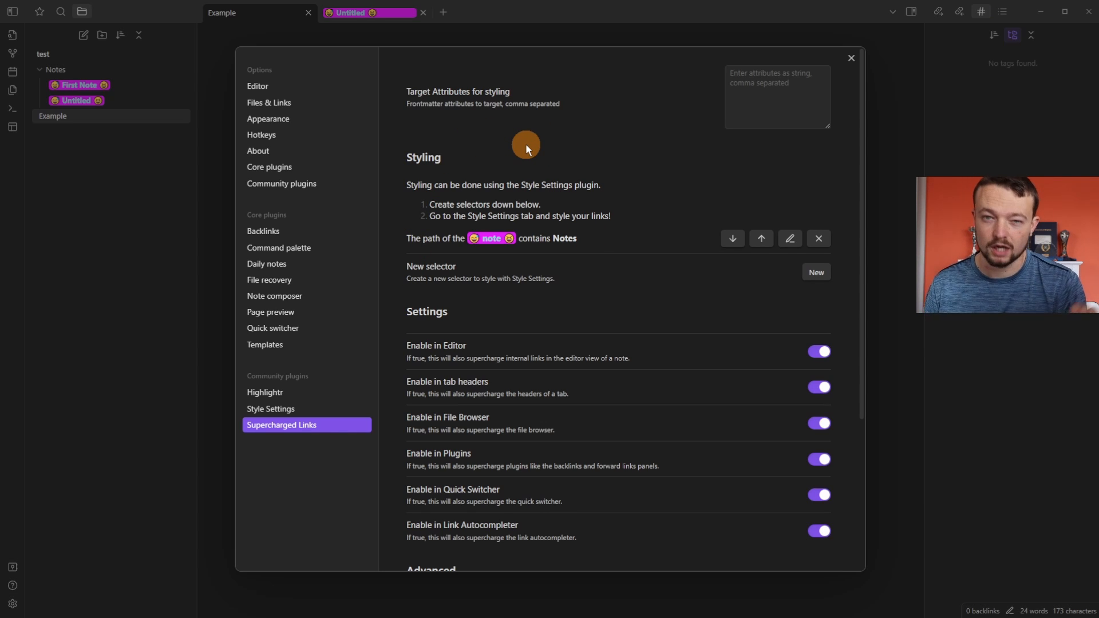
mouse_move(839, 243)
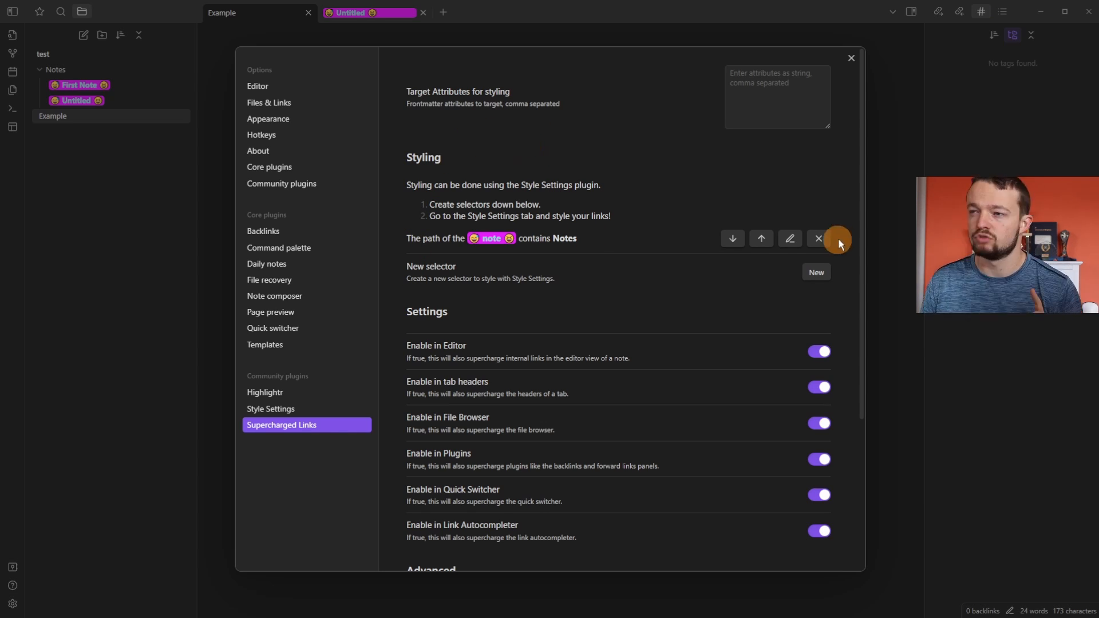
Remove the 'path contains Notes' selector and scroll through the Supercharged Links settings.
click(818, 238)
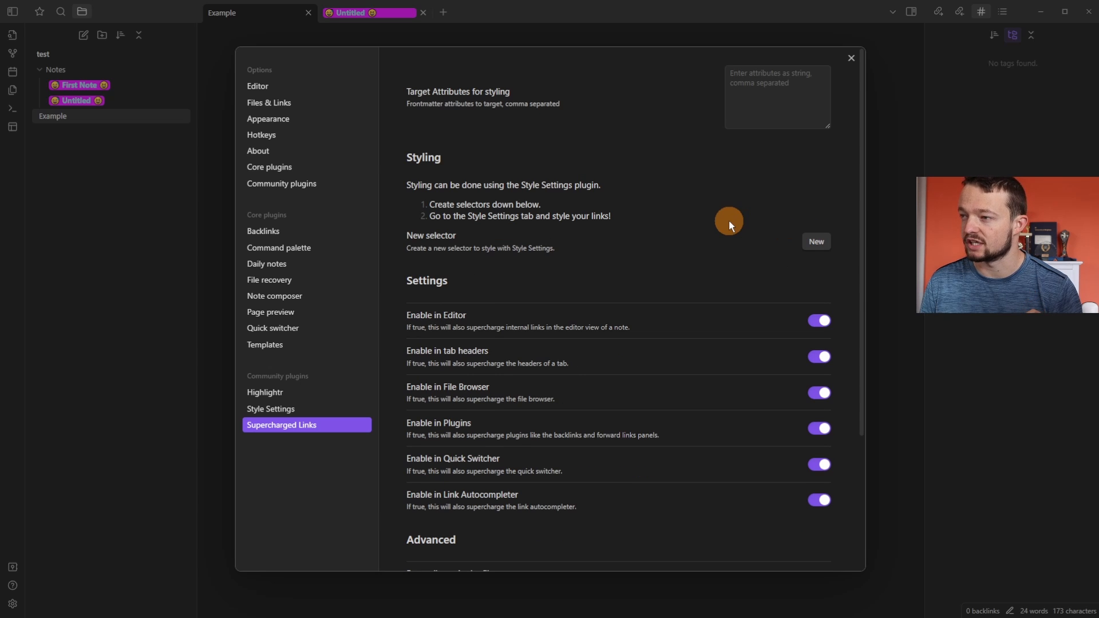
scroll(down, 3)
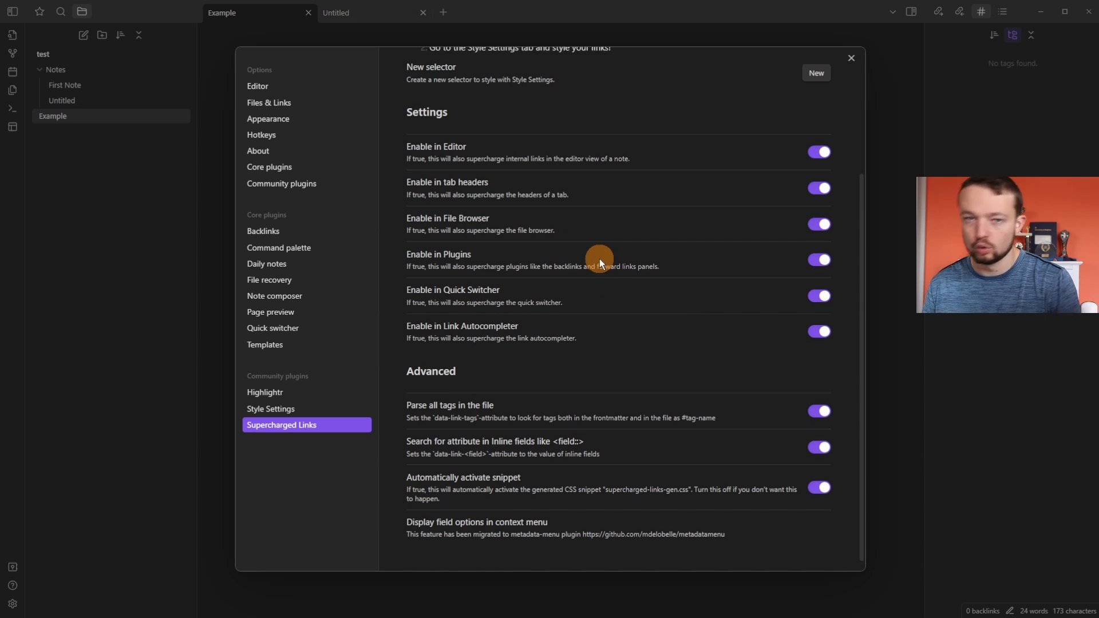
scroll(up, 3)
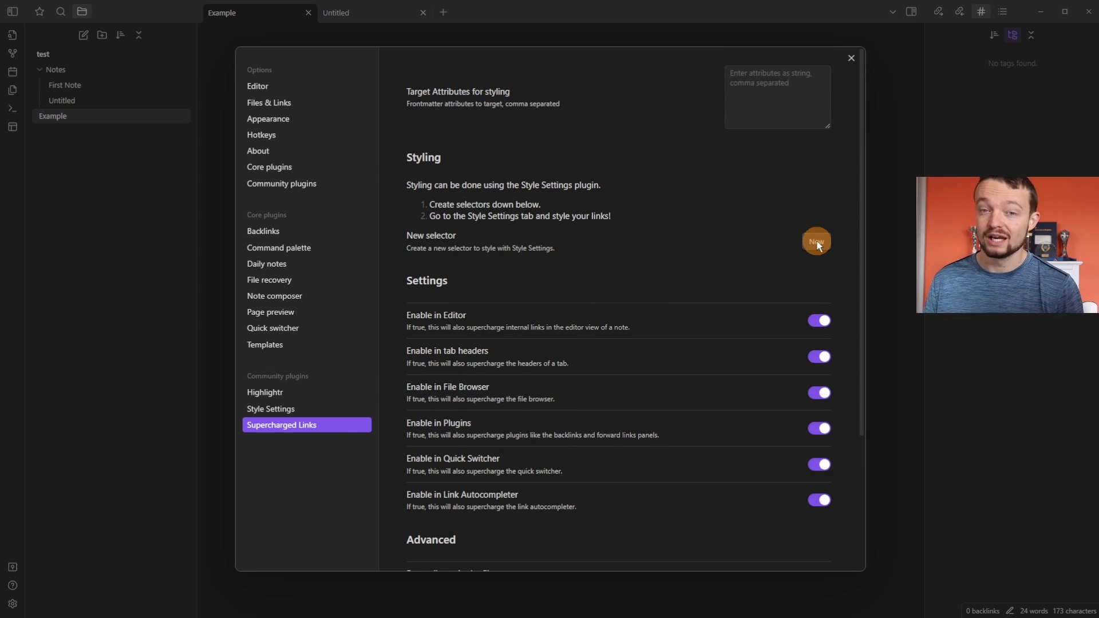
Create a selector of type Note path with value Notes and Contains value matching.
click(816, 241)
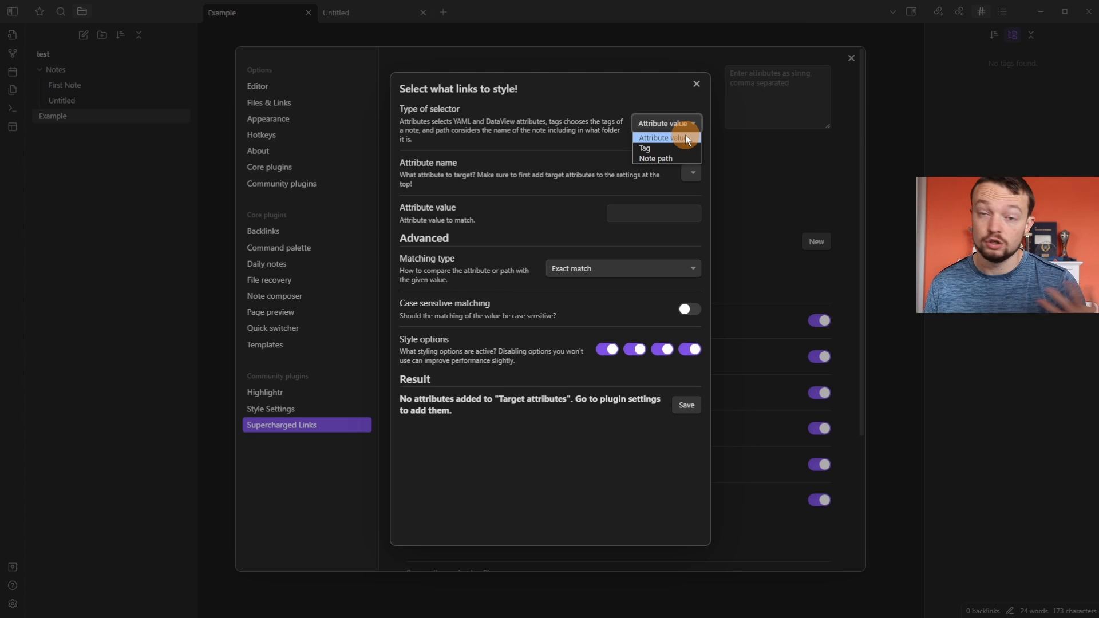
mouse_move(654, 158)
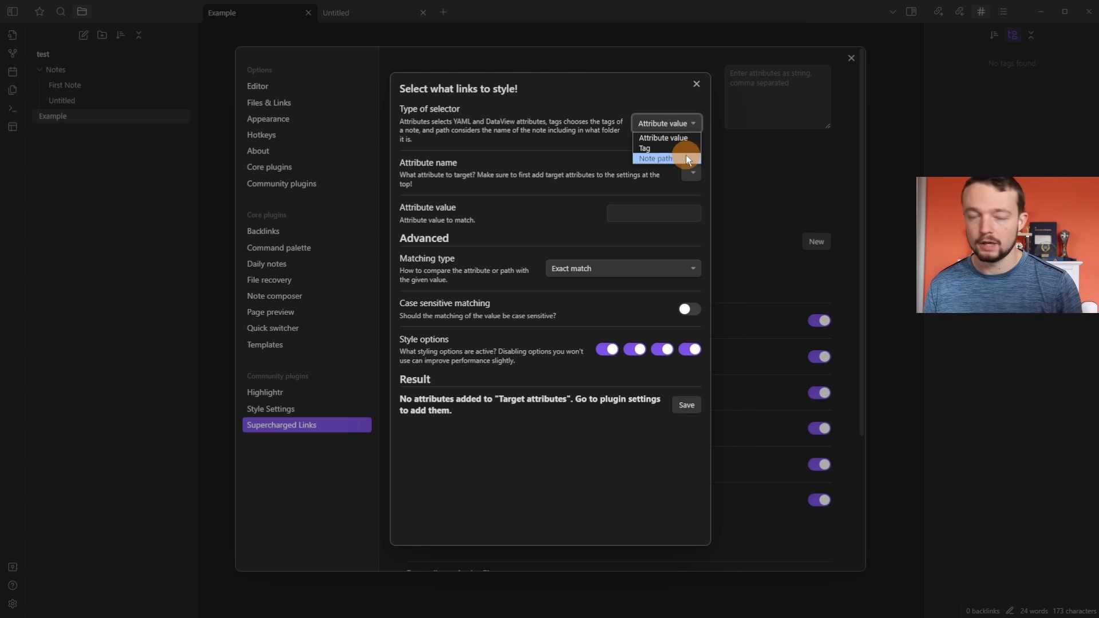
click(654, 158)
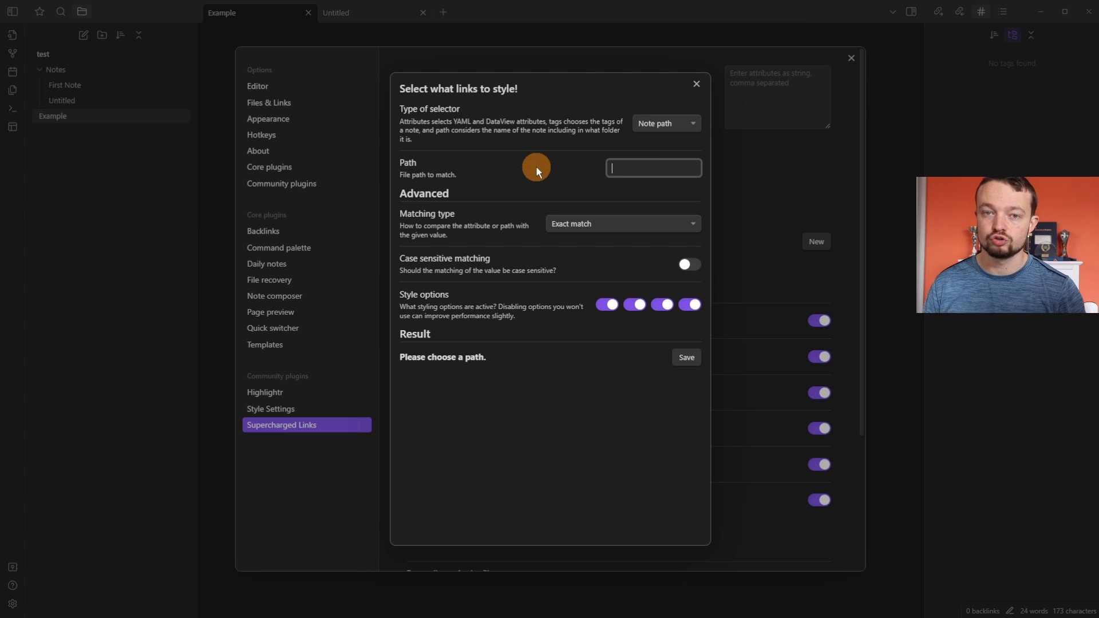
mouse_move(66, 68)
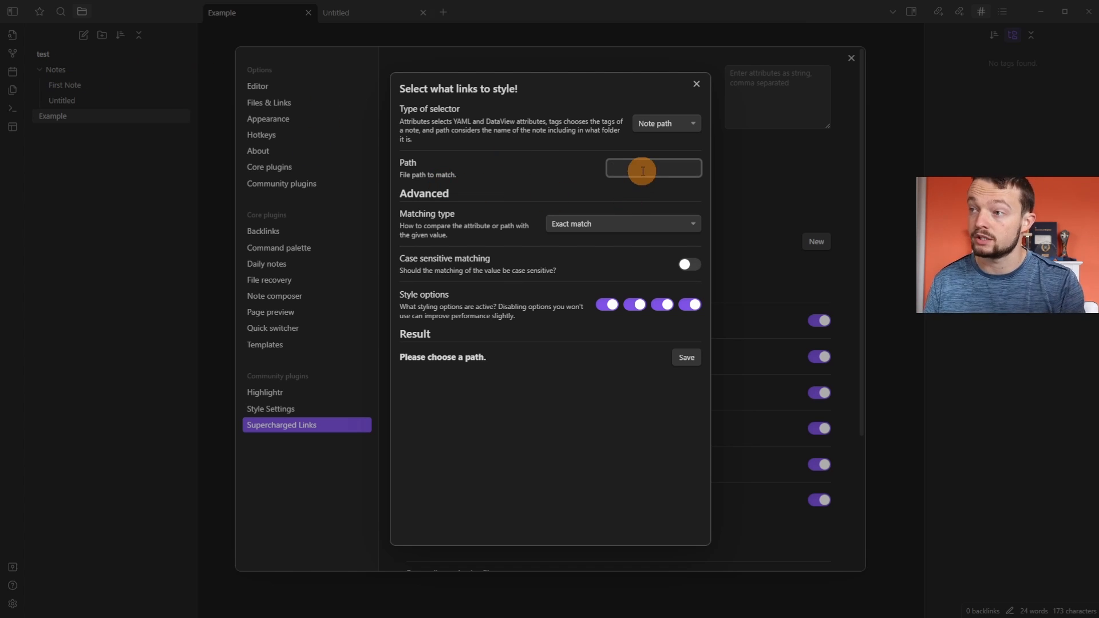
text(Notes)
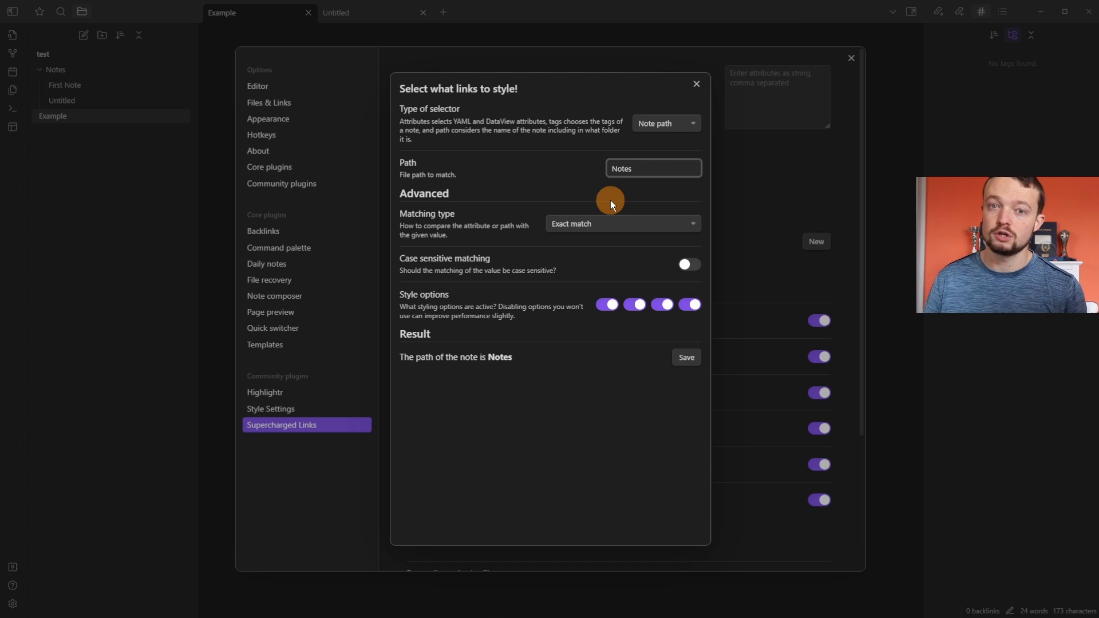
click(621, 223)
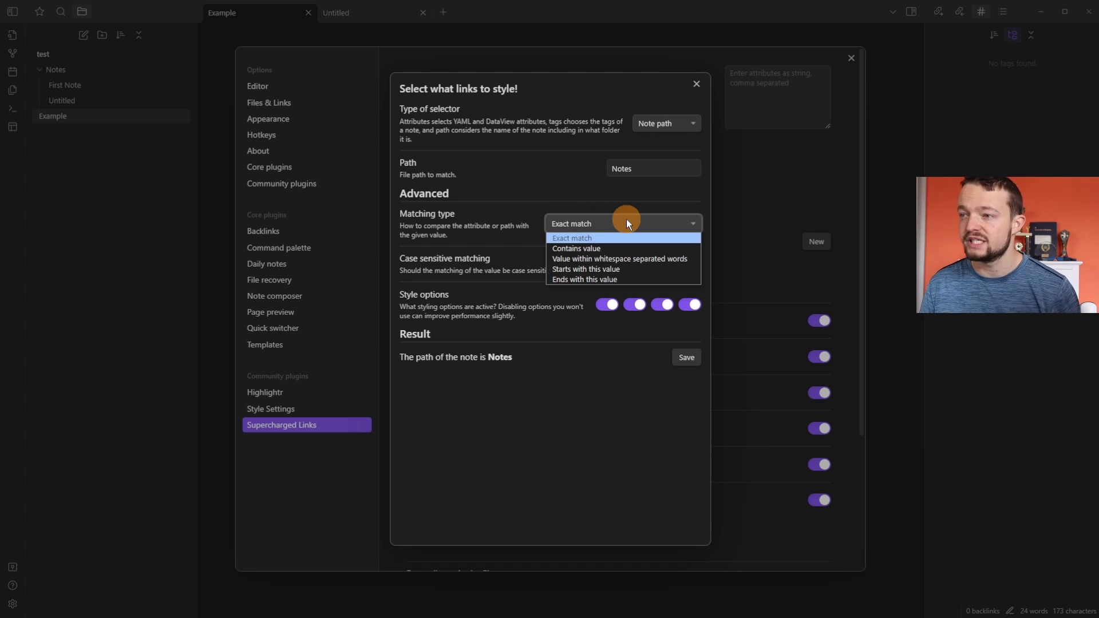
mouse_move(612, 243)
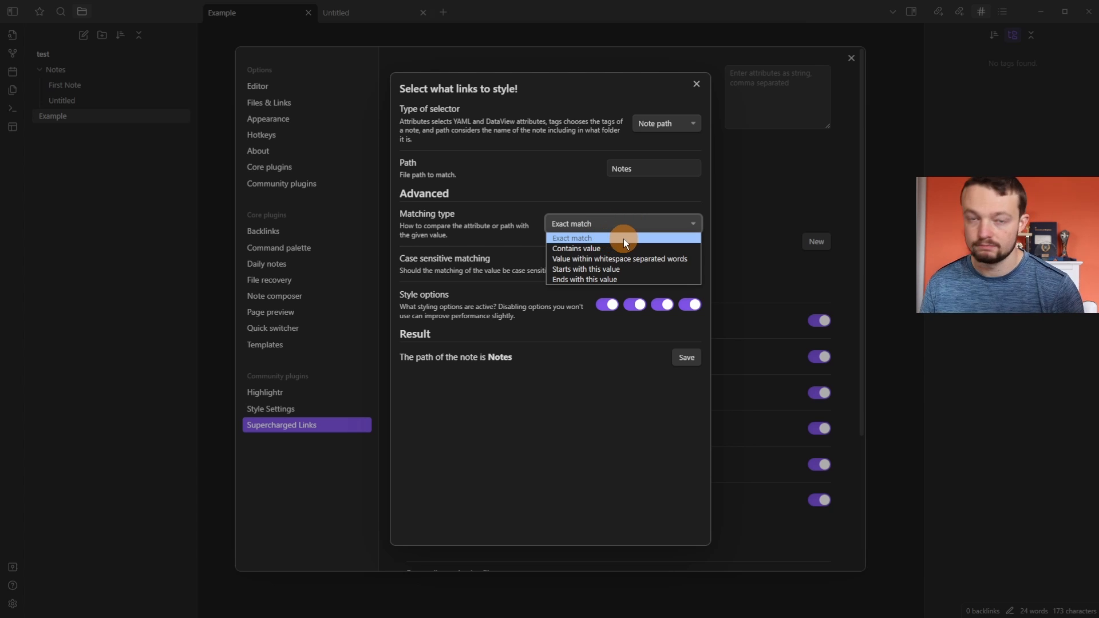
mouse_move(666, 263)
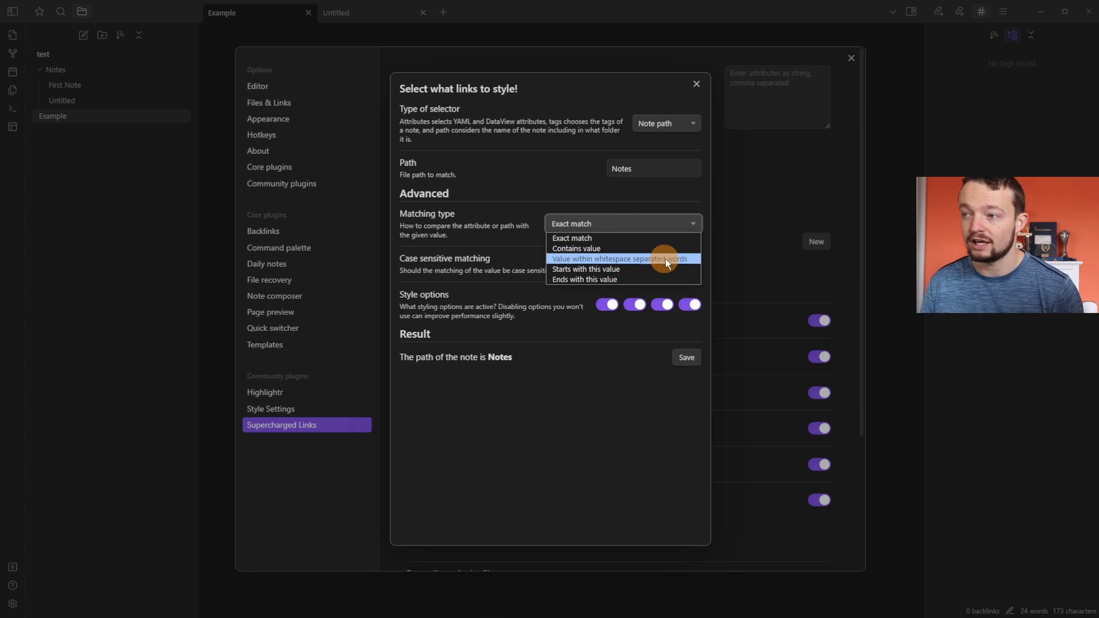
mouse_move(640, 271)
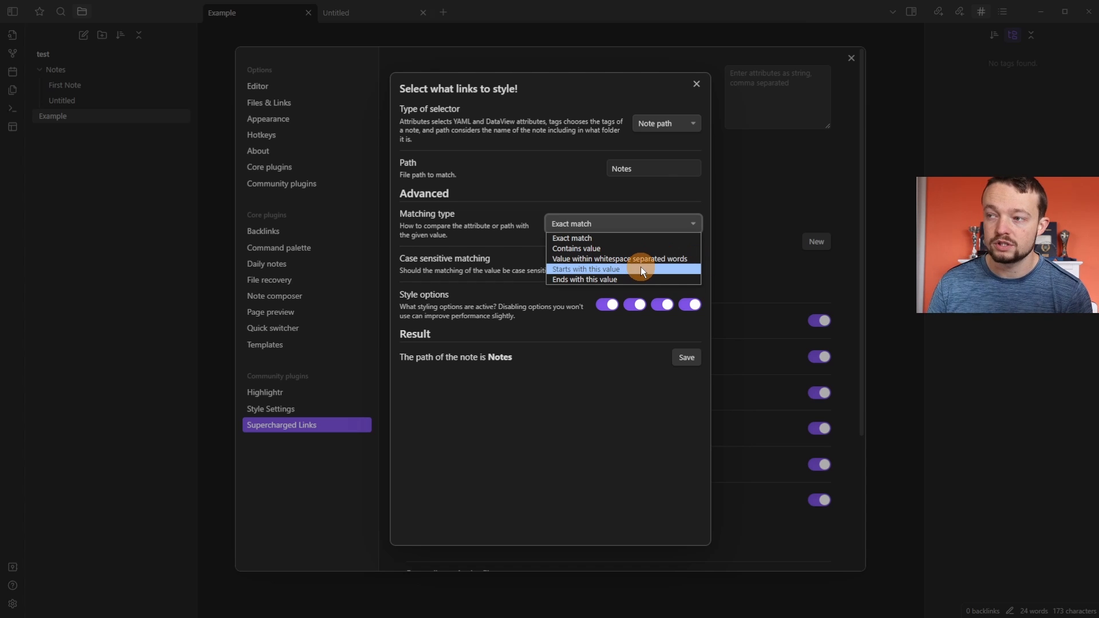
mouse_move(653, 279)
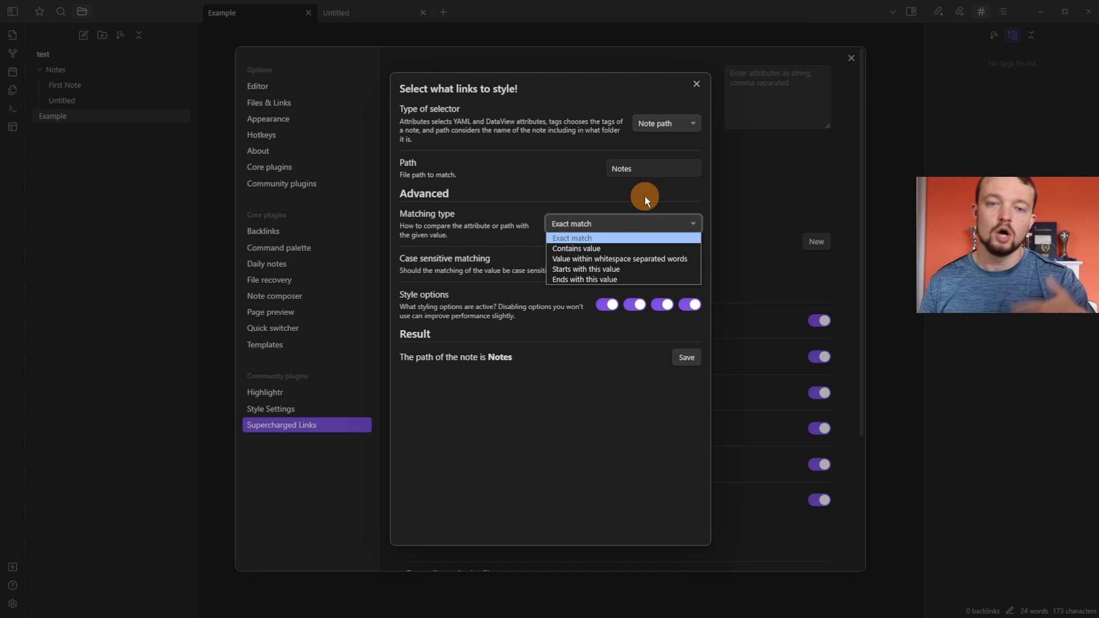
click(576, 248)
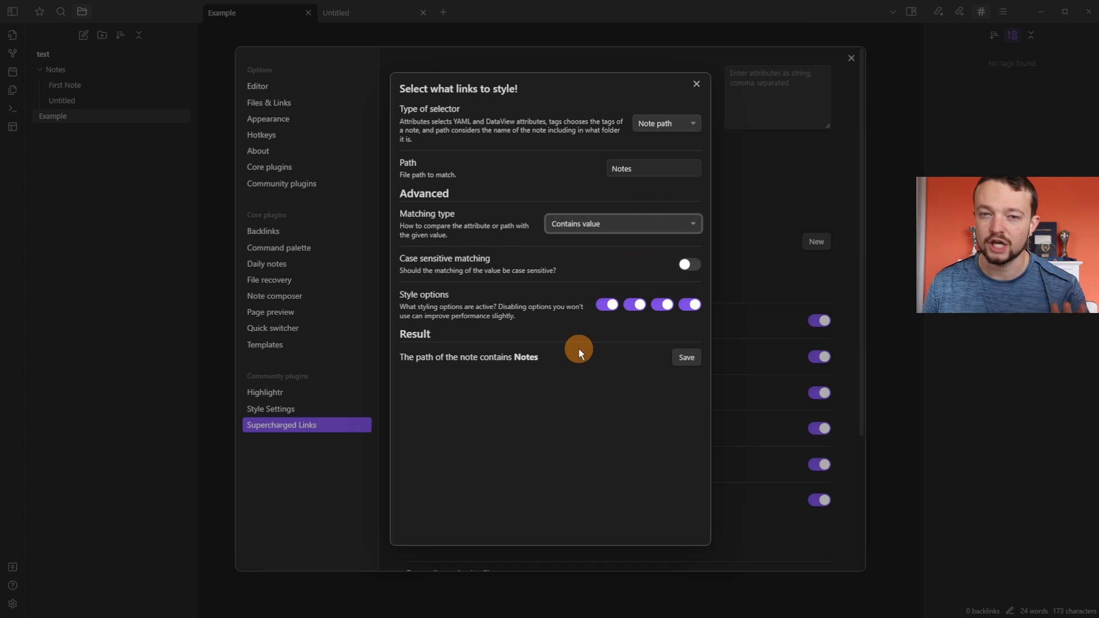
mouse_move(402, 372)
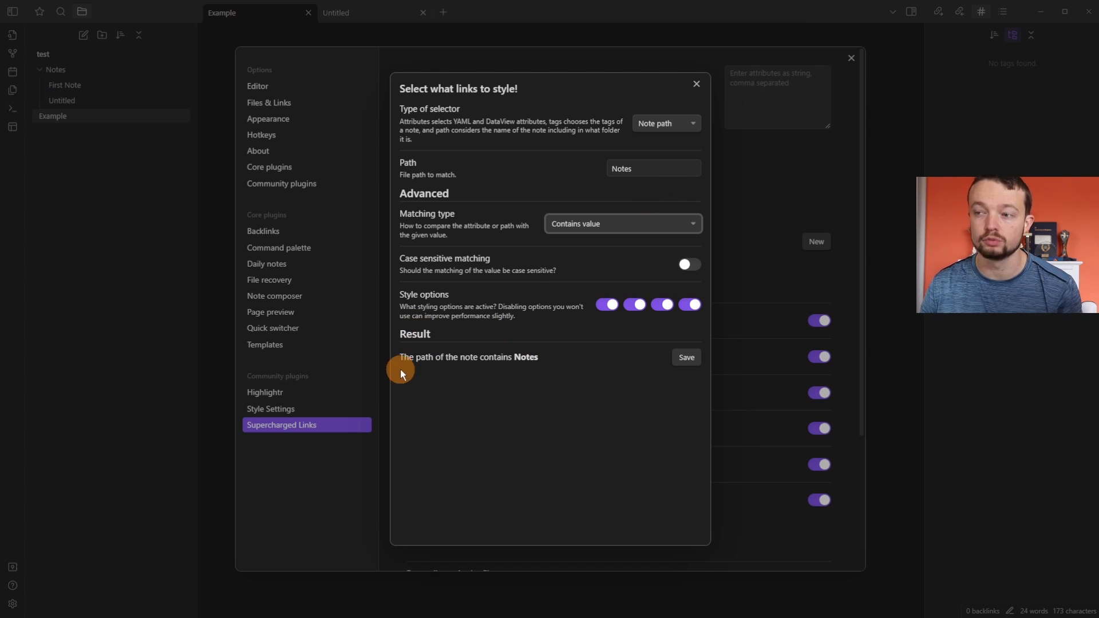
mouse_move(533, 369)
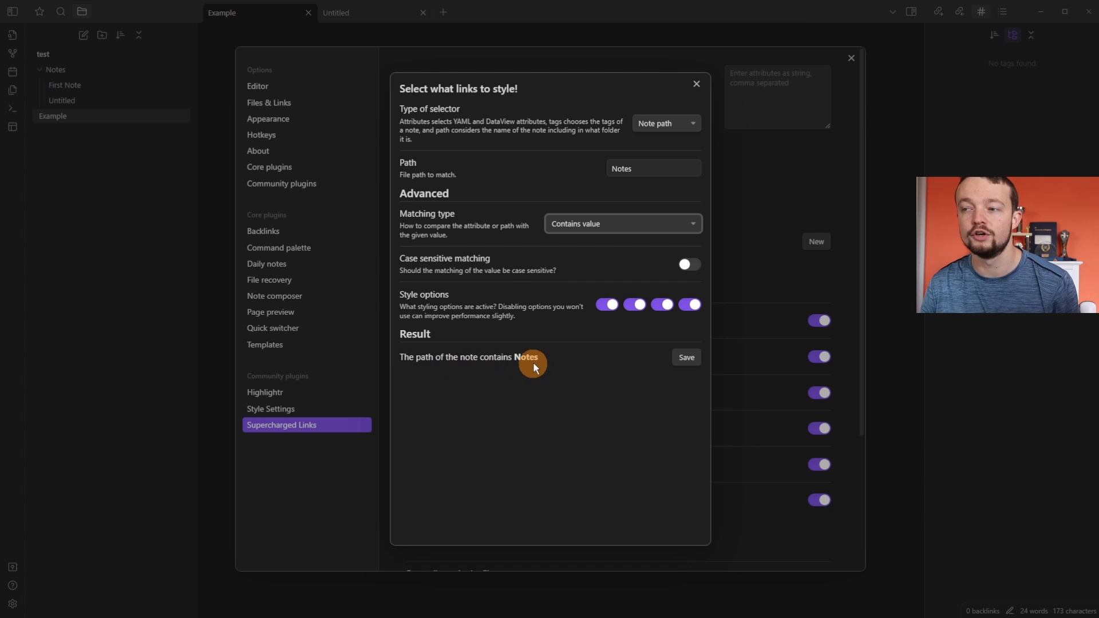
mouse_move(568, 375)
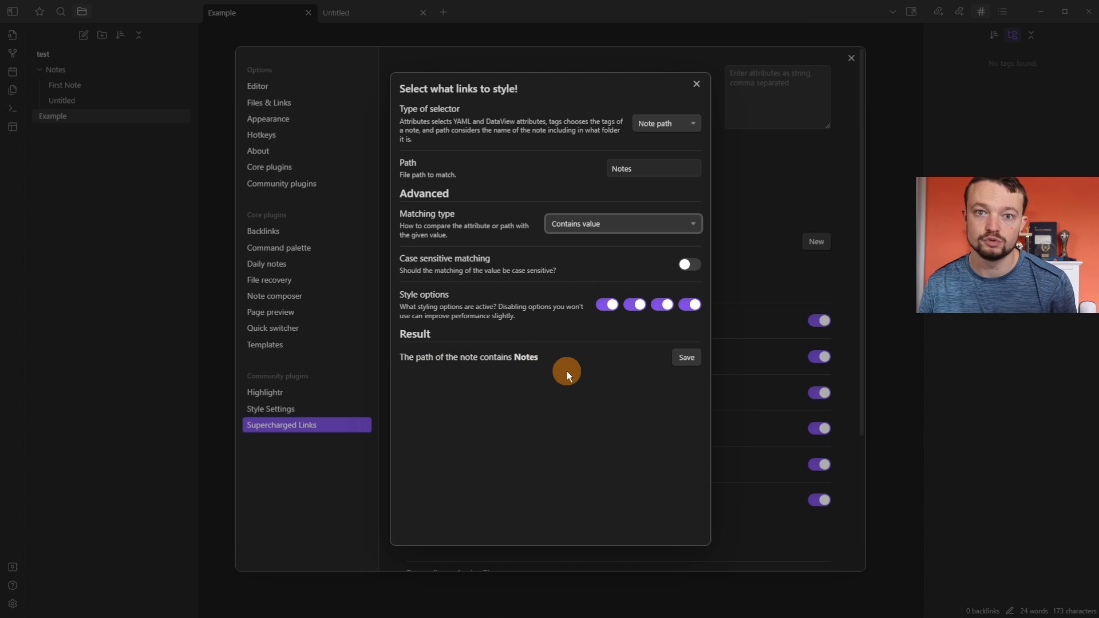
click(621, 224)
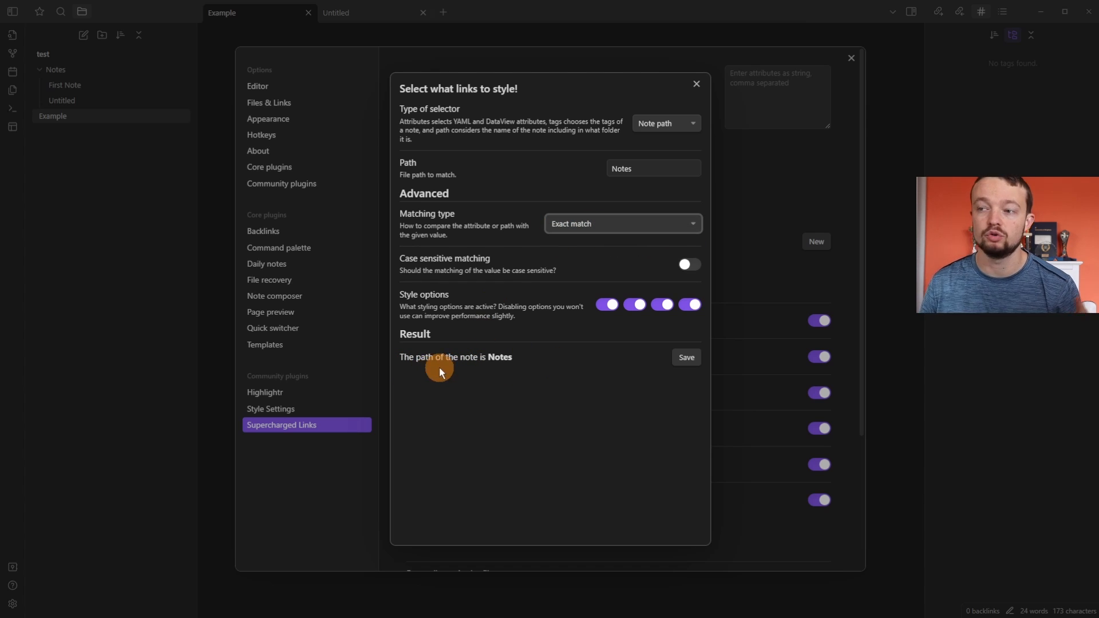
mouse_move(509, 383)
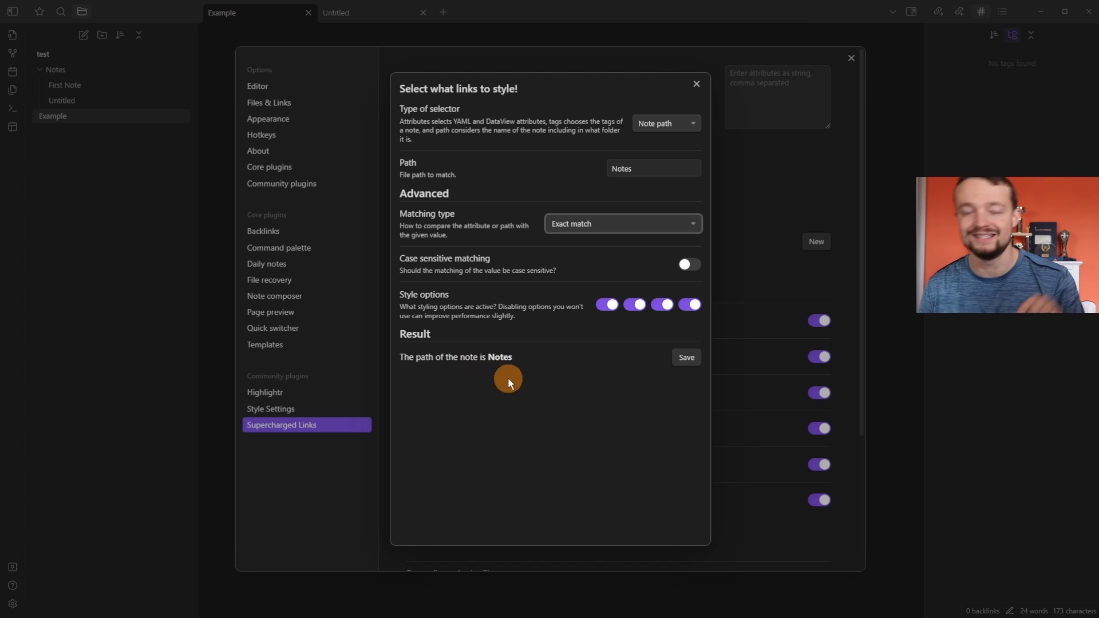
click(621, 223)
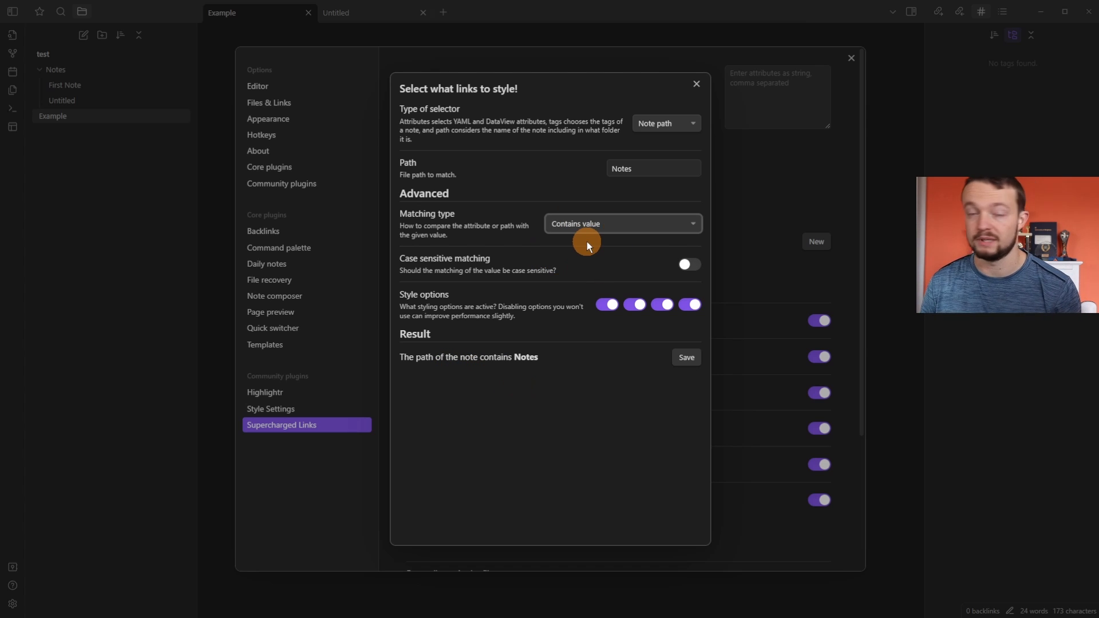
mouse_move(680, 266)
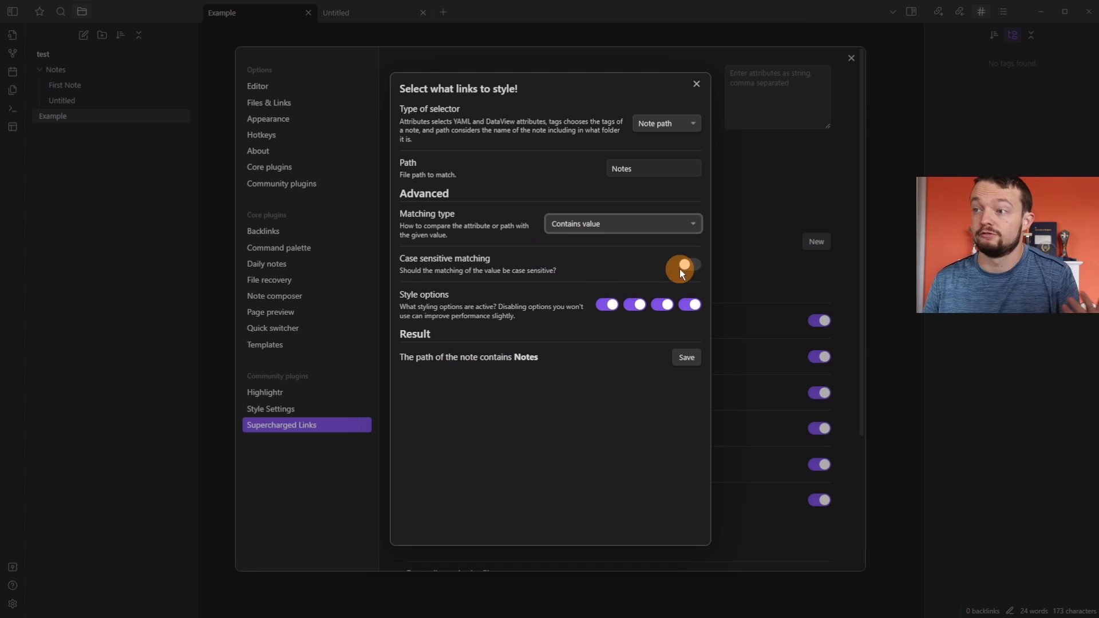
click(686, 266)
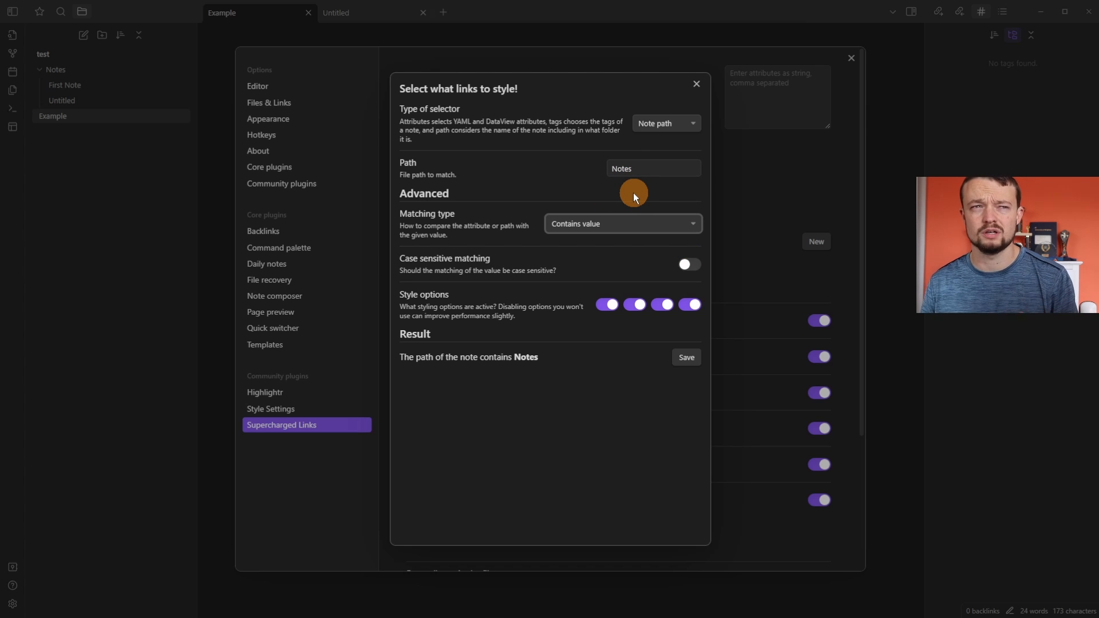
mouse_move(652, 249)
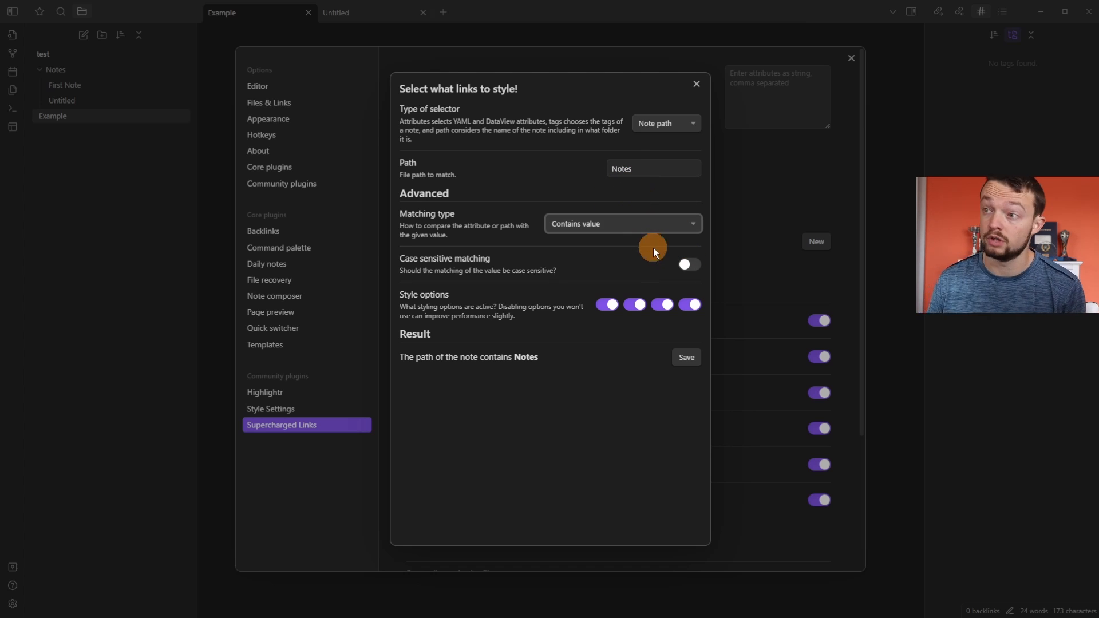
mouse_move(689, 304)
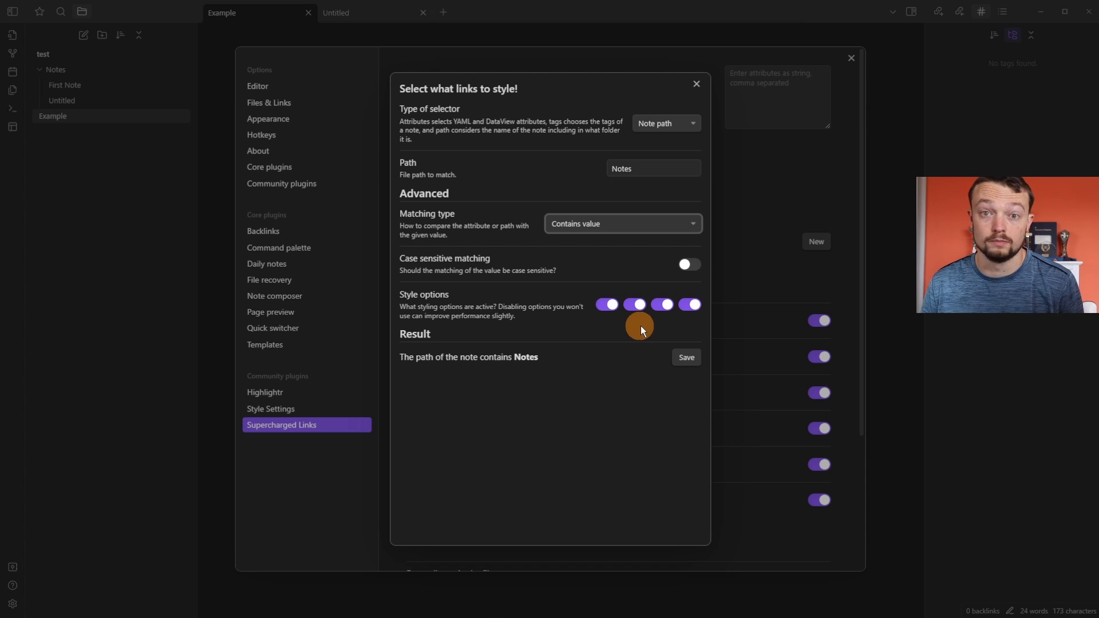
Save the Notes path selector, then add and save a Tag selector for 'tag'.
click(695, 84)
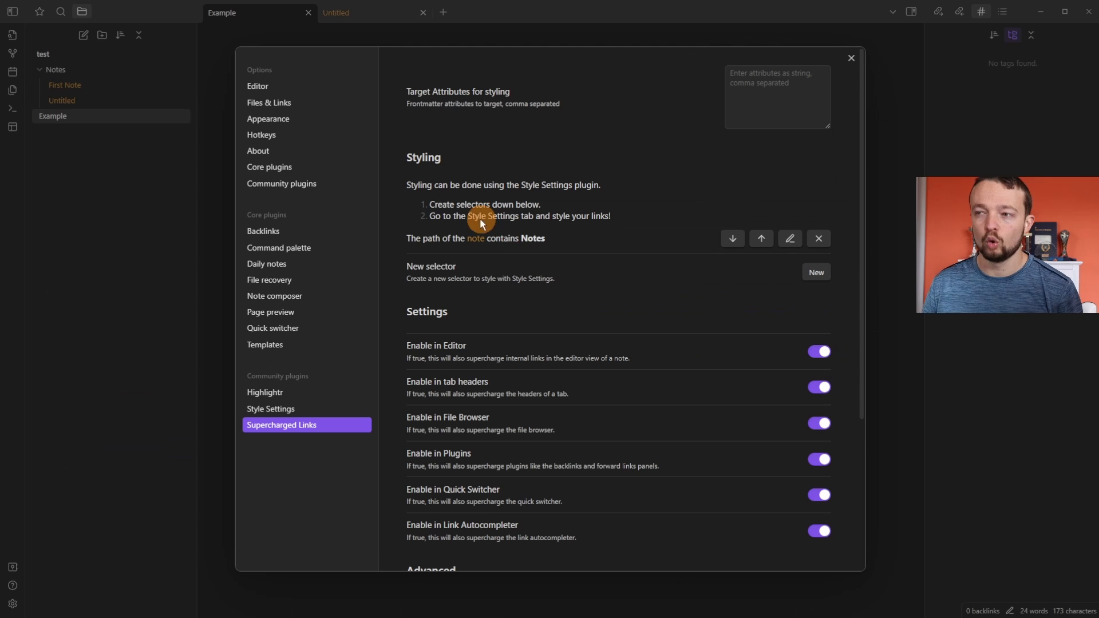
mouse_move(487, 253)
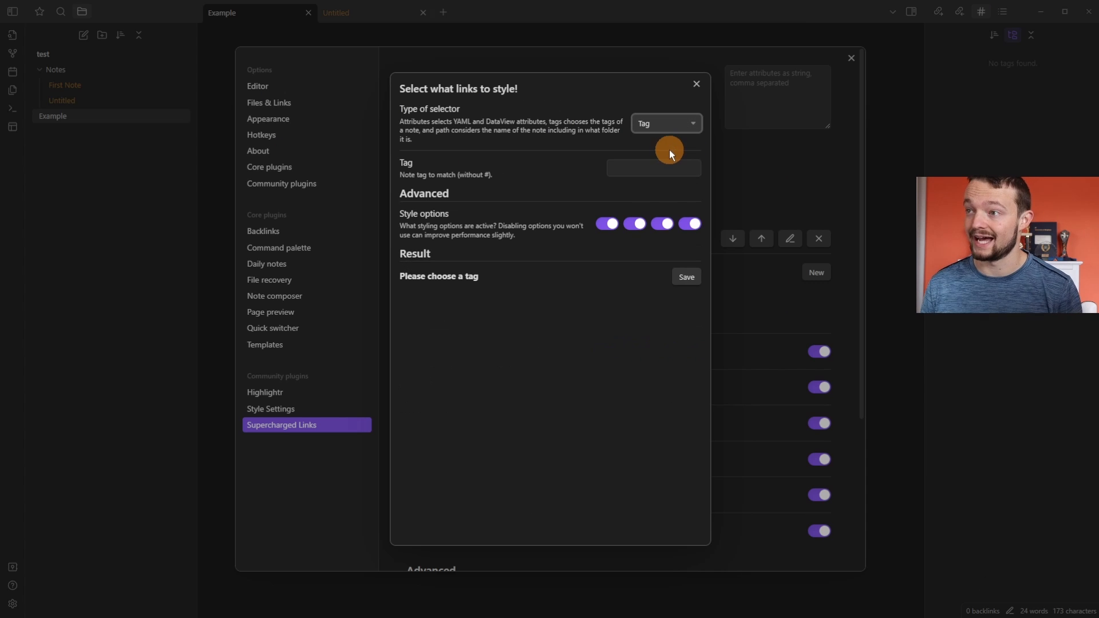
click(653, 168)
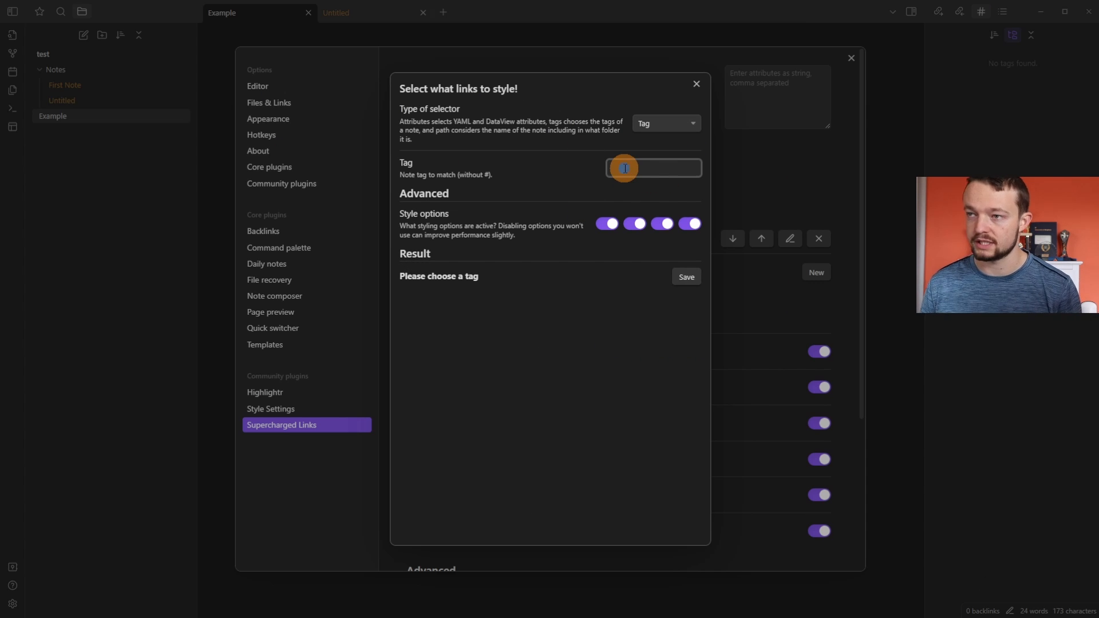
mouse_move(497, 184)
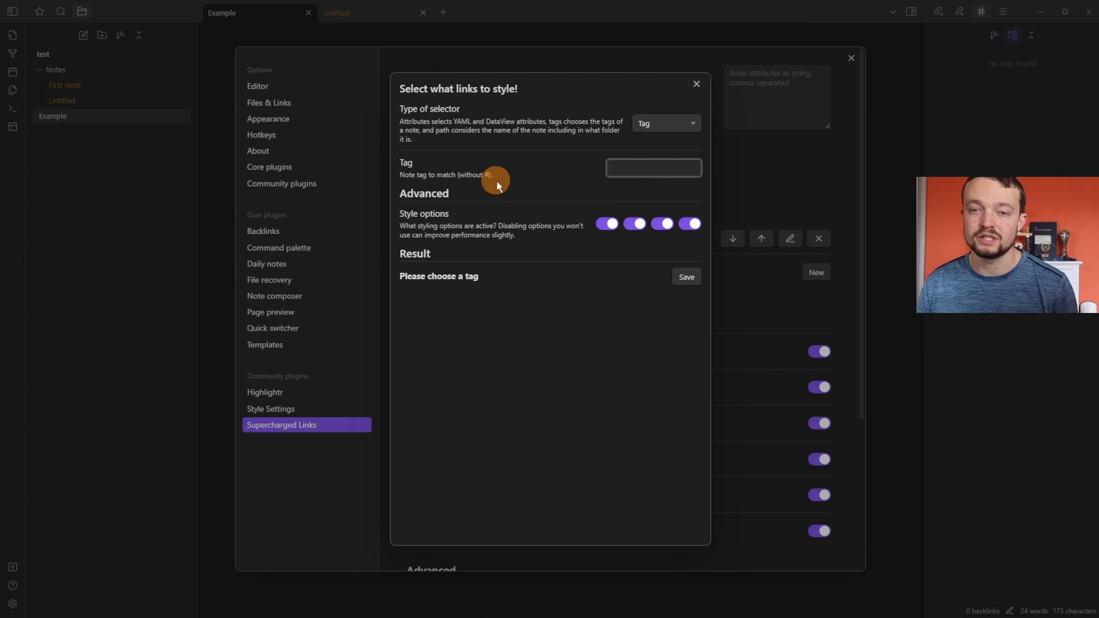
text(tag)
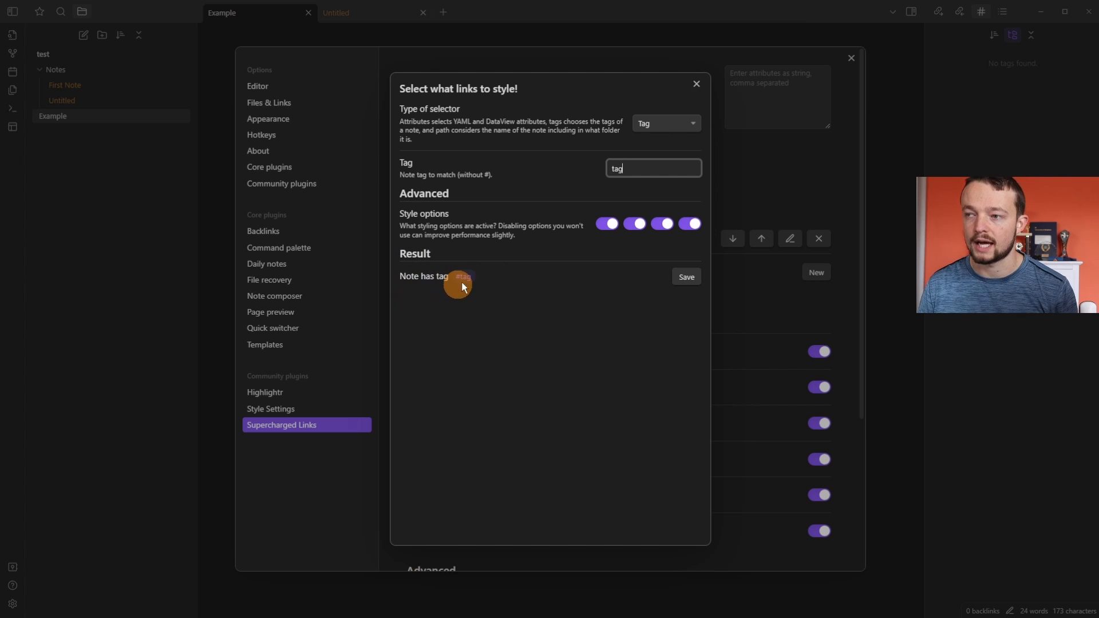
click(686, 276)
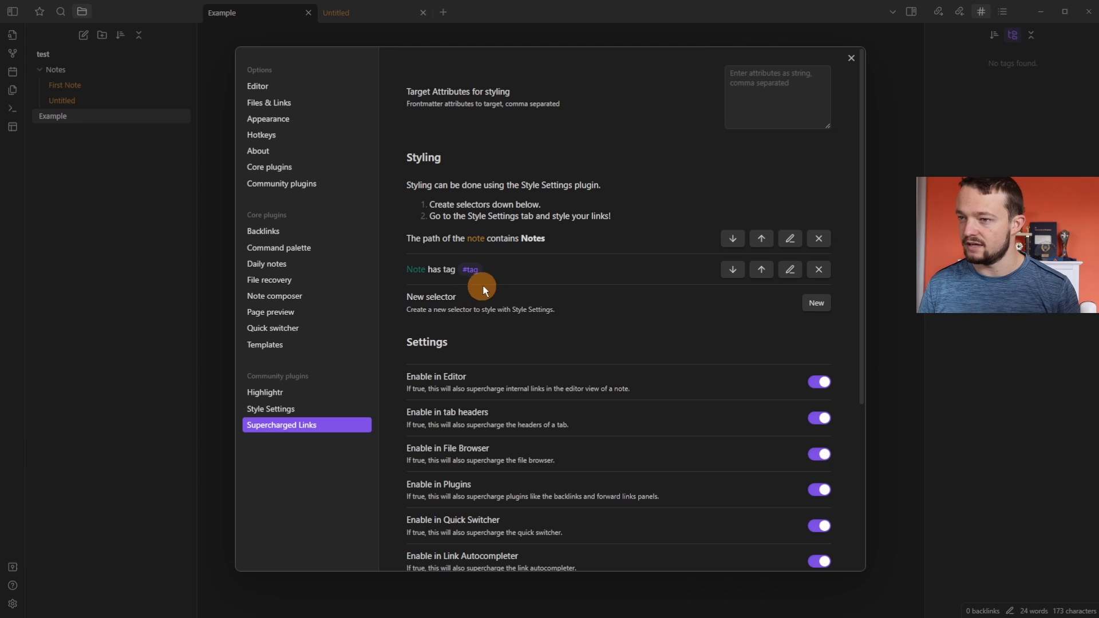
mouse_move(434, 289)
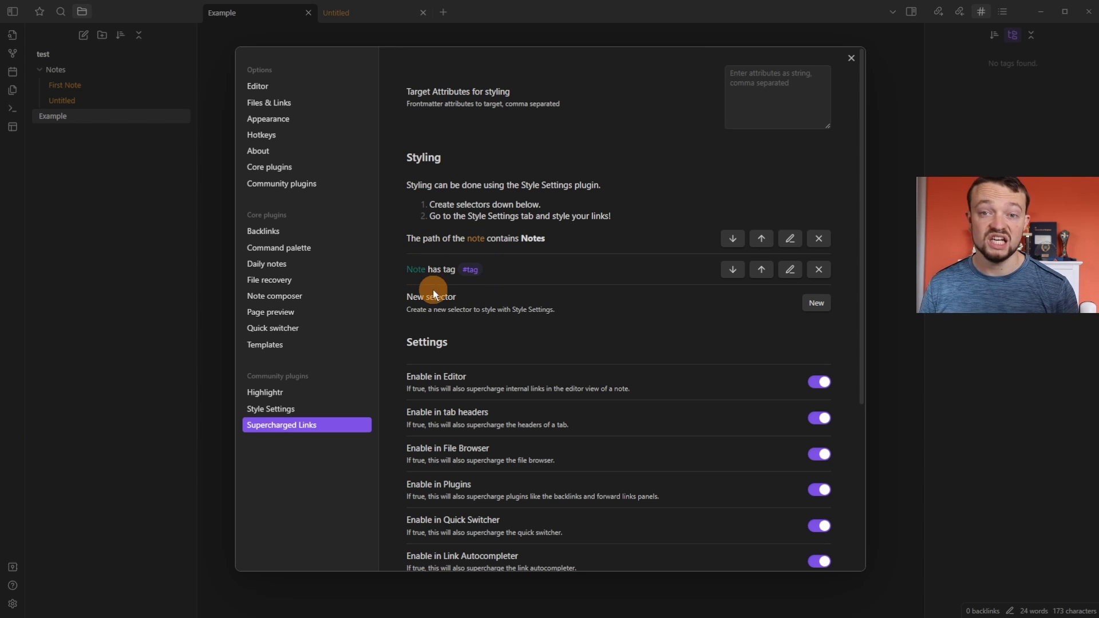
Add date and done as Supercharged Links target attributes.
click(790, 269)
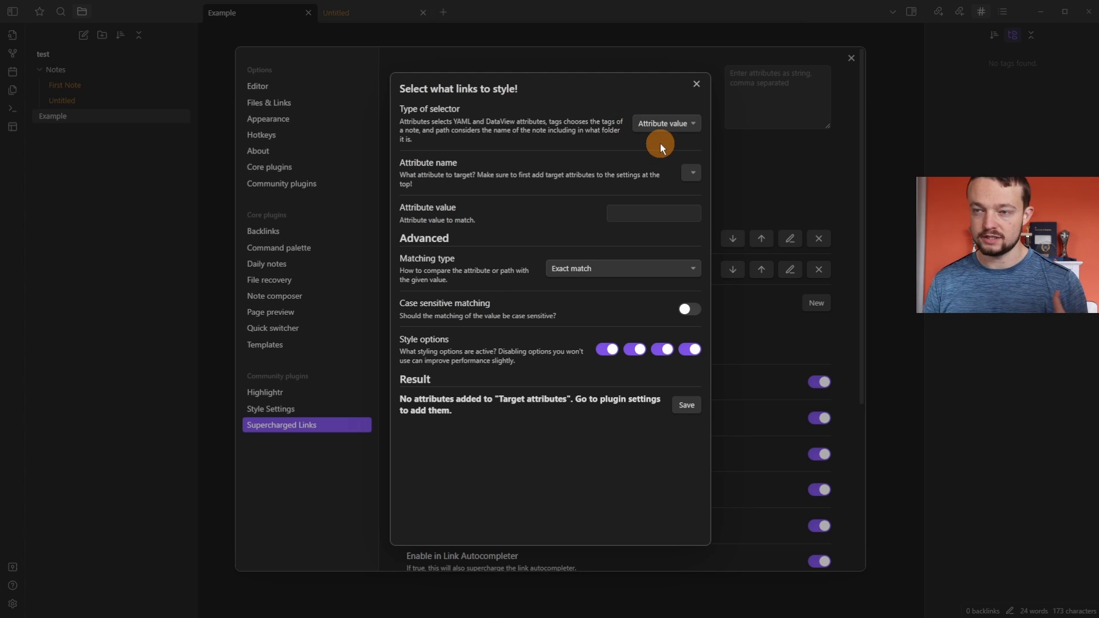
mouse_move(777, 150)
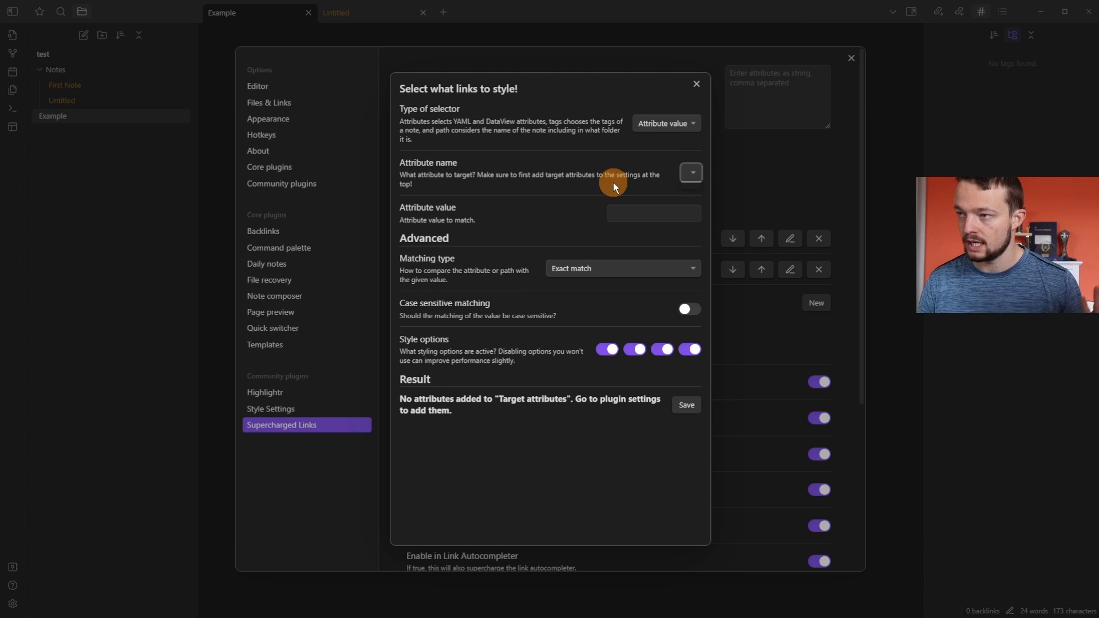
click(696, 84)
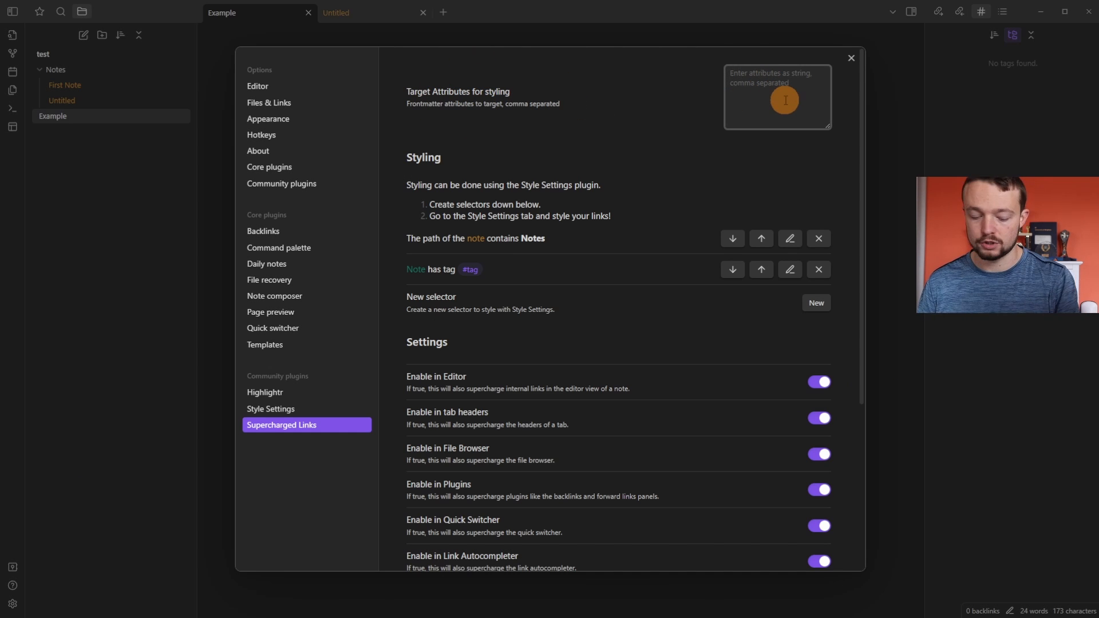
text(date)
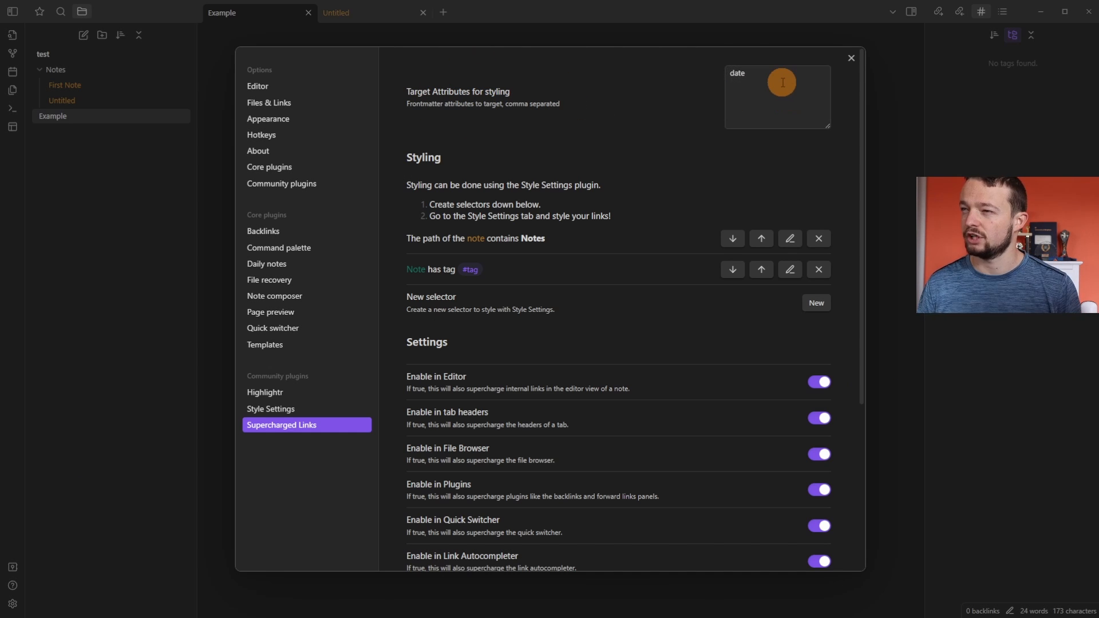
click(815, 305)
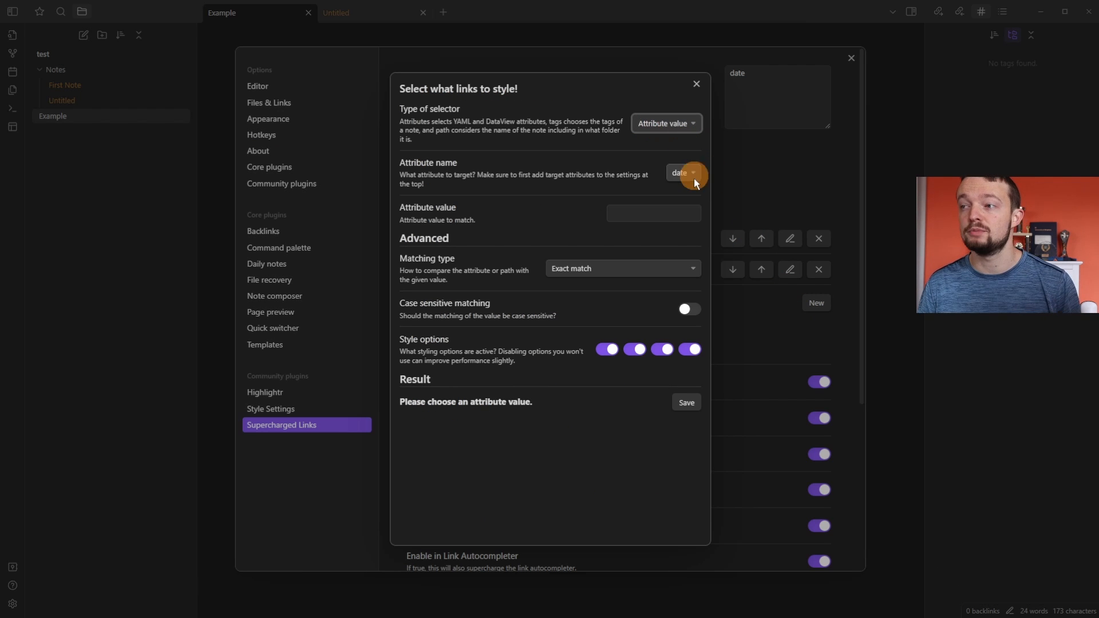
click(682, 172)
text(, done)
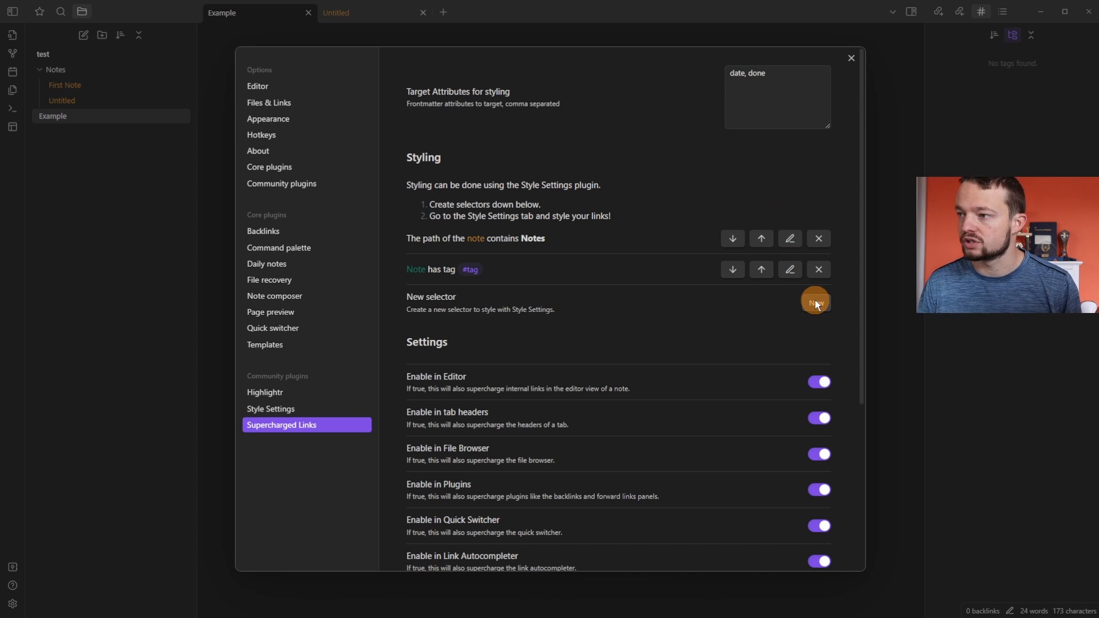
Create a selector where attribute done equals true, with case-sensitive matching enabled.
click(815, 302)
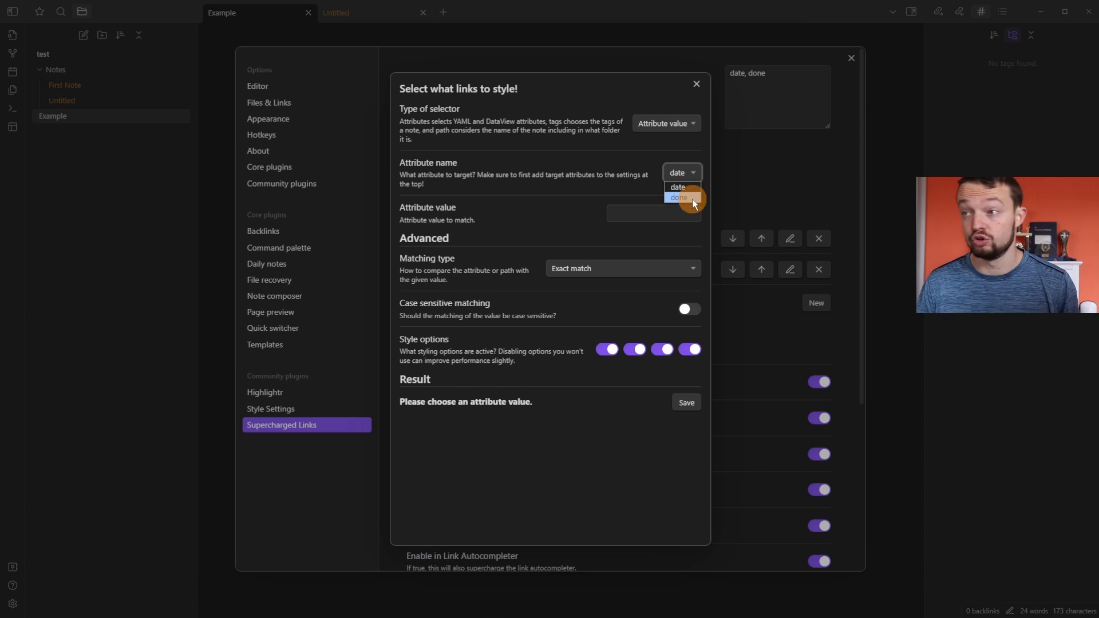
click(678, 197)
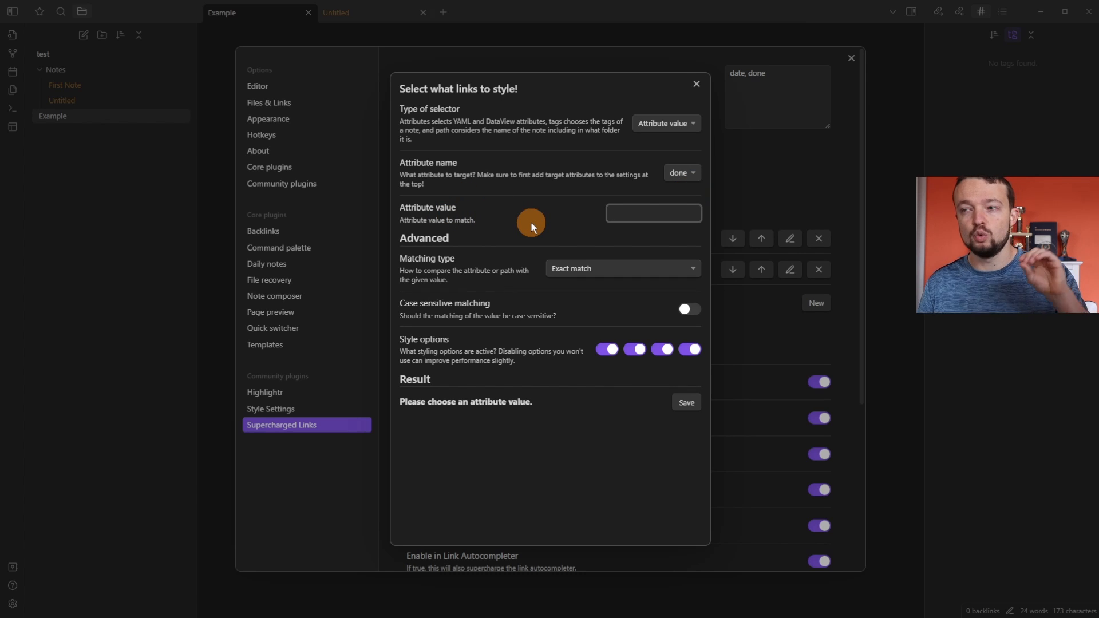
mouse_move(557, 232)
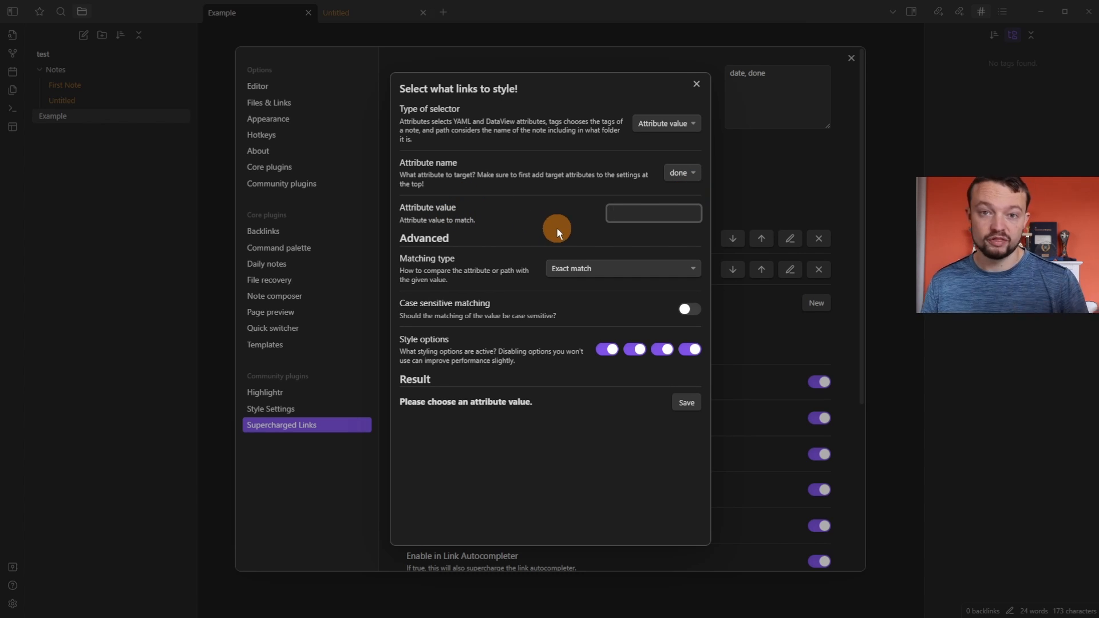
click(680, 173)
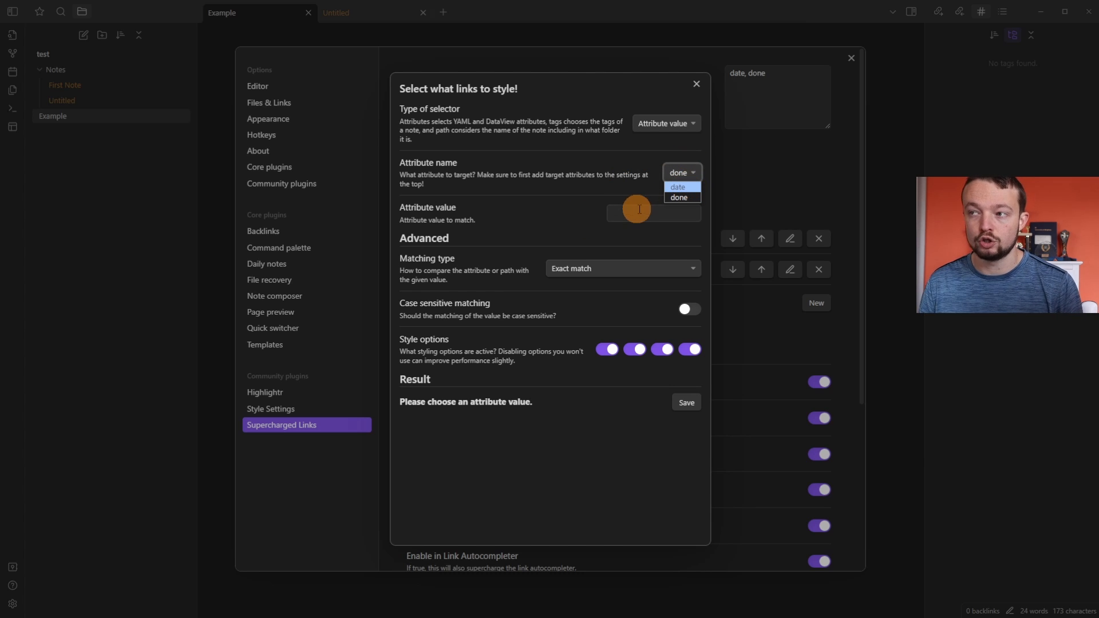
click(652, 213)
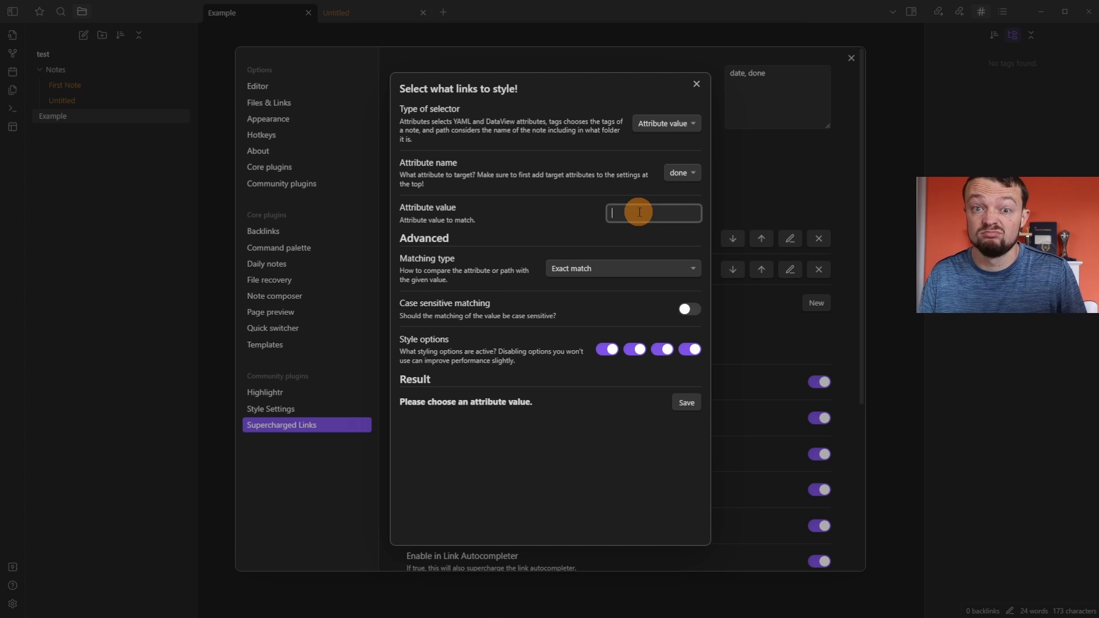
click(622, 268)
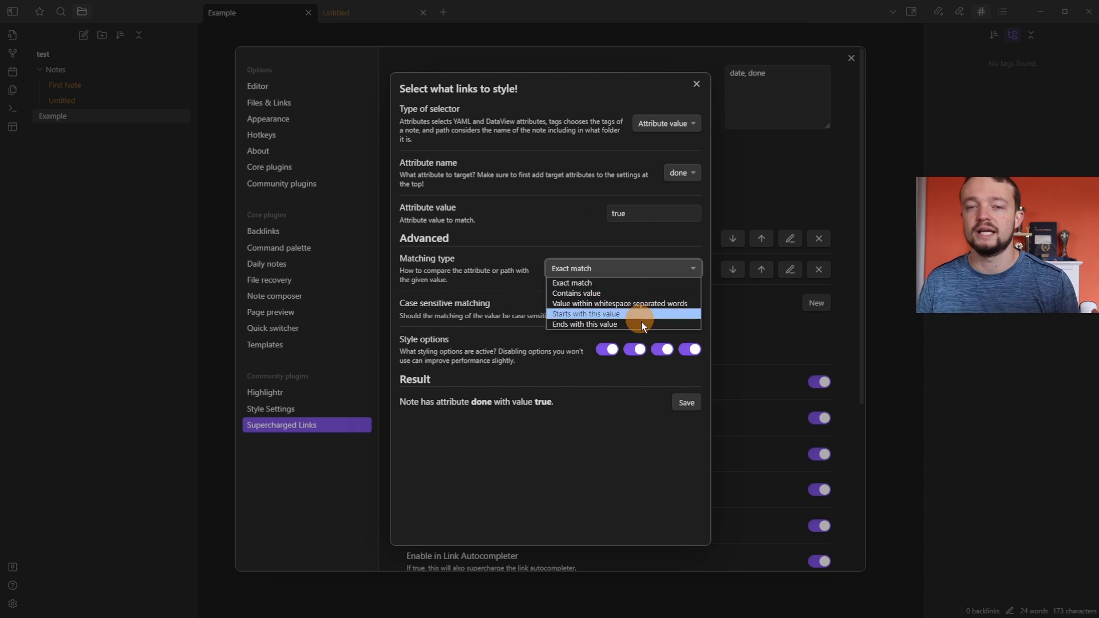
mouse_move(599, 282)
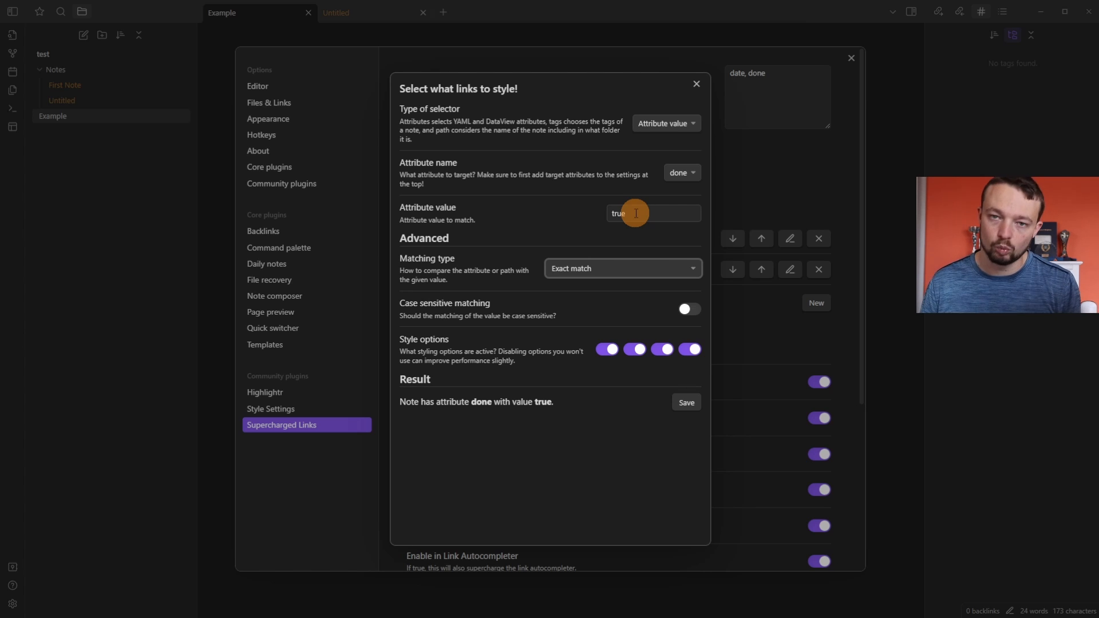
click(622, 268)
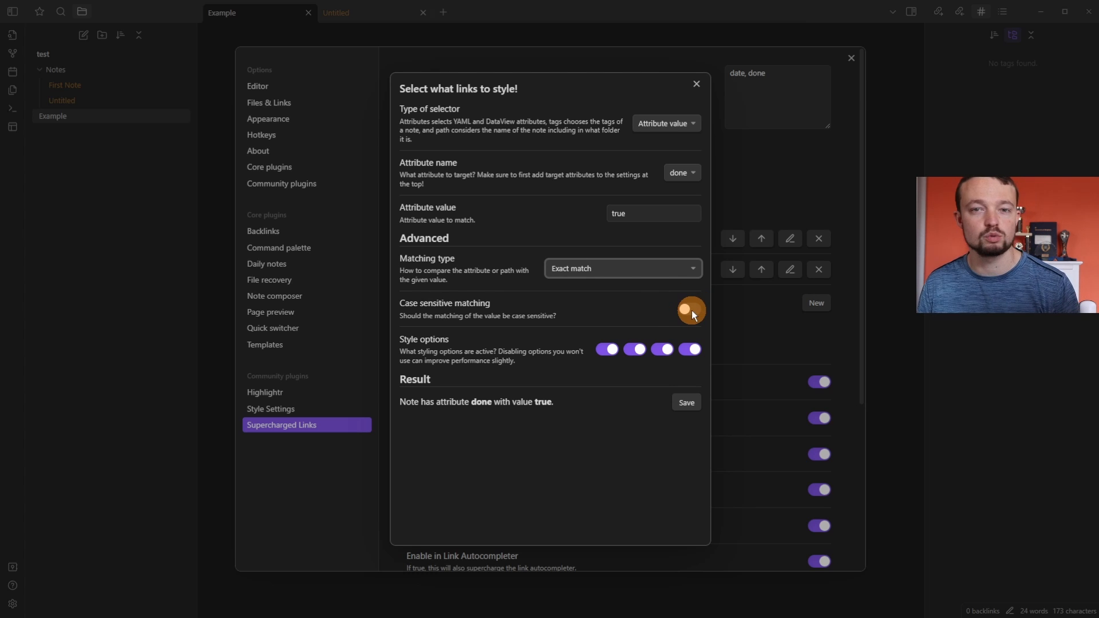
click(690, 310)
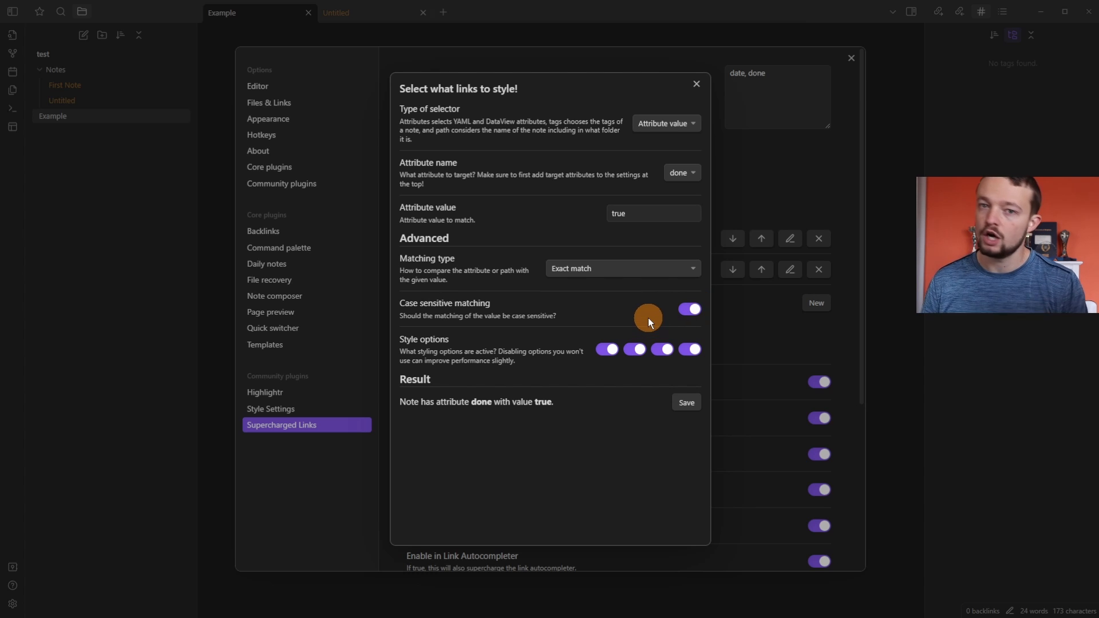
mouse_move(626, 230)
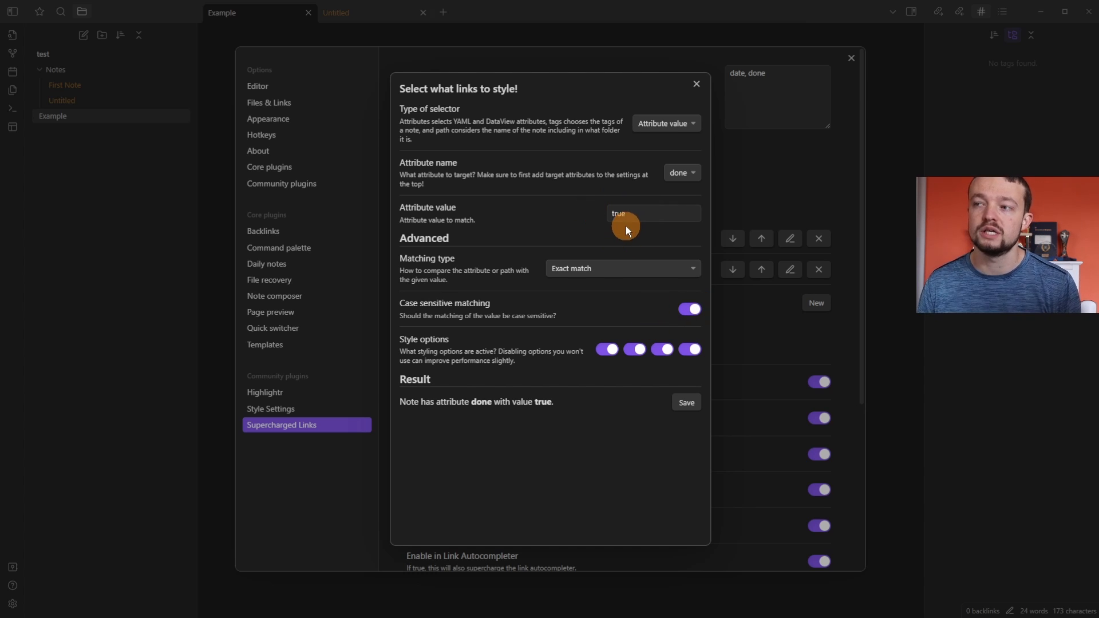
mouse_move(690, 350)
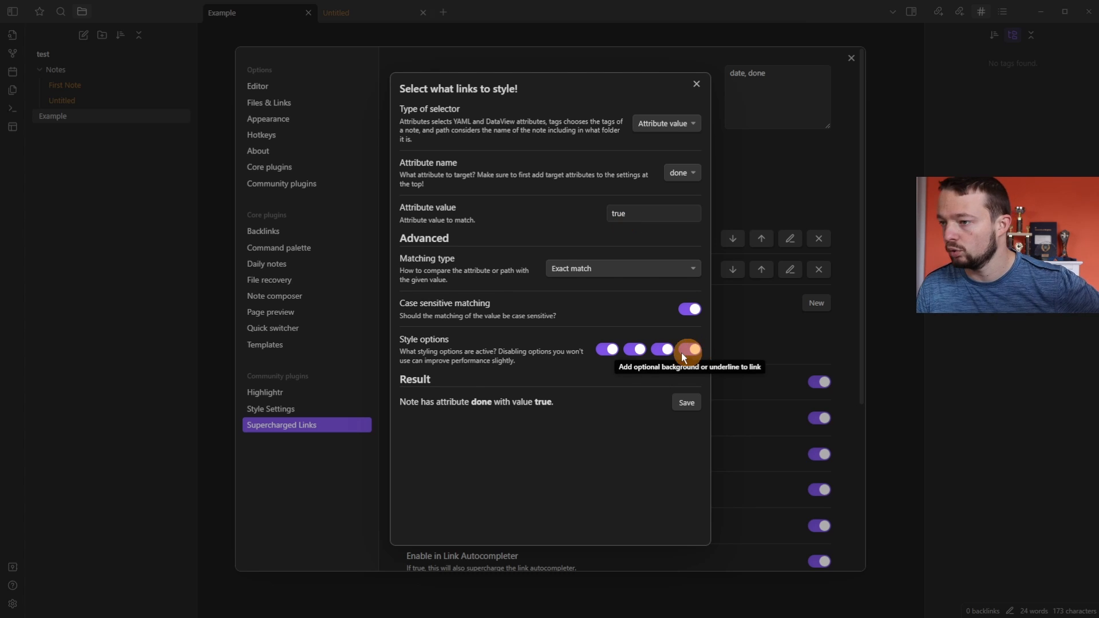
click(688, 349)
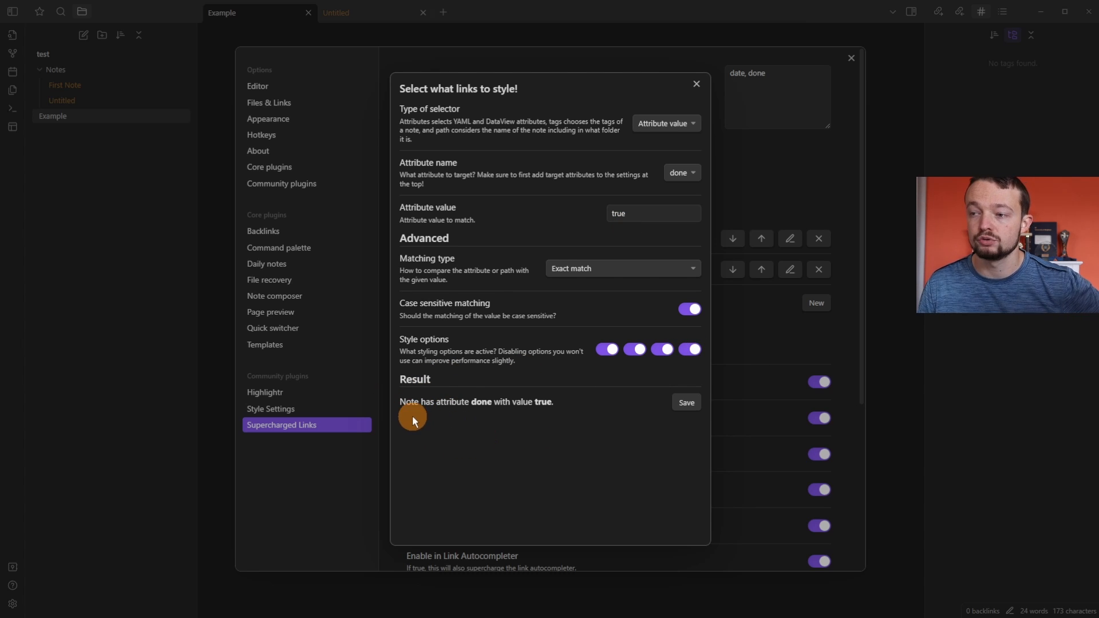
mouse_move(534, 412)
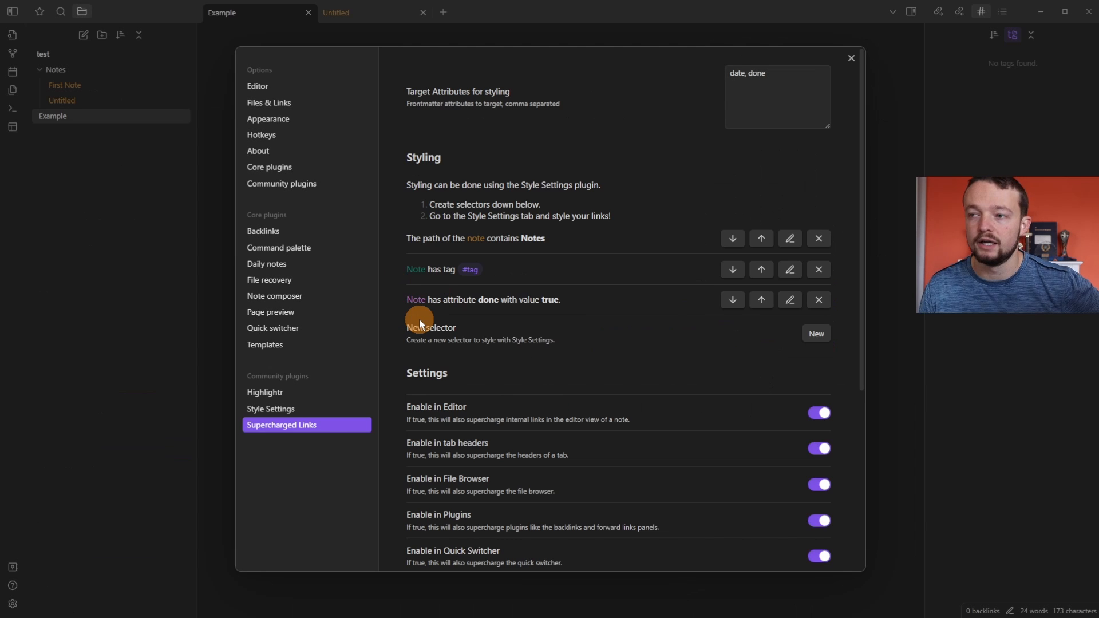
click(271, 408)
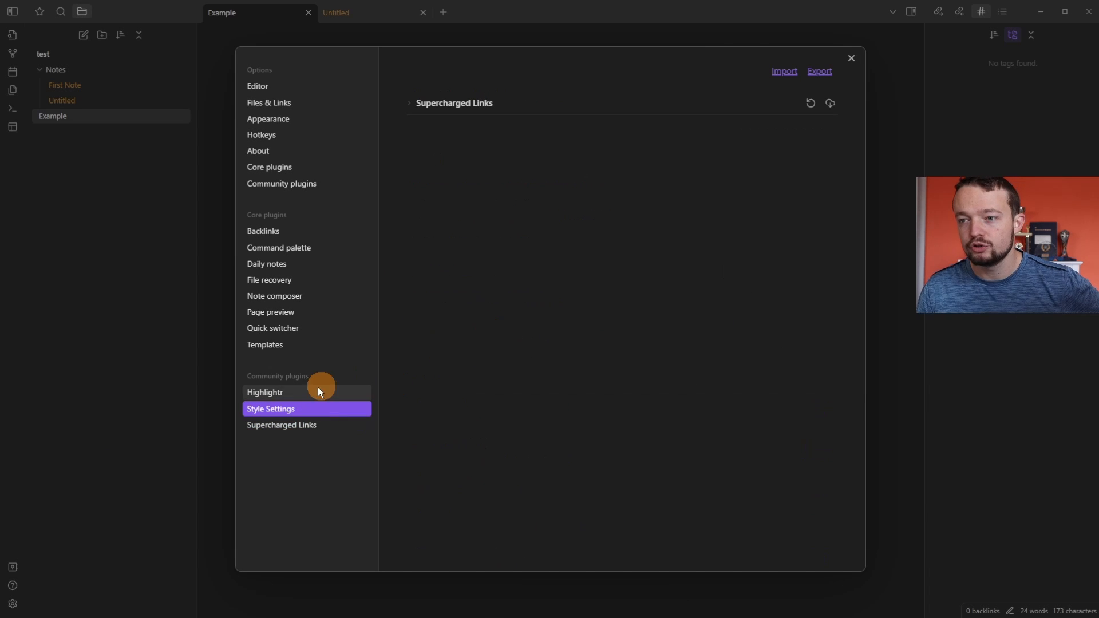
mouse_move(440, 71)
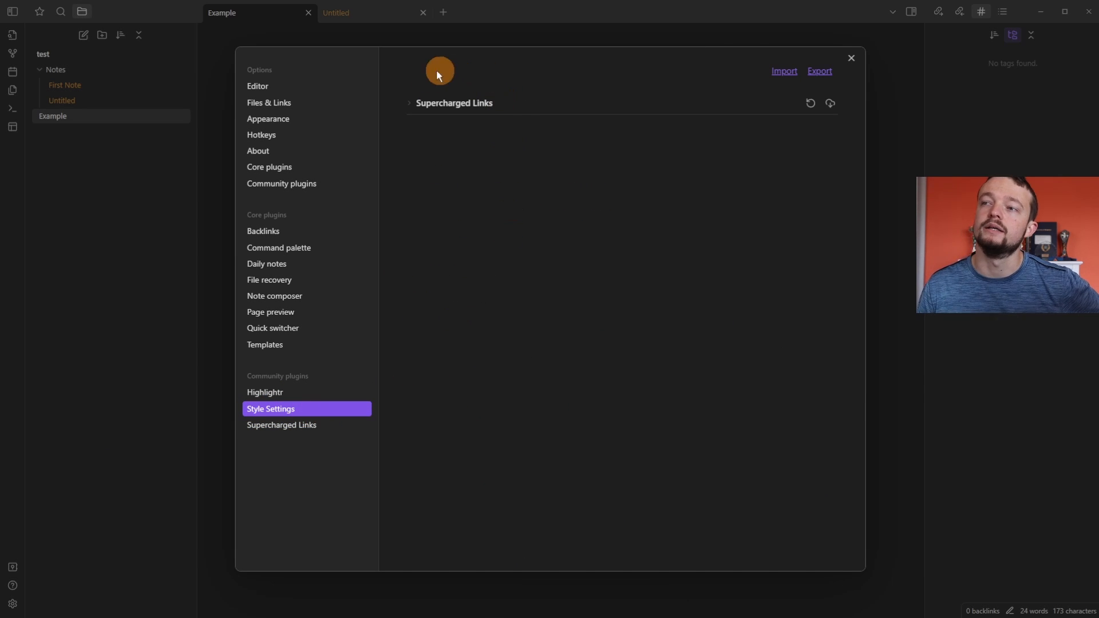
mouse_move(493, 187)
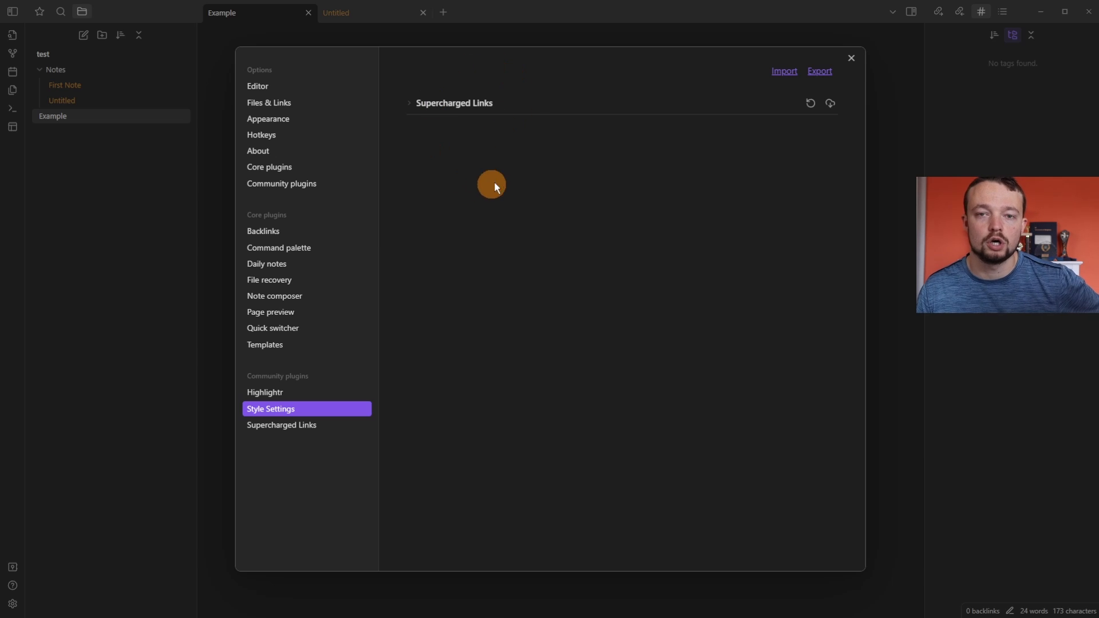
mouse_move(268, 118)
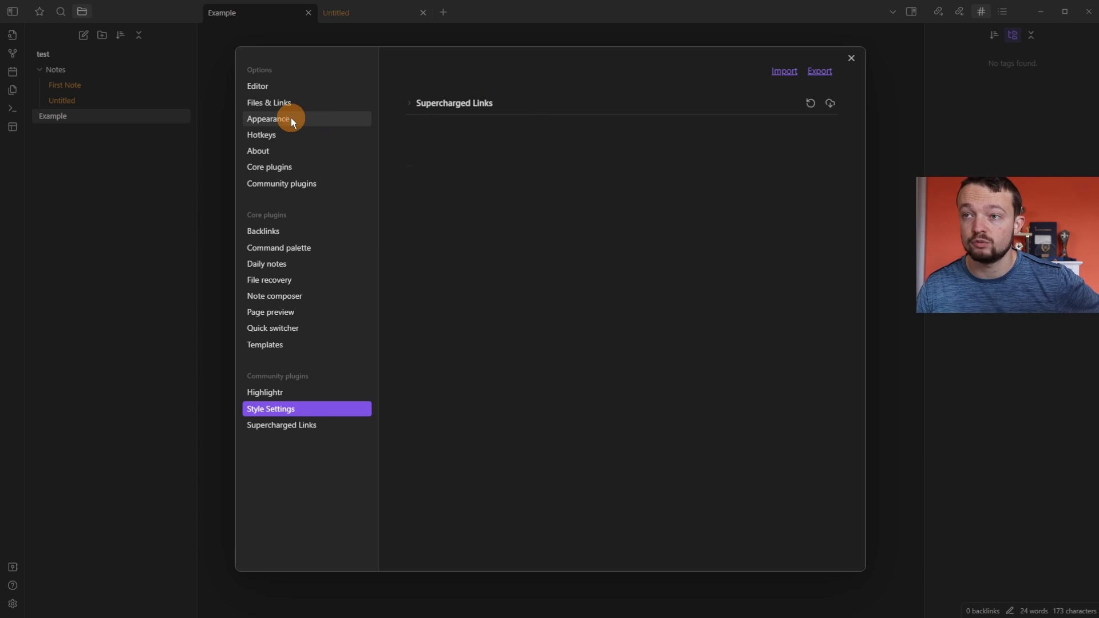
click(269, 118)
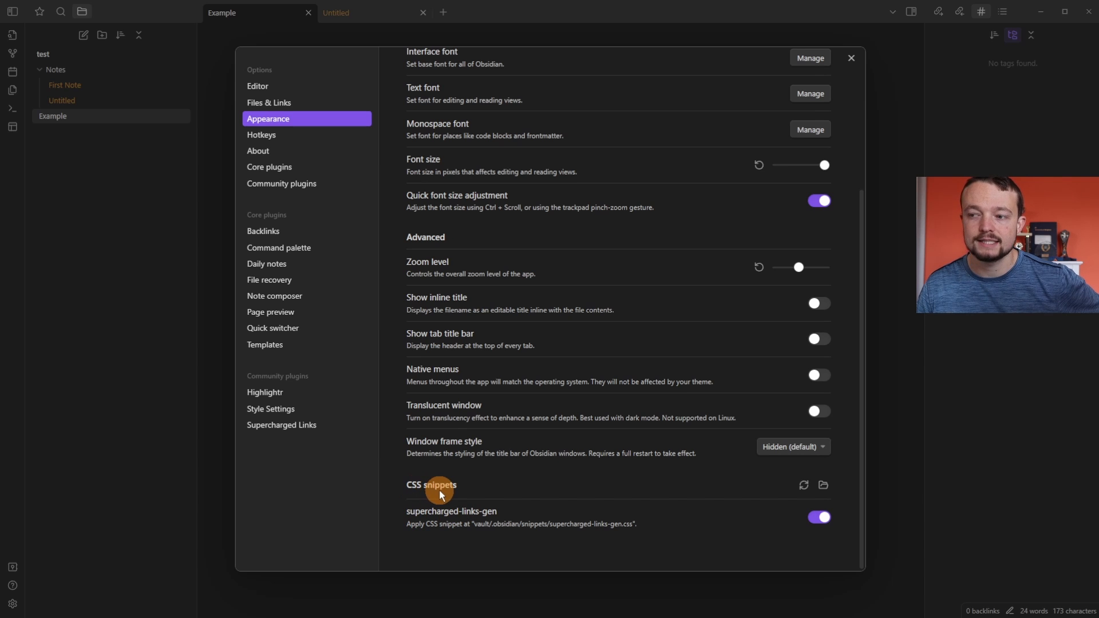
mouse_move(495, 521)
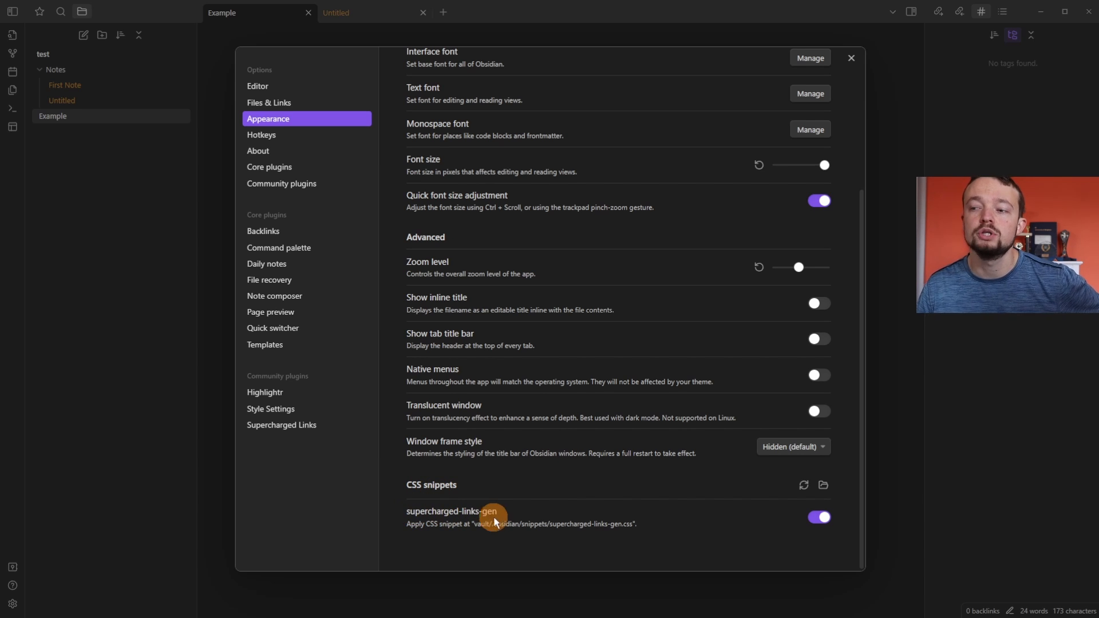
click(818, 516)
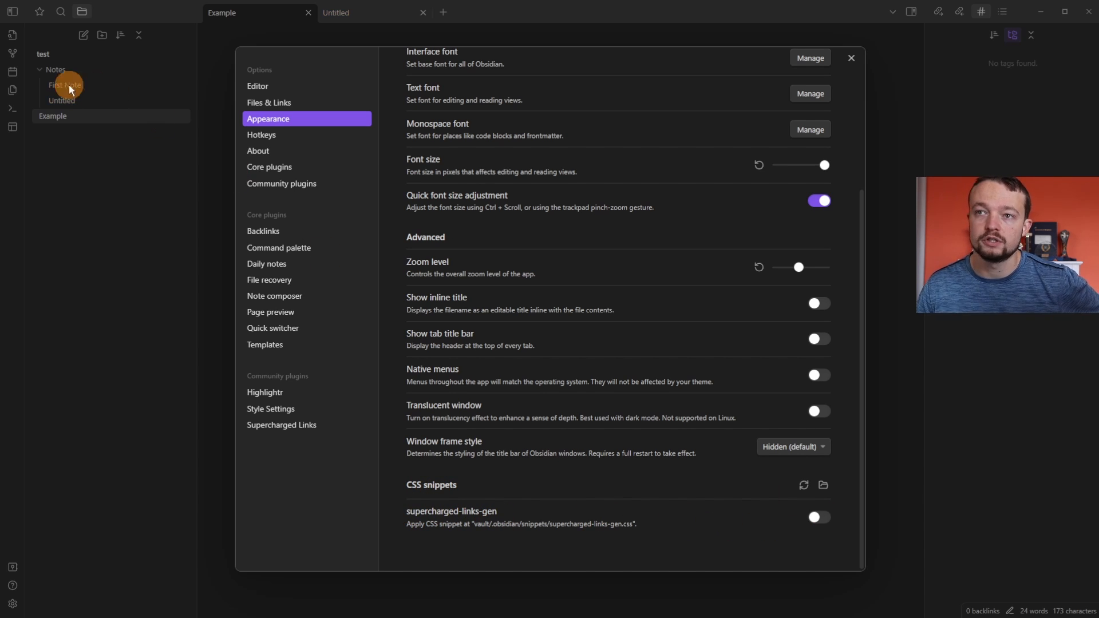
click(818, 517)
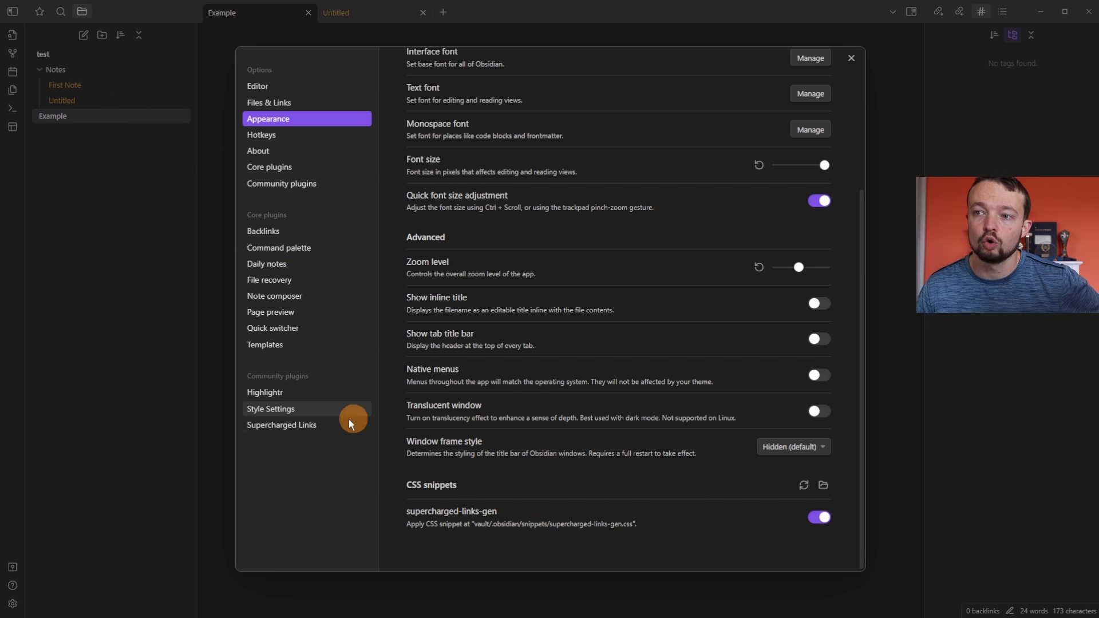
click(281, 425)
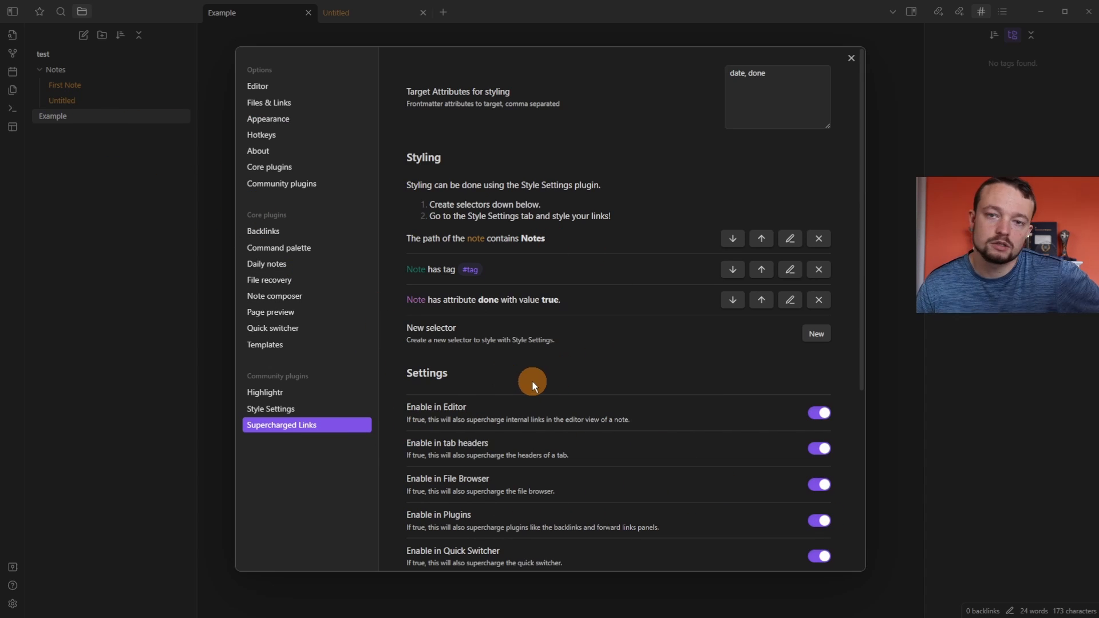
In Style Settings, give 'path is Notes' links a green colour and bold weight.
click(271, 409)
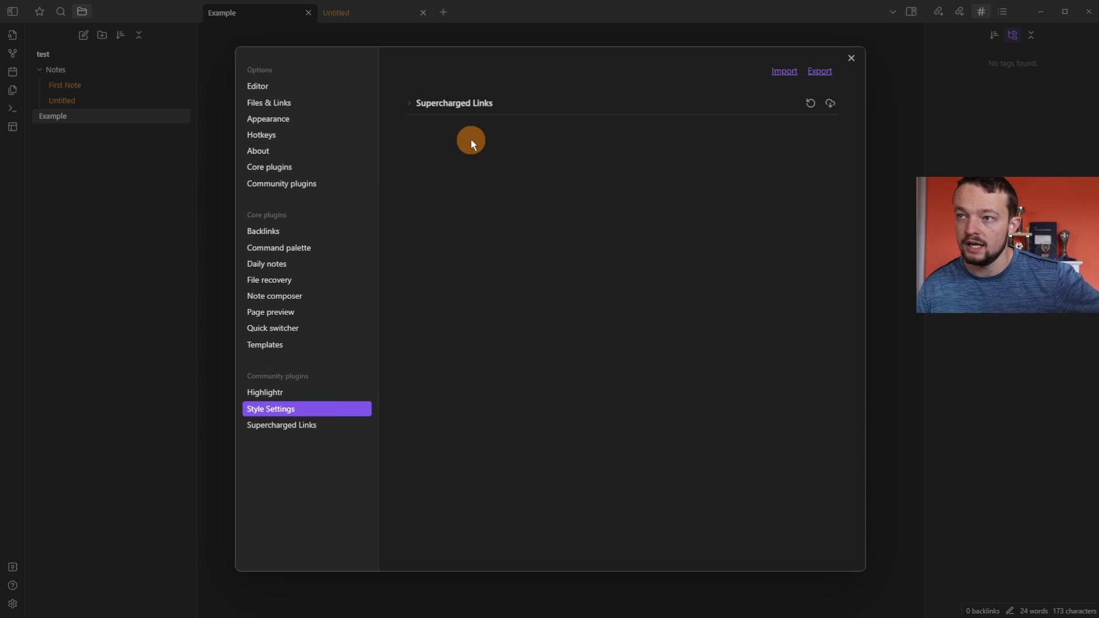
click(410, 103)
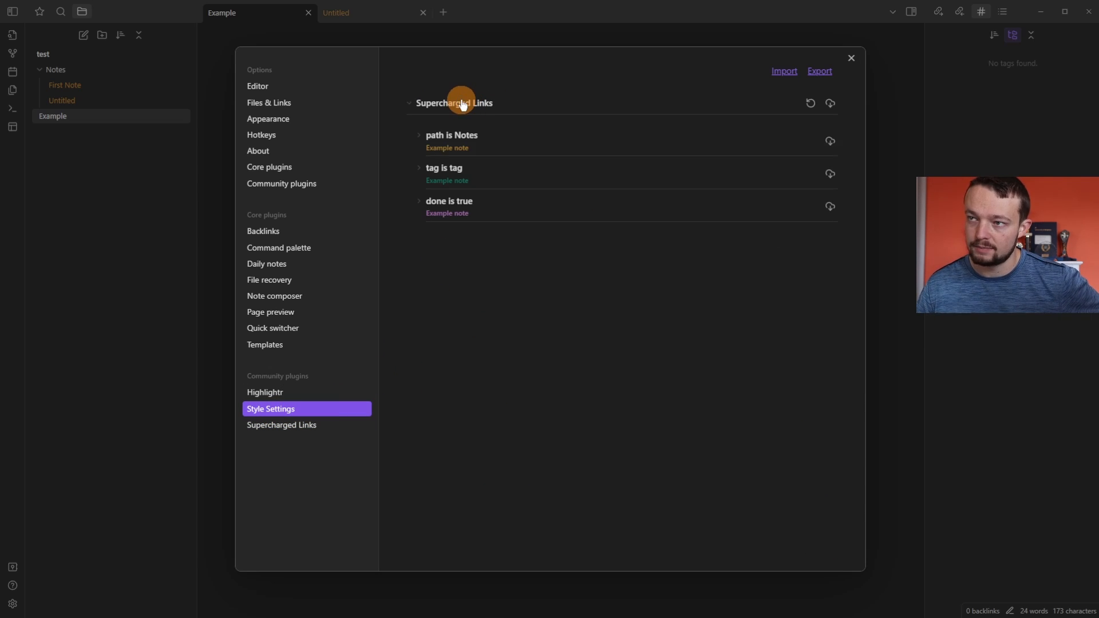
mouse_move(459, 143)
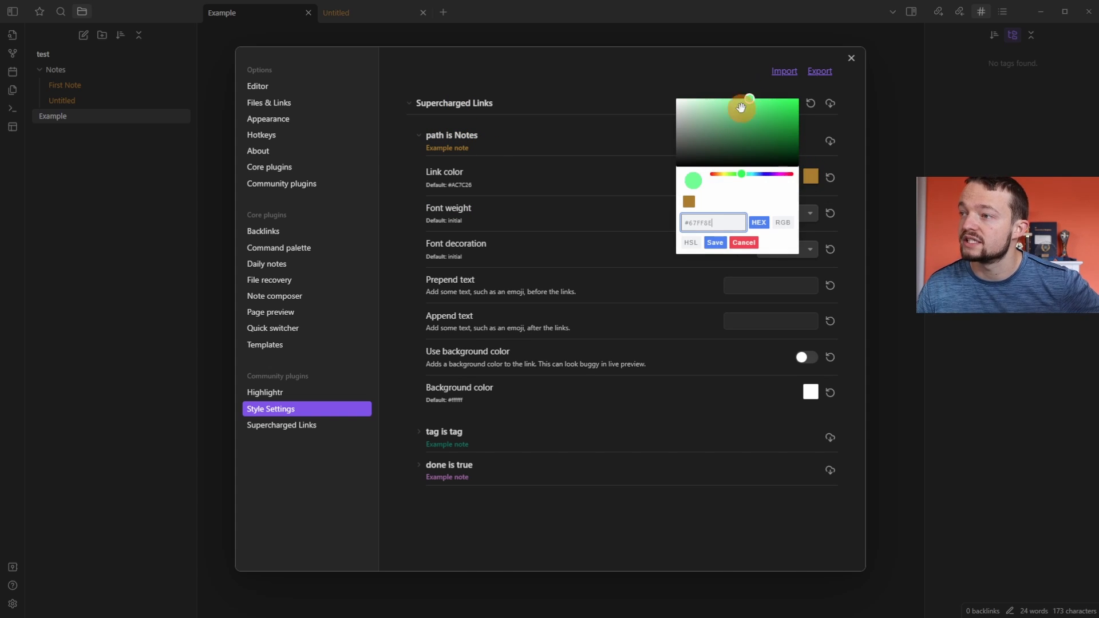
click(715, 242)
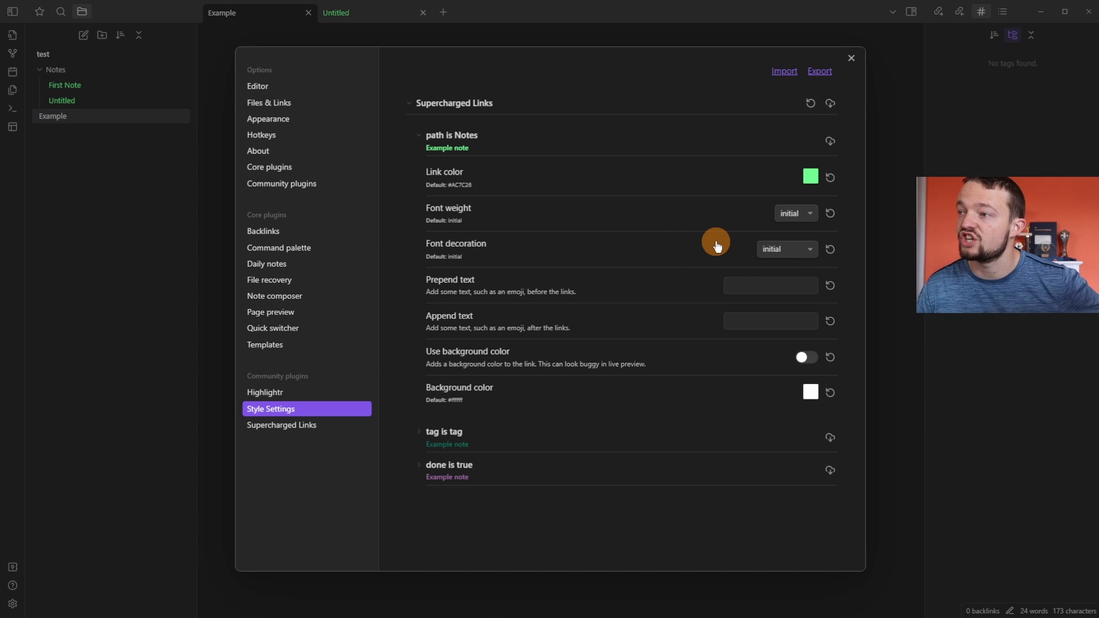
click(796, 213)
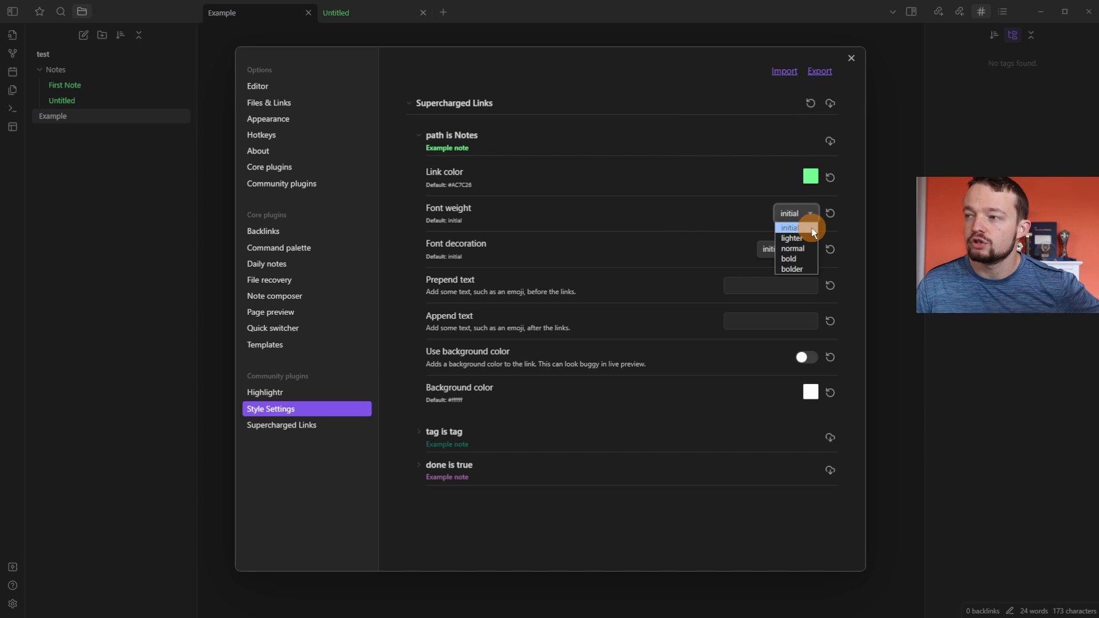
mouse_move(791, 238)
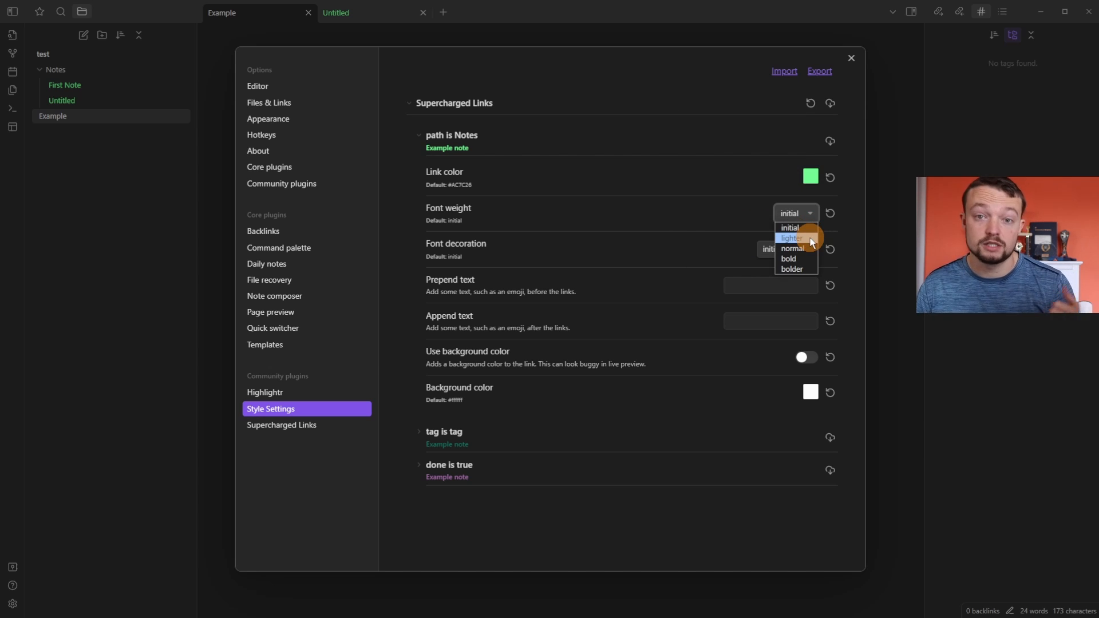
mouse_move(803, 269)
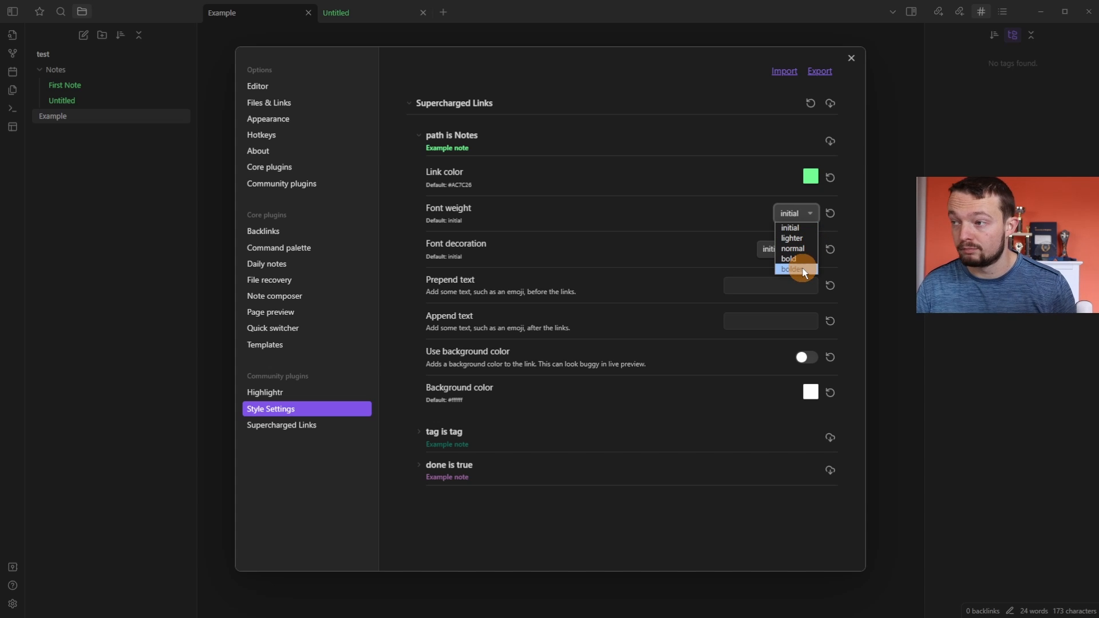
mouse_move(790, 228)
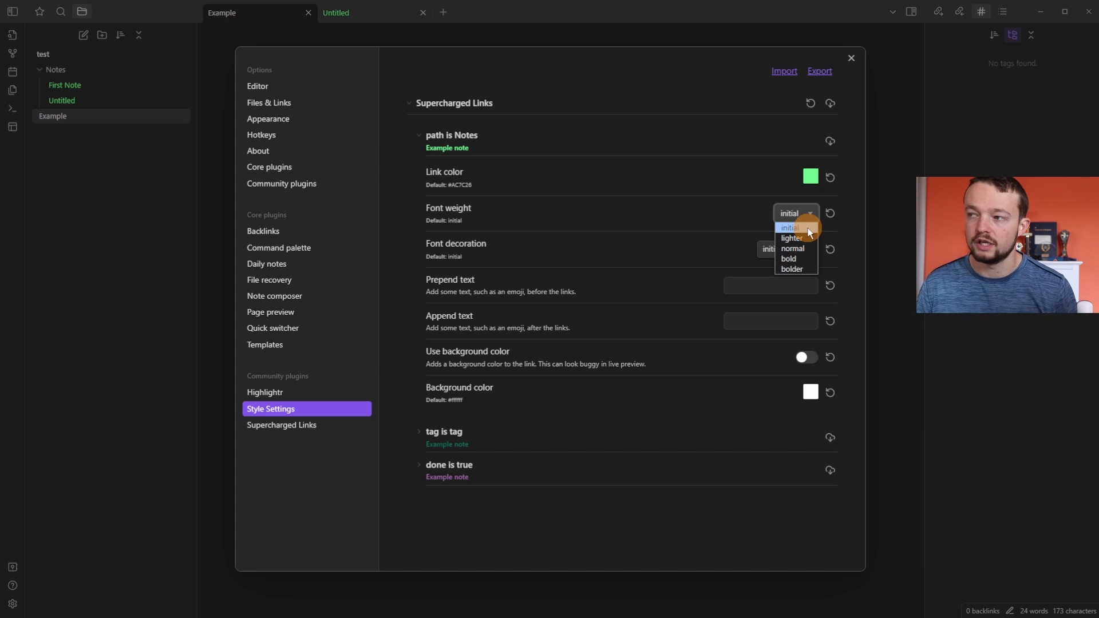
click(788, 259)
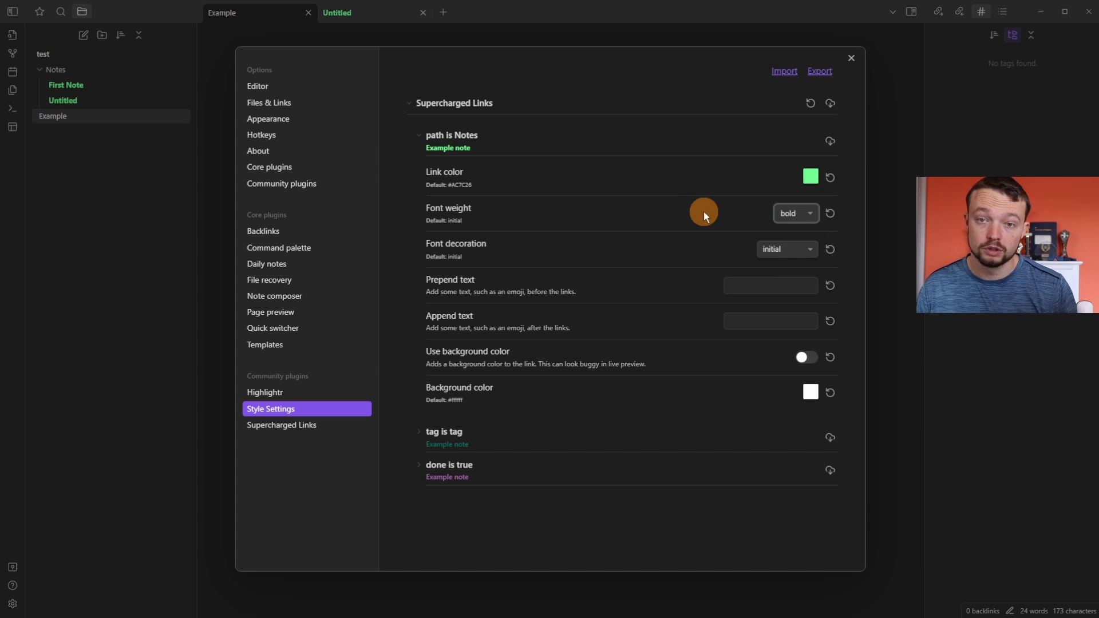
click(786, 249)
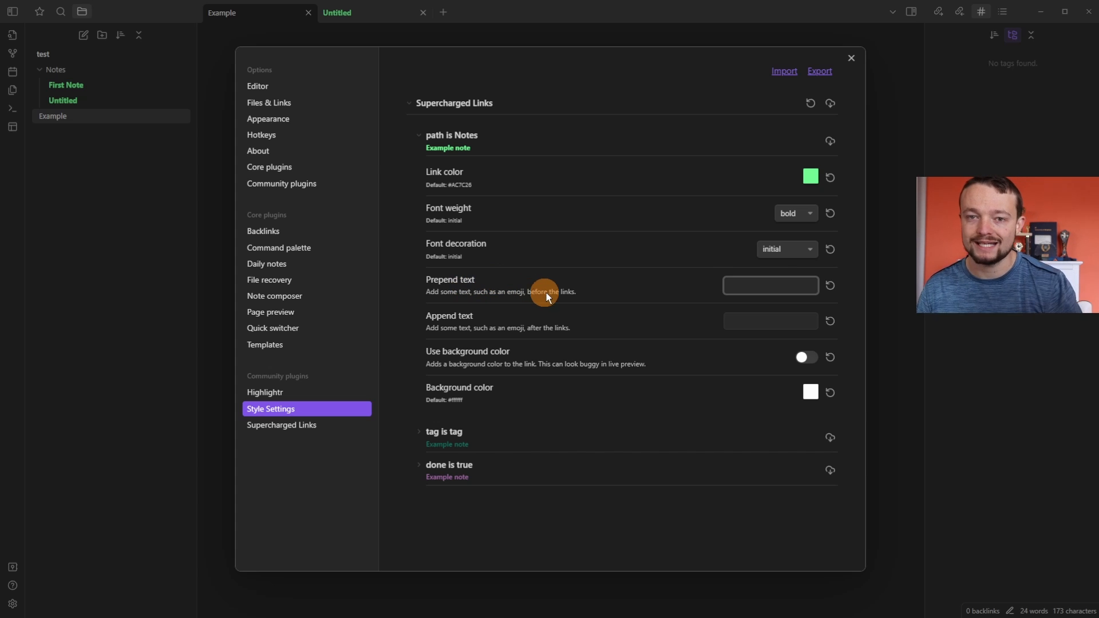
mouse_move(531, 206)
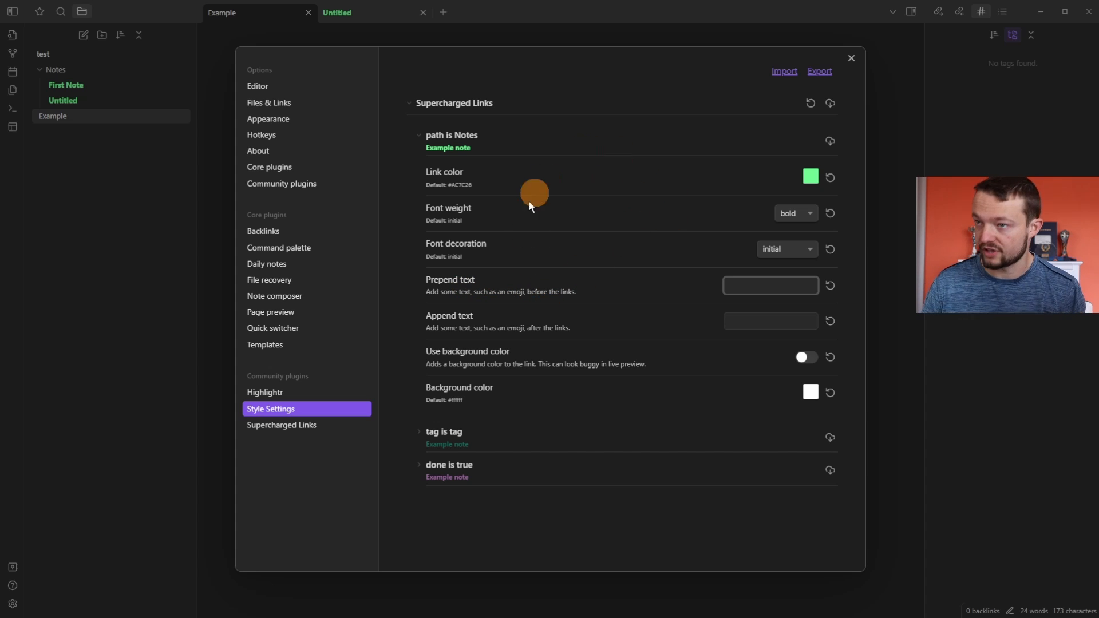
mouse_move(574, 309)
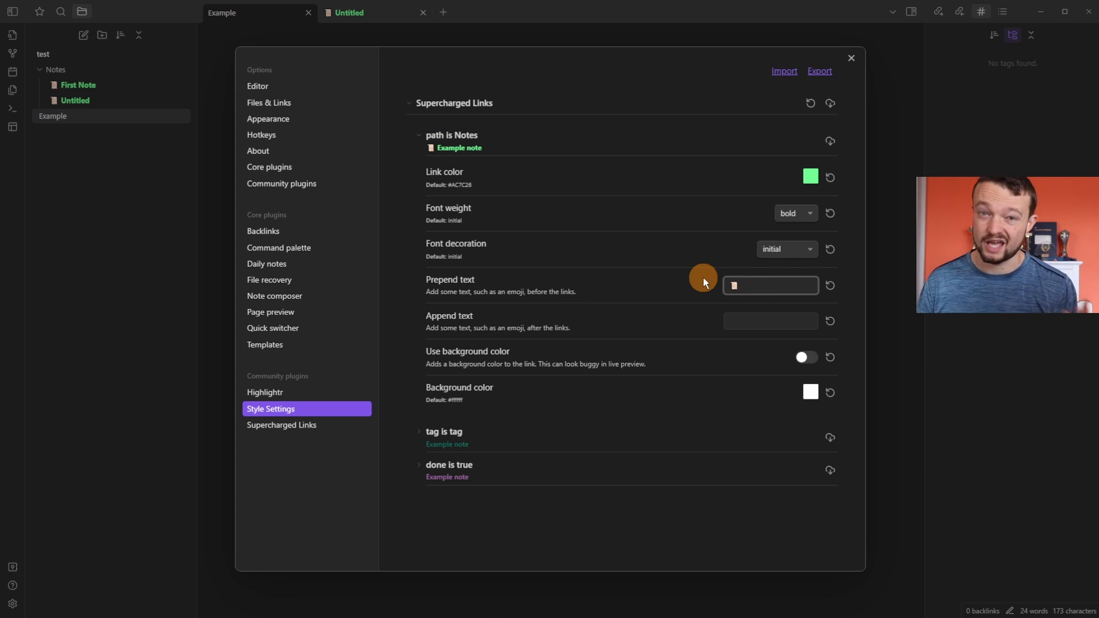
mouse_move(653, 278)
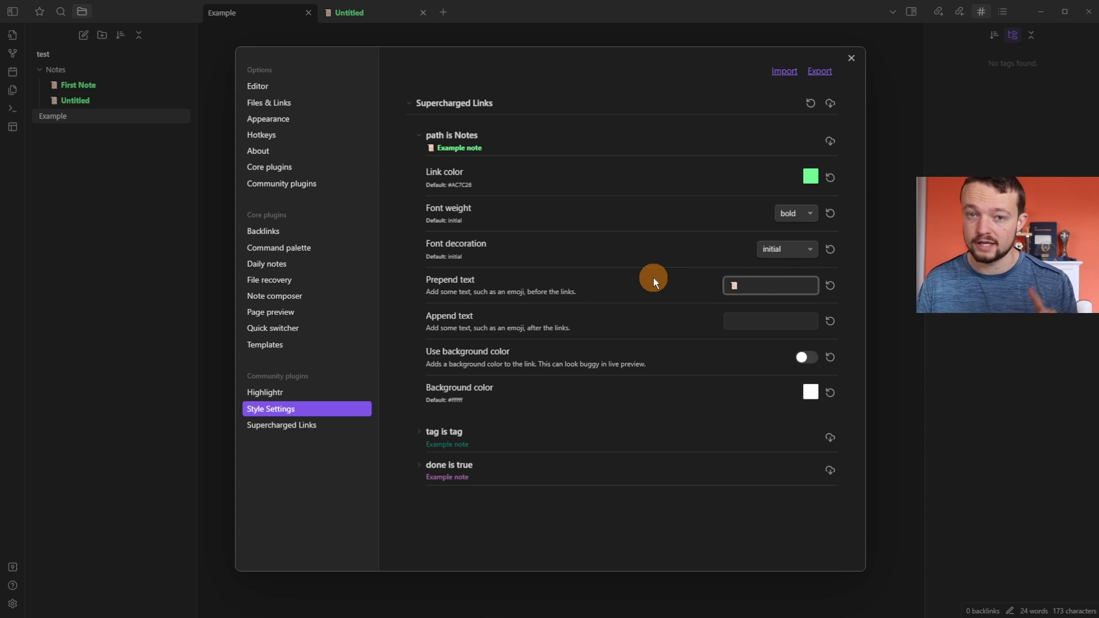
mouse_move(646, 291)
text(pen)
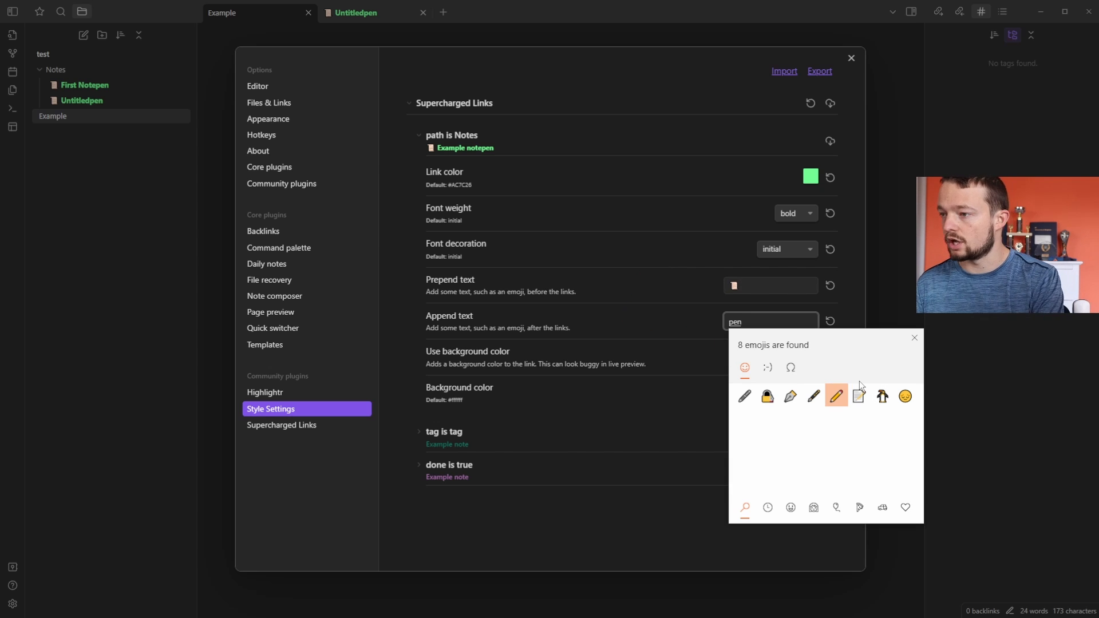
Append a pencil emoji after Notes-folder links using the emoji panel.
click(814, 396)
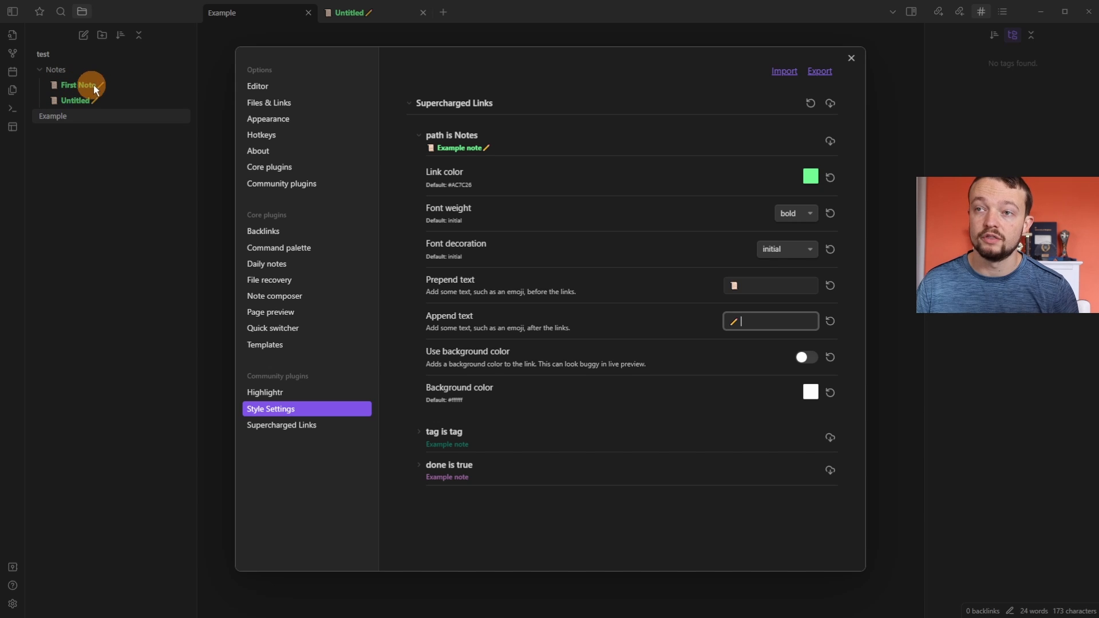
mouse_move(736, 346)
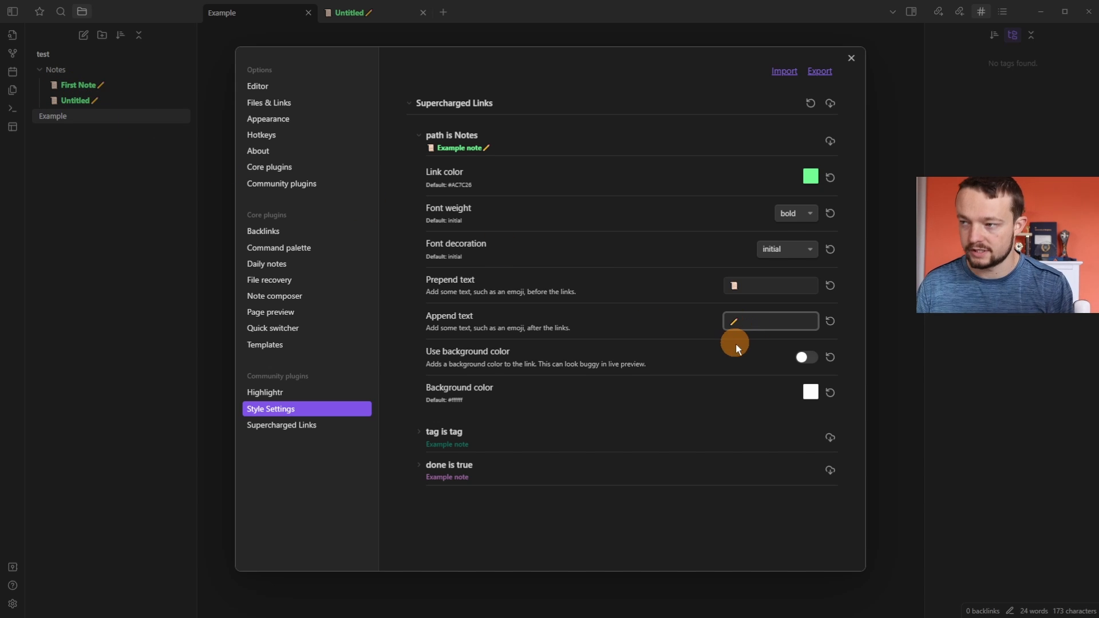
mouse_move(62, 80)
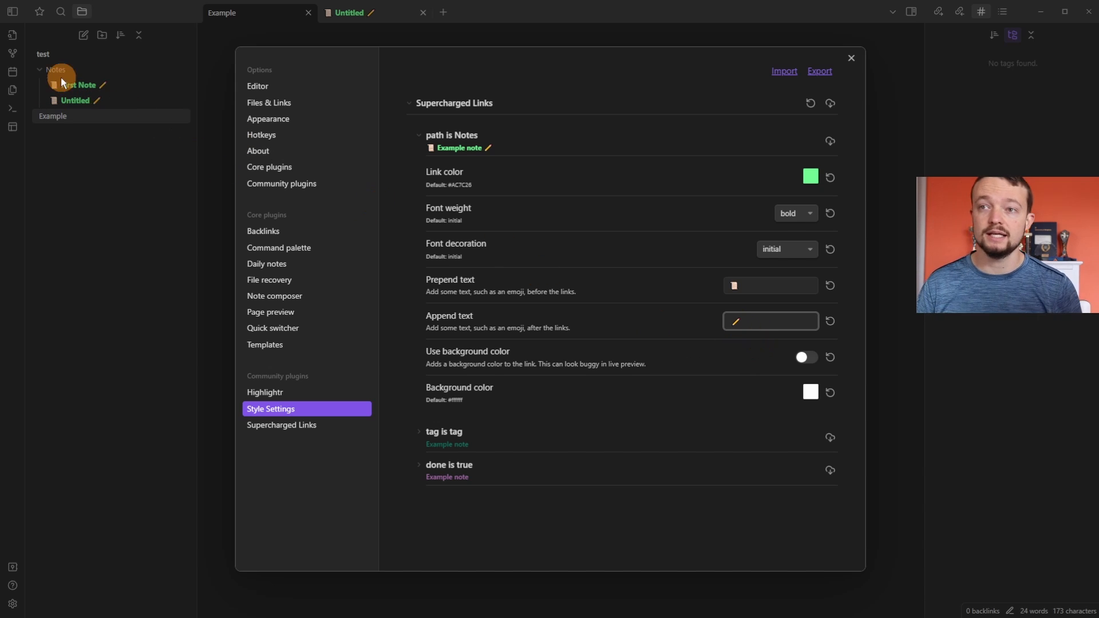
mouse_move(547, 344)
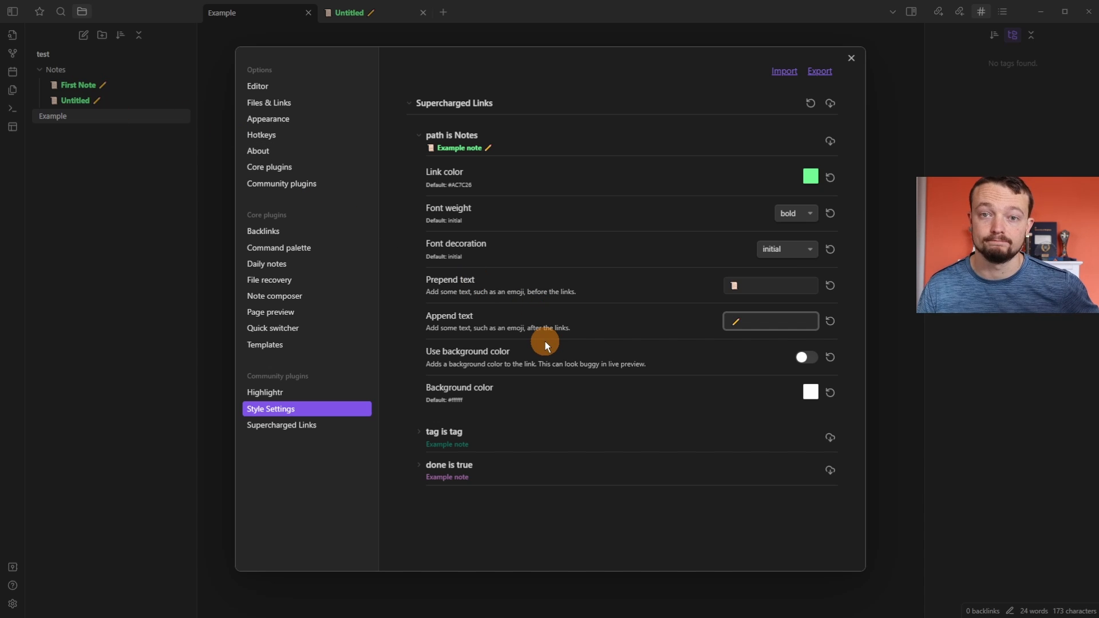
Turn on a dark olive background for Notes-folder links, then collapse the 'done is true' selector.
click(806, 357)
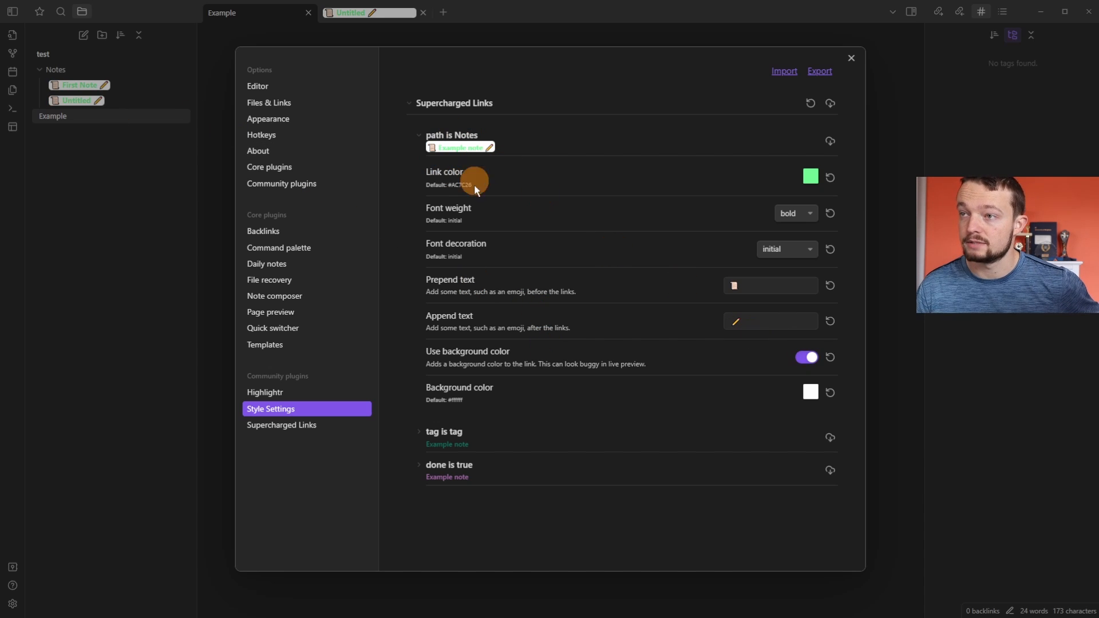
click(811, 392)
text(#FAFF0A)
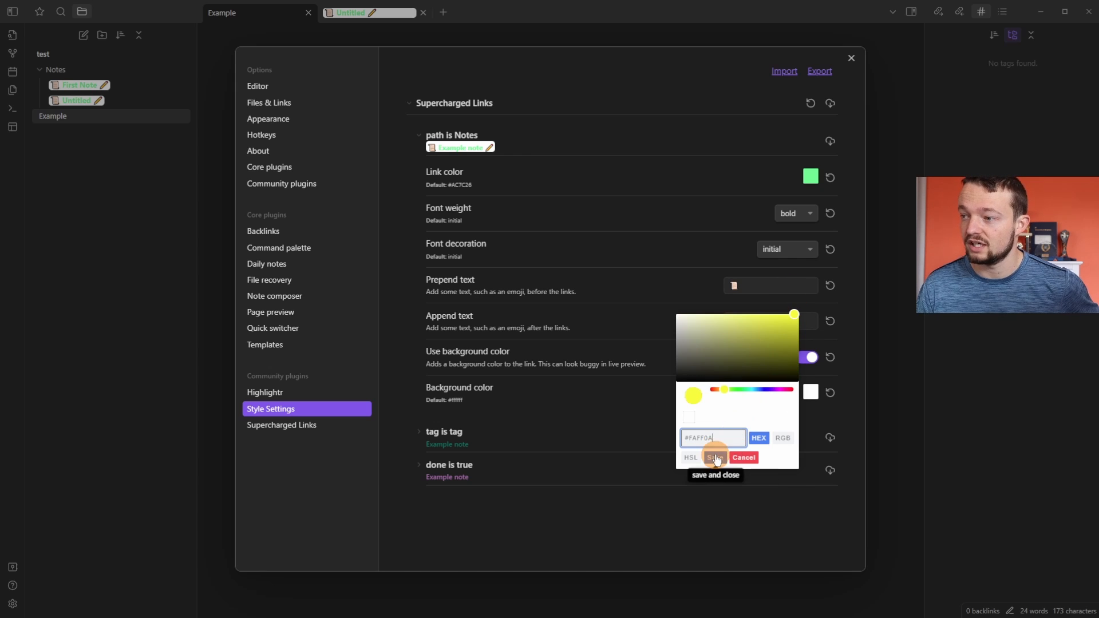
click(715, 457)
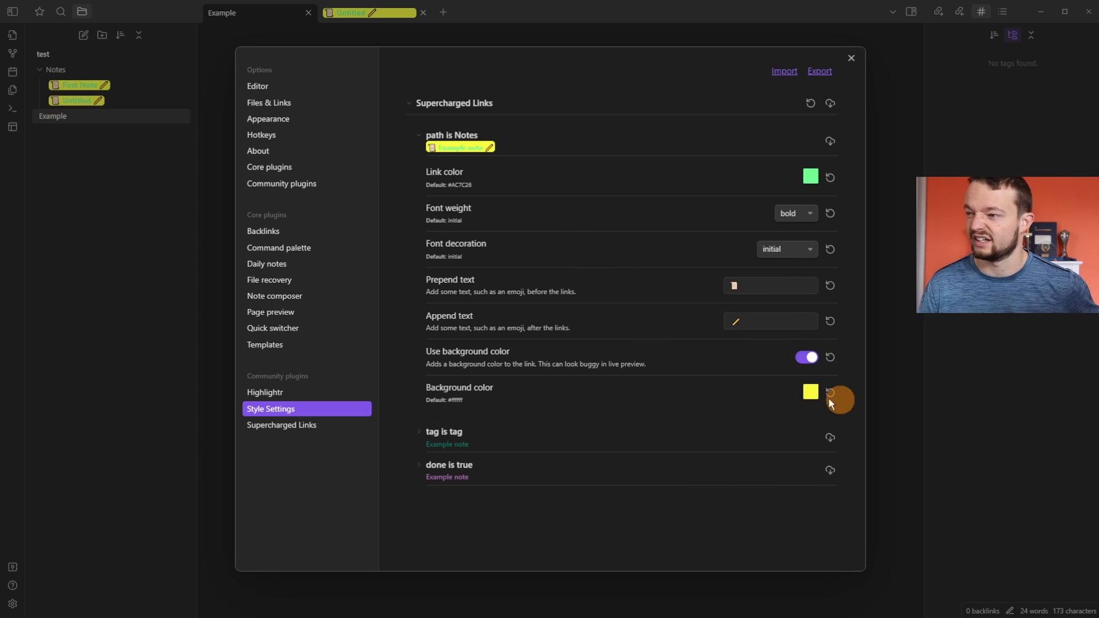
click(810, 392)
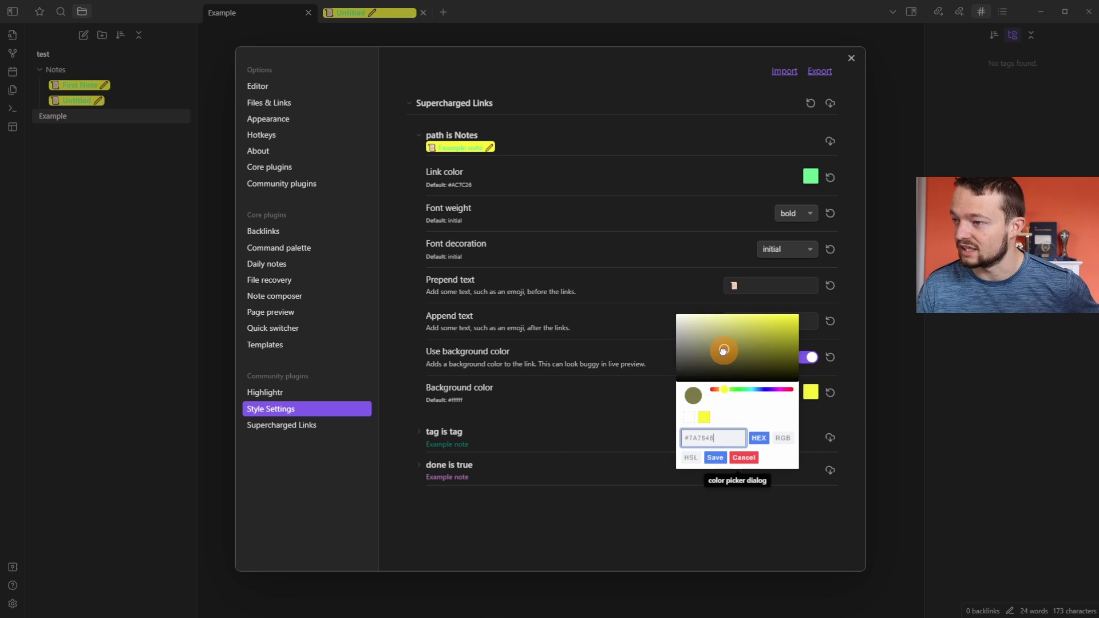
click(715, 459)
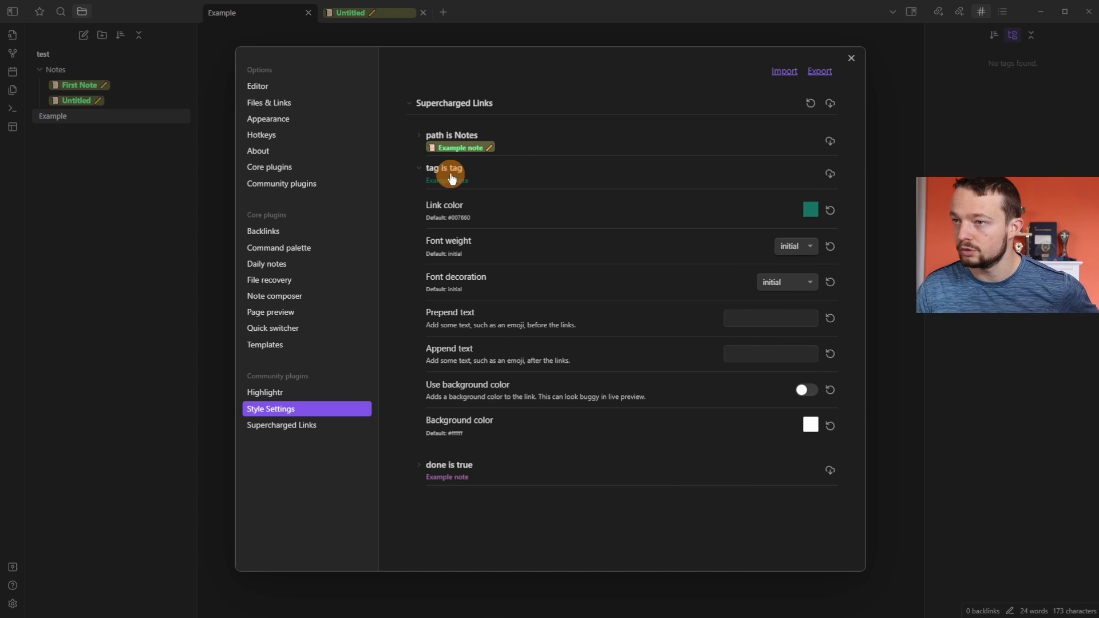
click(444, 167)
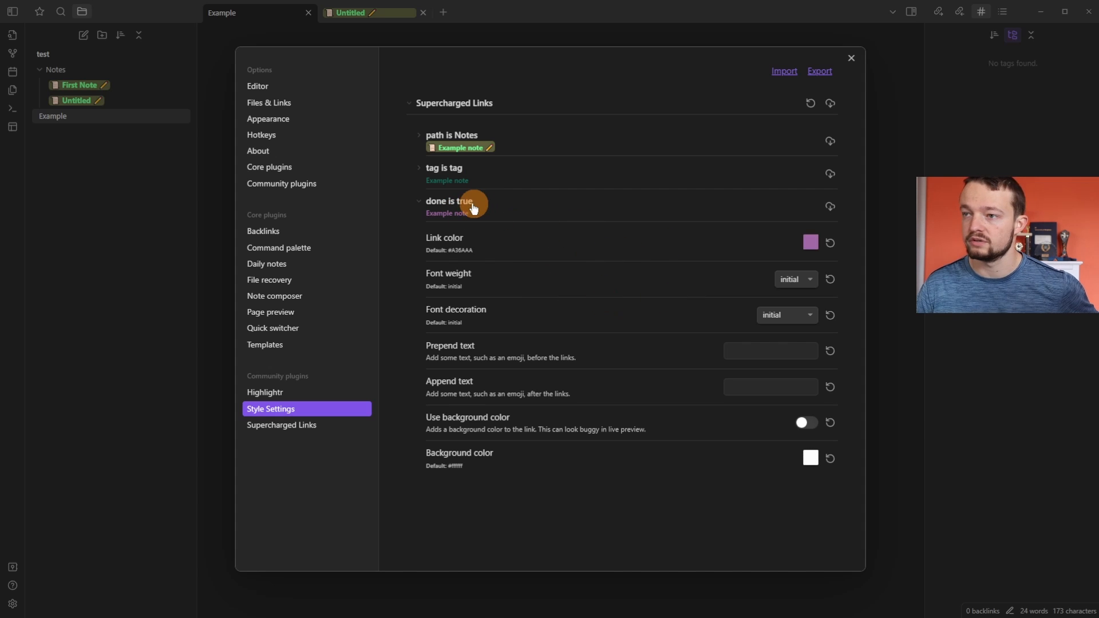
click(419, 201)
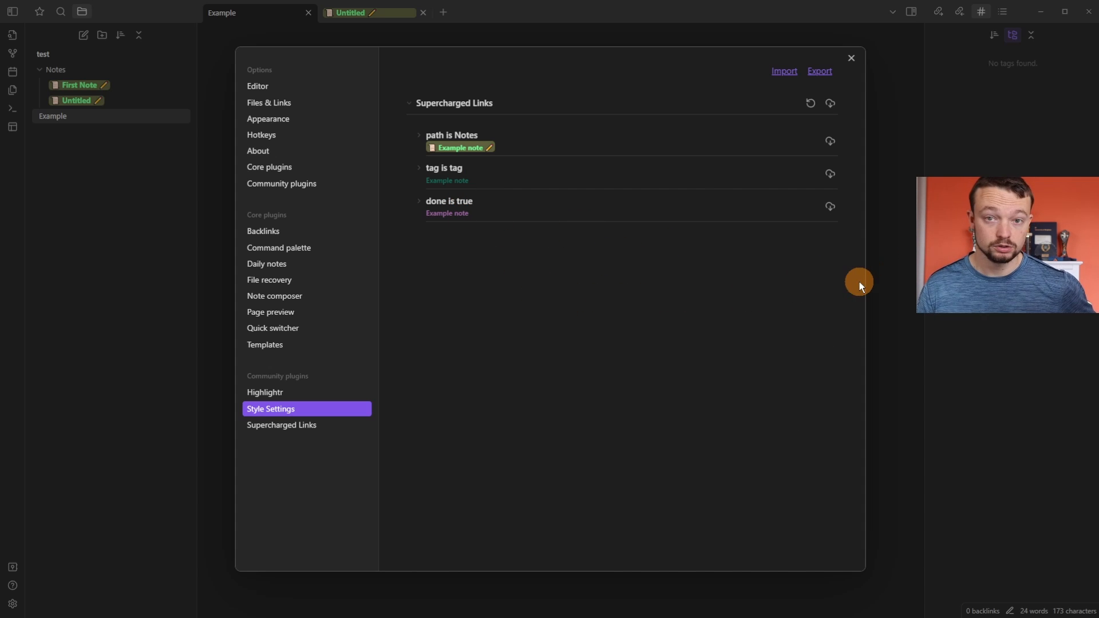
Type #tag into the Example note and set the 'tag is tag' link colour to red.
click(850, 57)
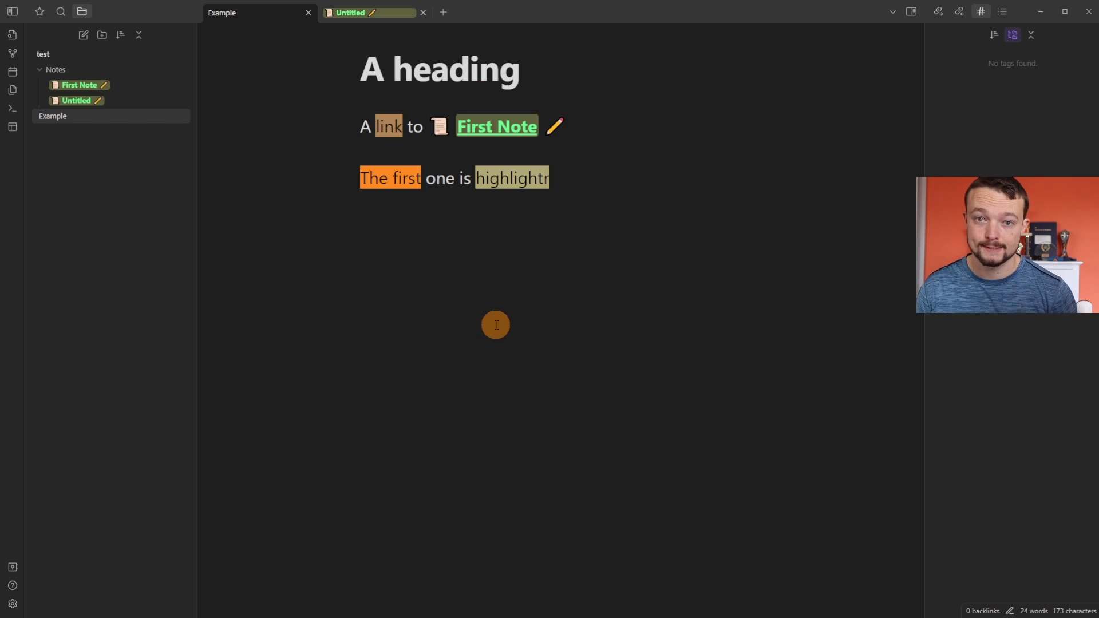
text(#)
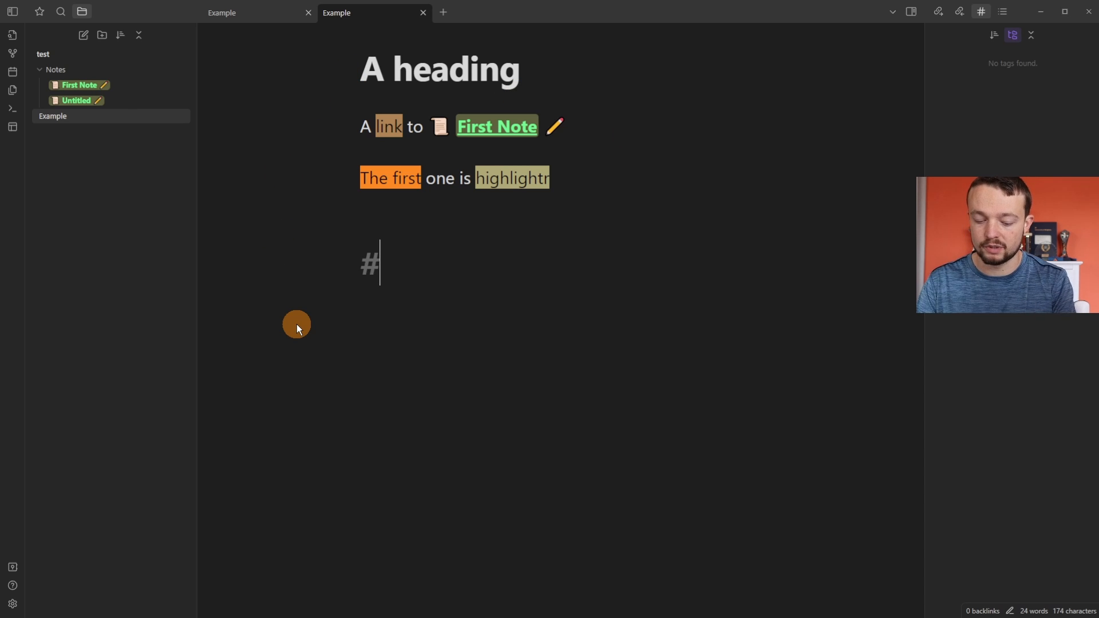
text(tag)
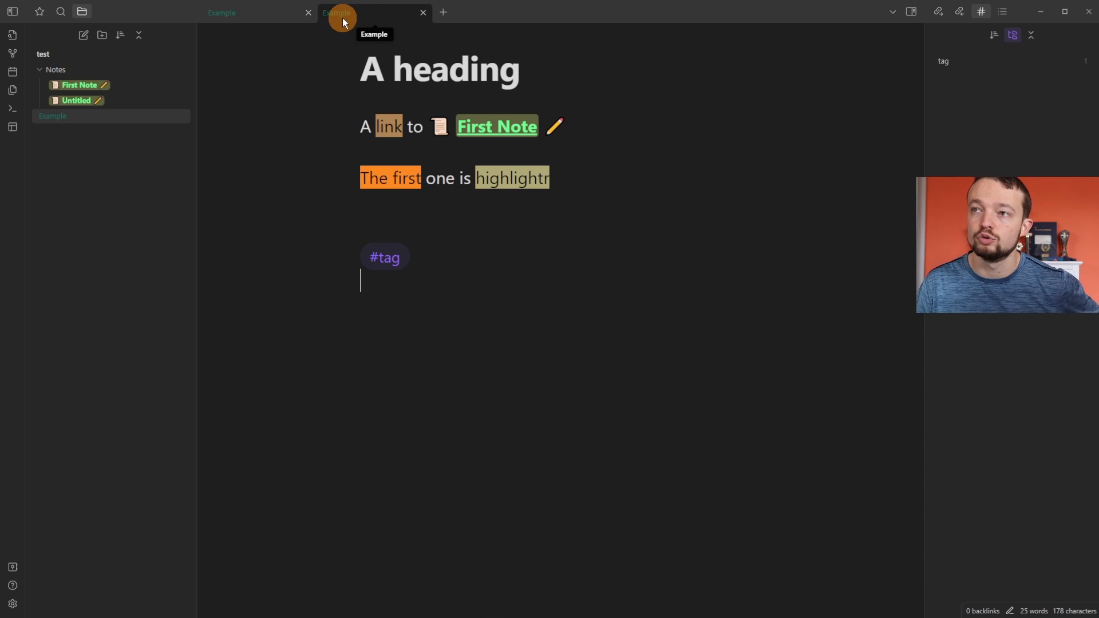
mouse_move(302, 372)
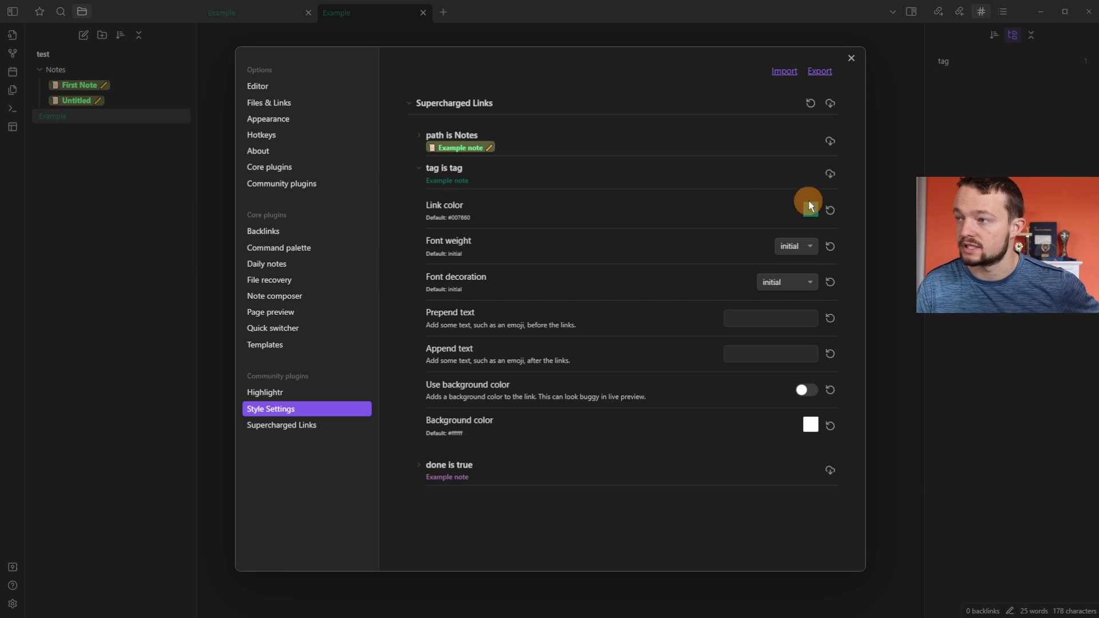
click(809, 210)
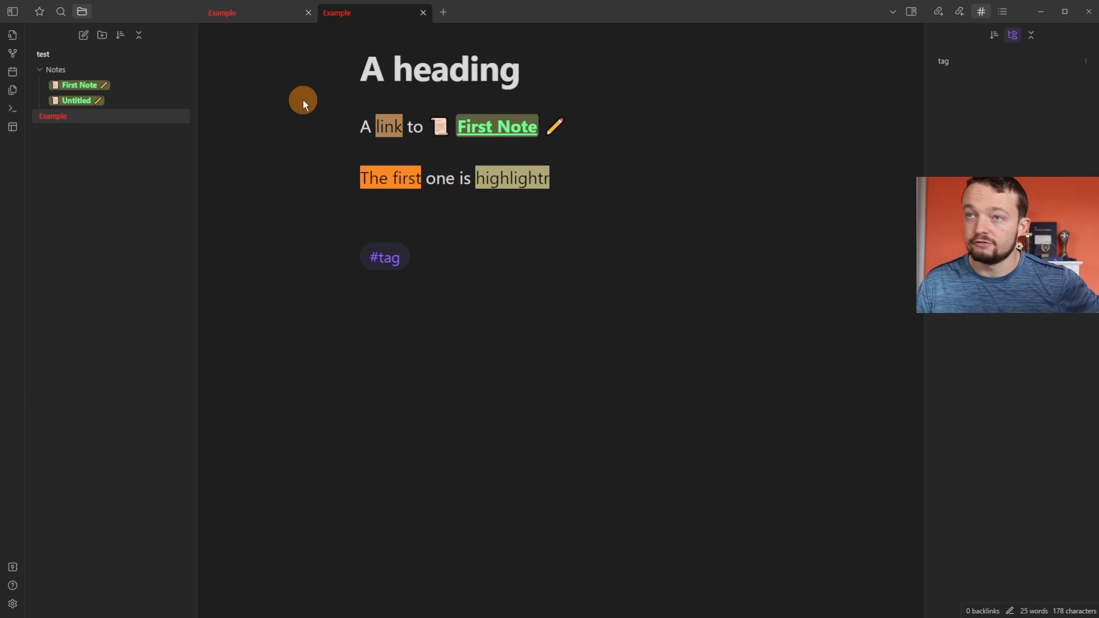
Tag the Untitled note with #tag, then give tagged links a white background and bold weight.
click(75, 100)
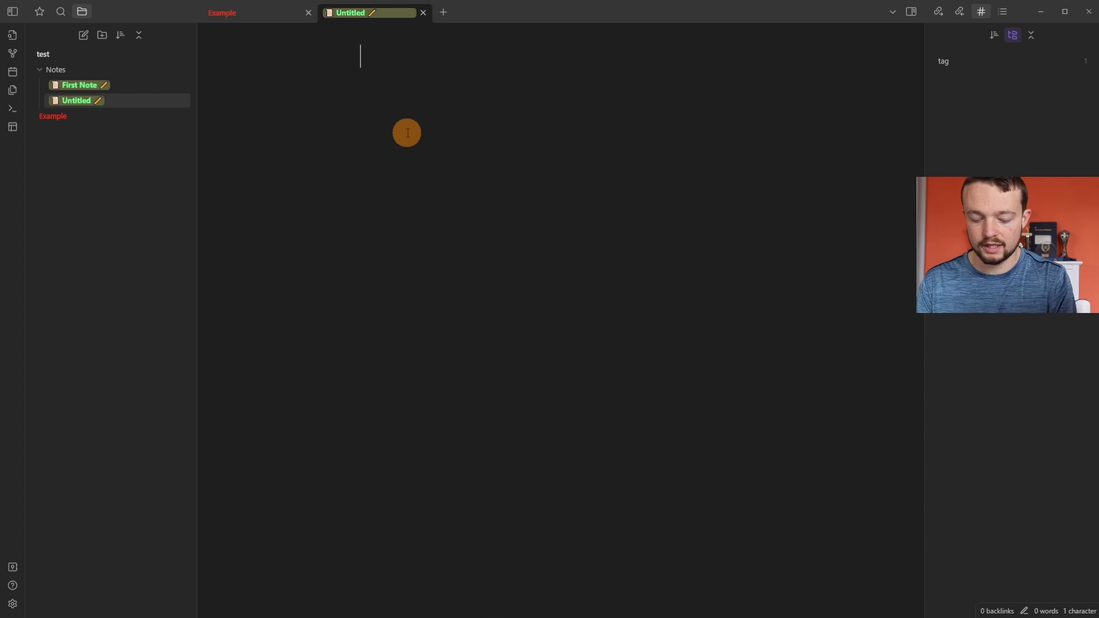
text(#tag)
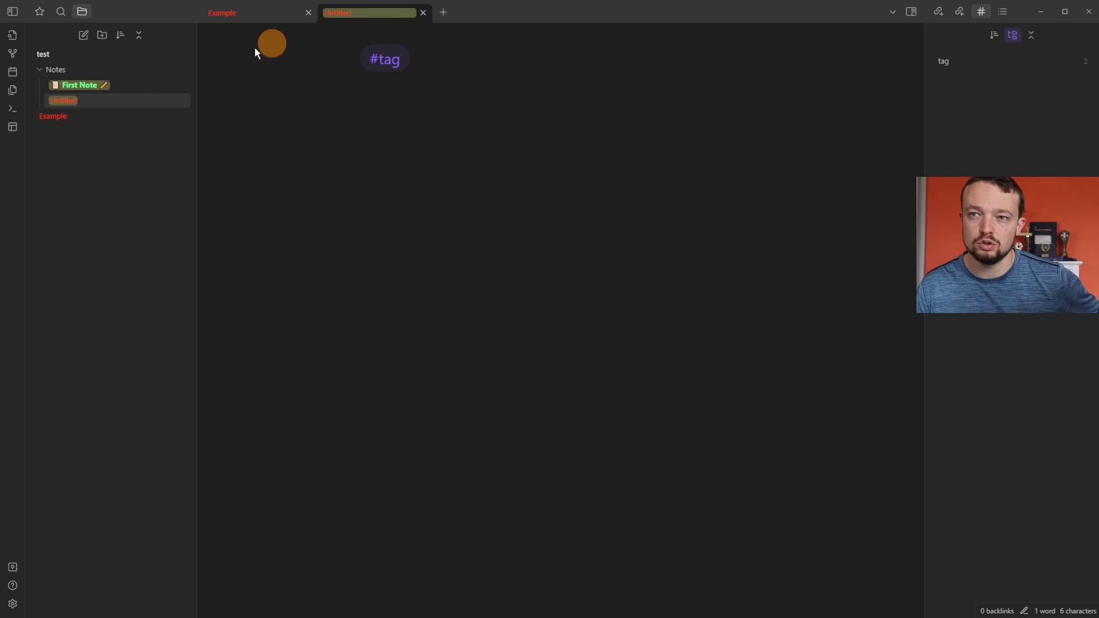
mouse_move(132, 100)
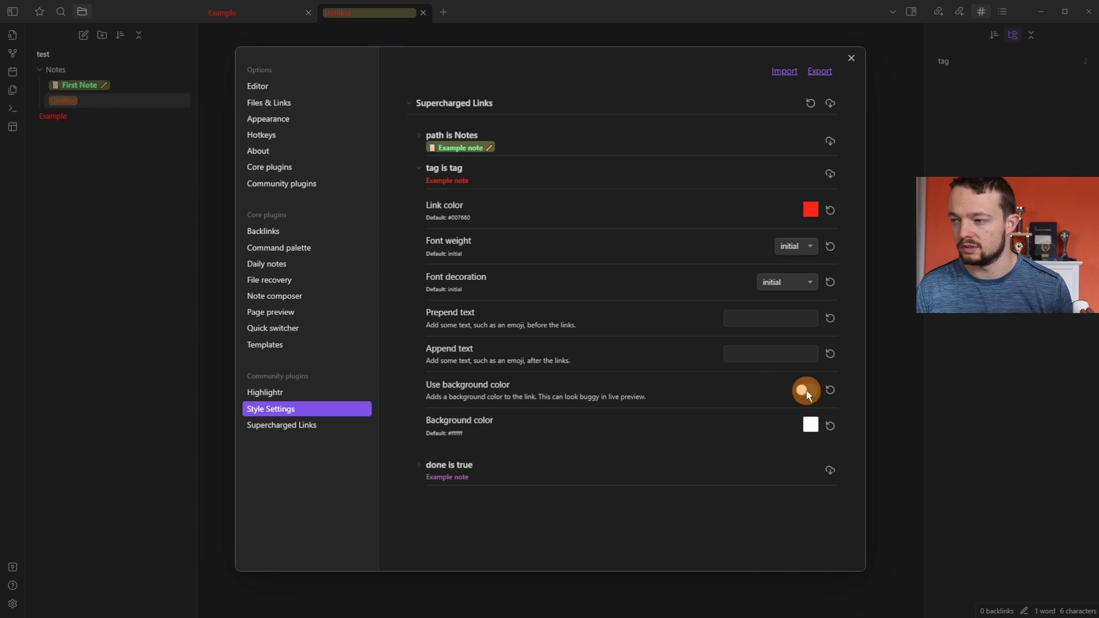
click(806, 390)
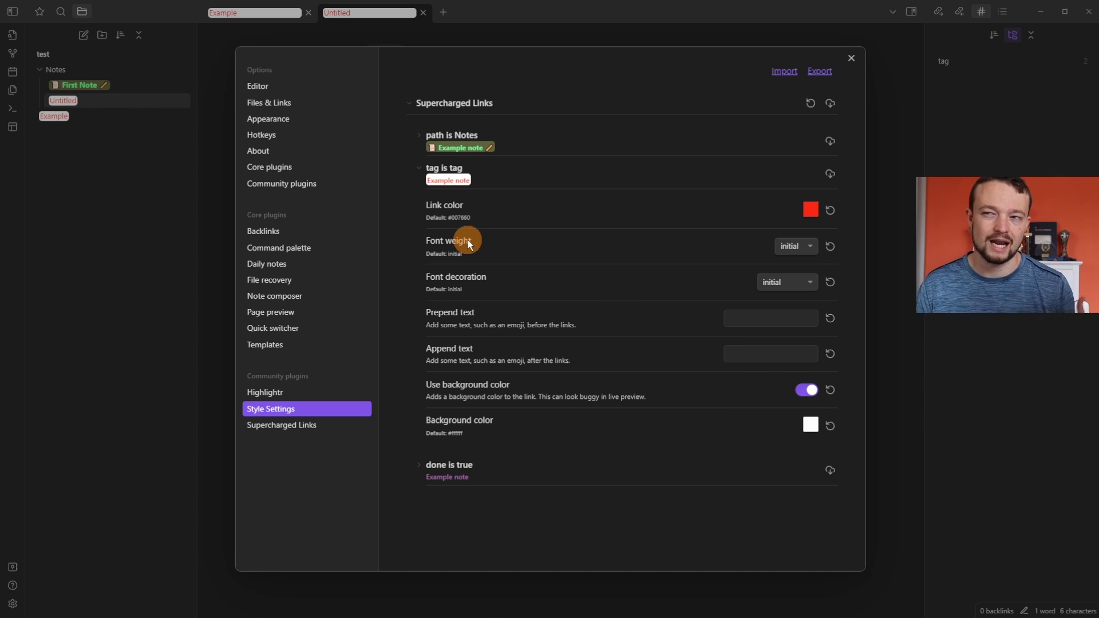
mouse_move(526, 304)
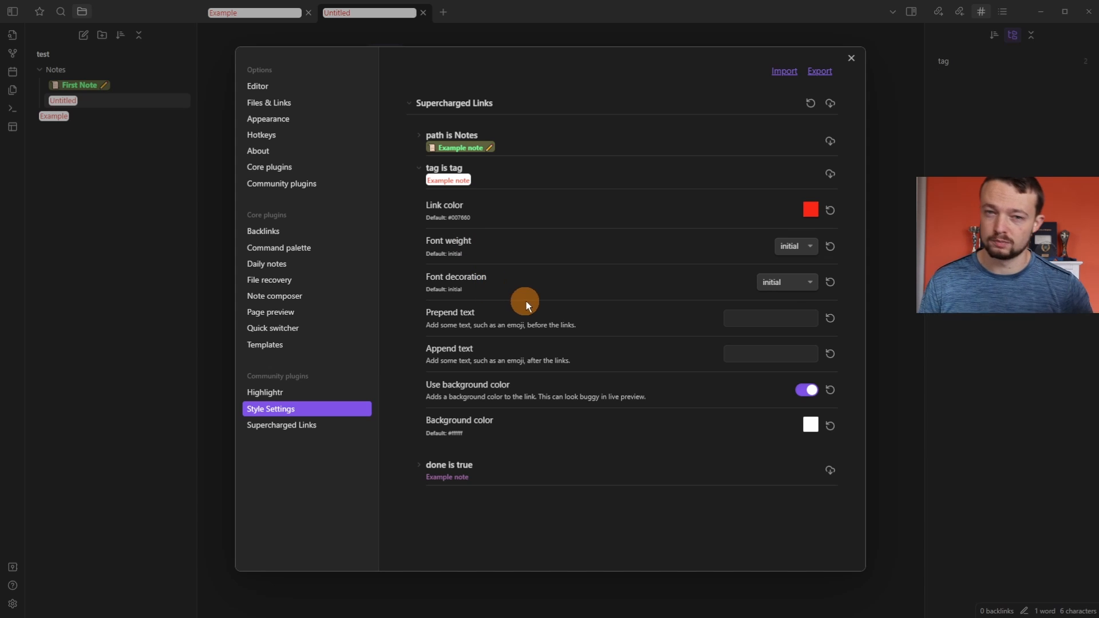
mouse_move(714, 268)
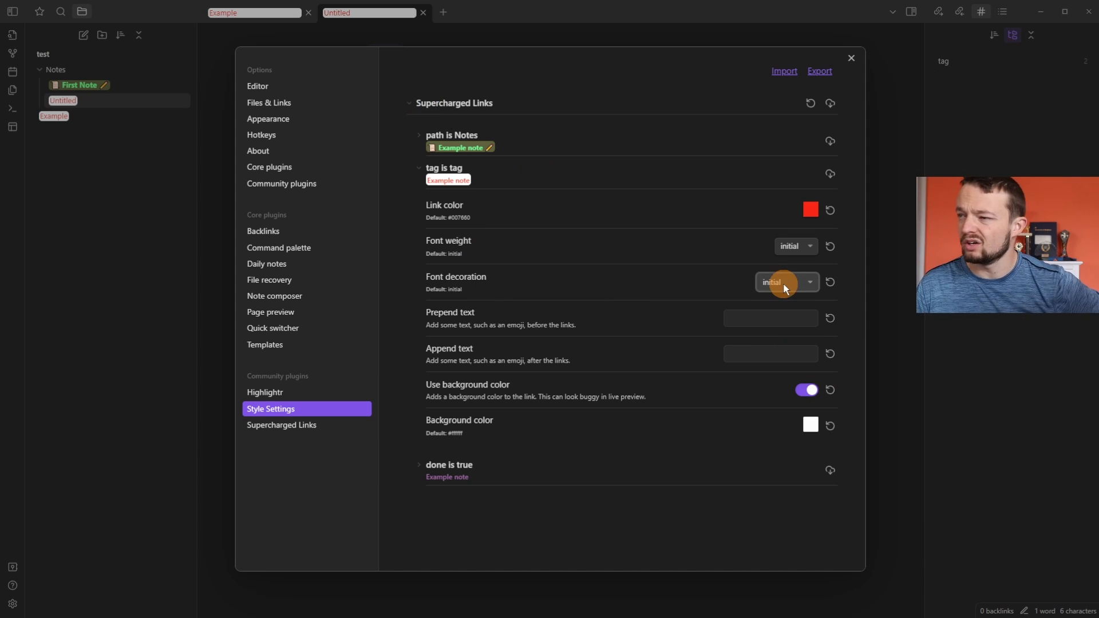
click(796, 246)
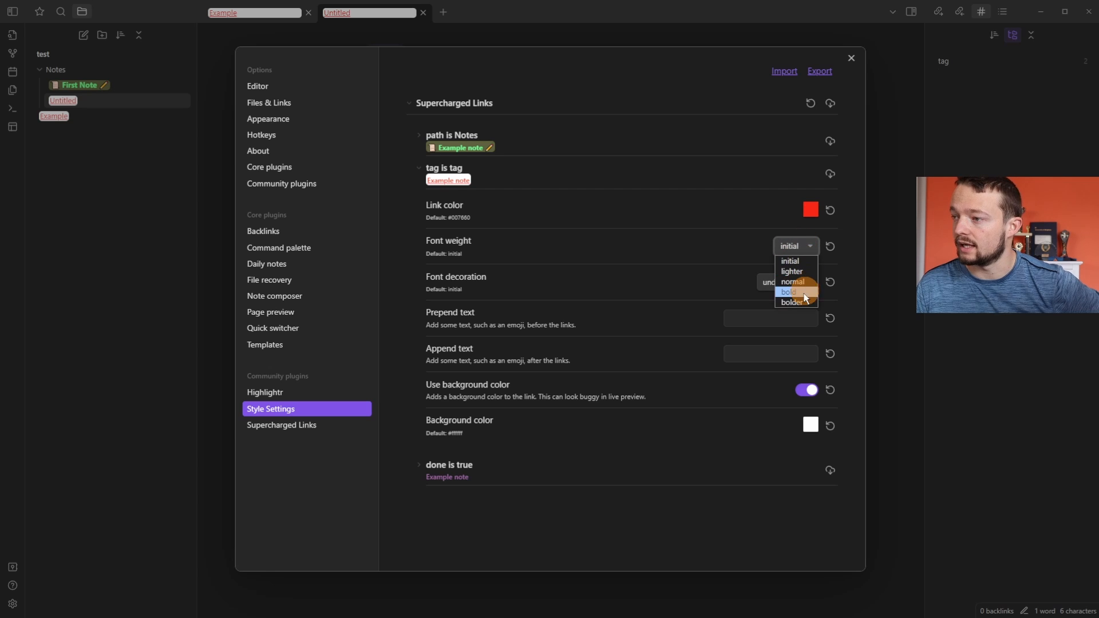
click(850, 59)
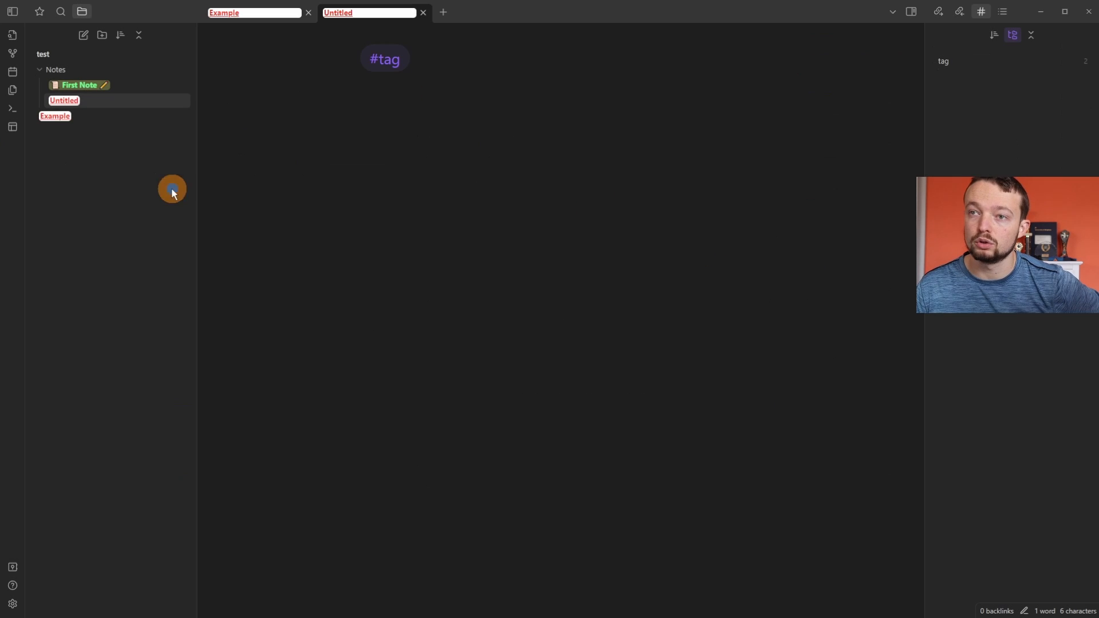
mouse_move(129, 168)
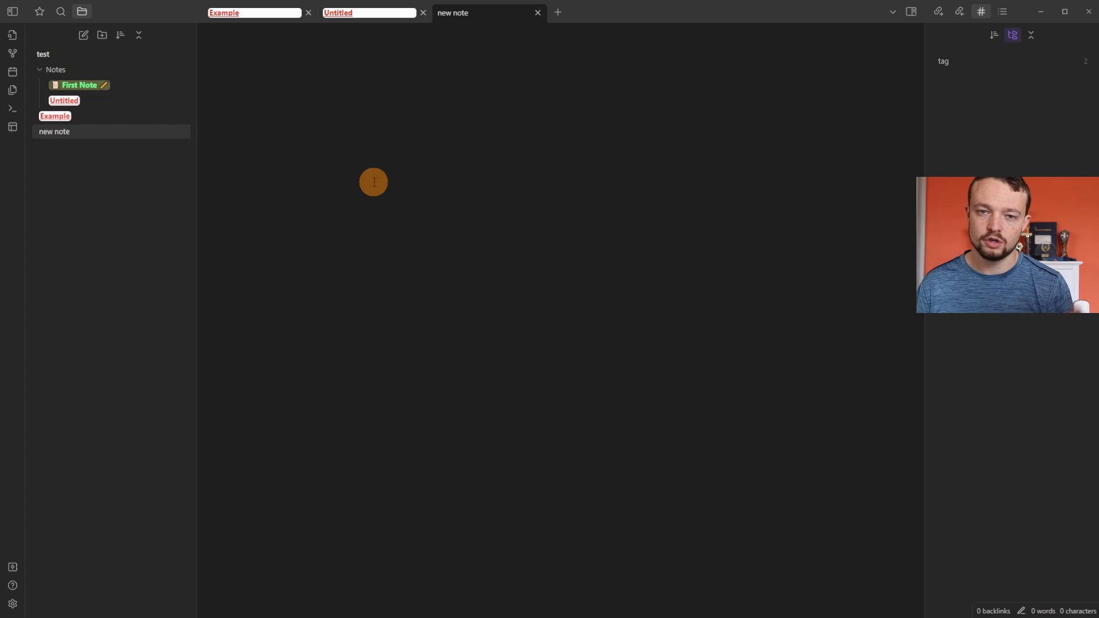
Add frontmatter with '---' to the new note and enter the done value true.
text(---)
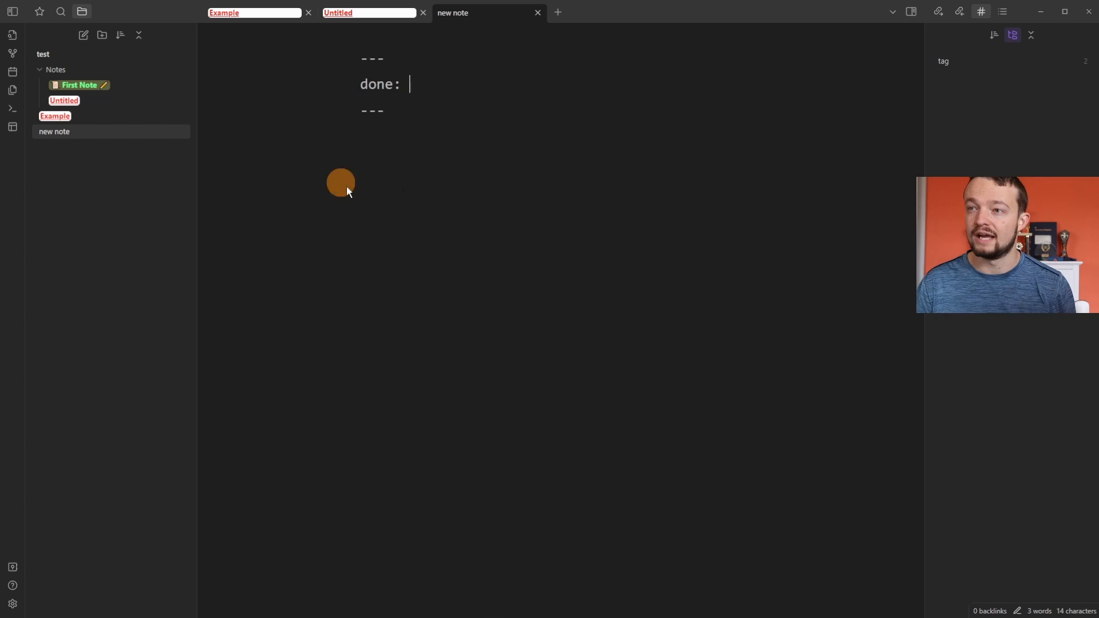
mouse_move(428, 261)
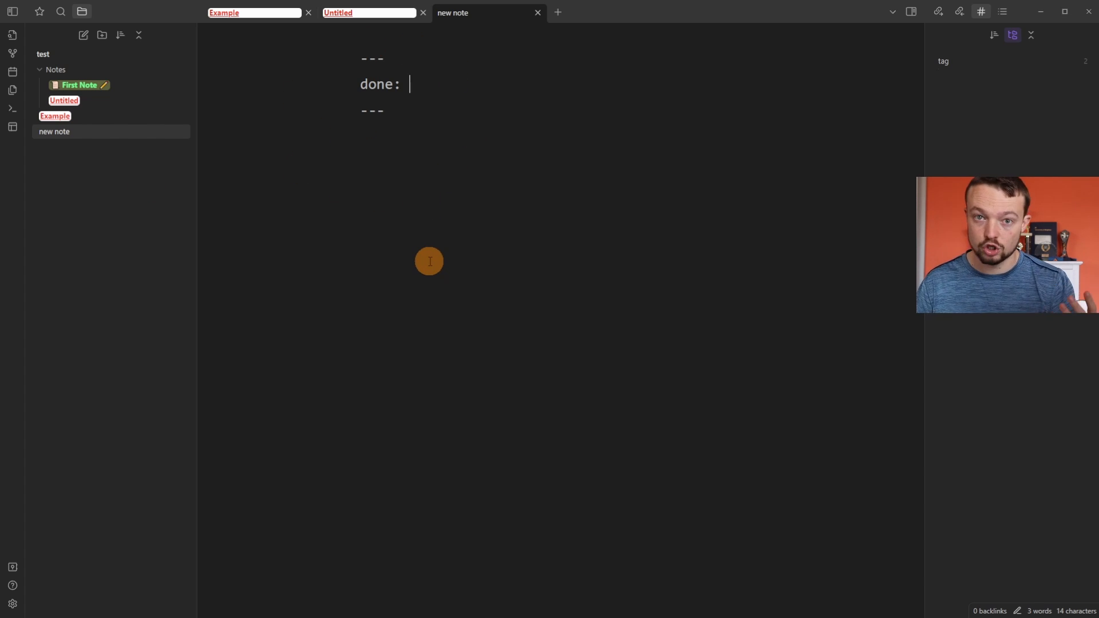
text(true)
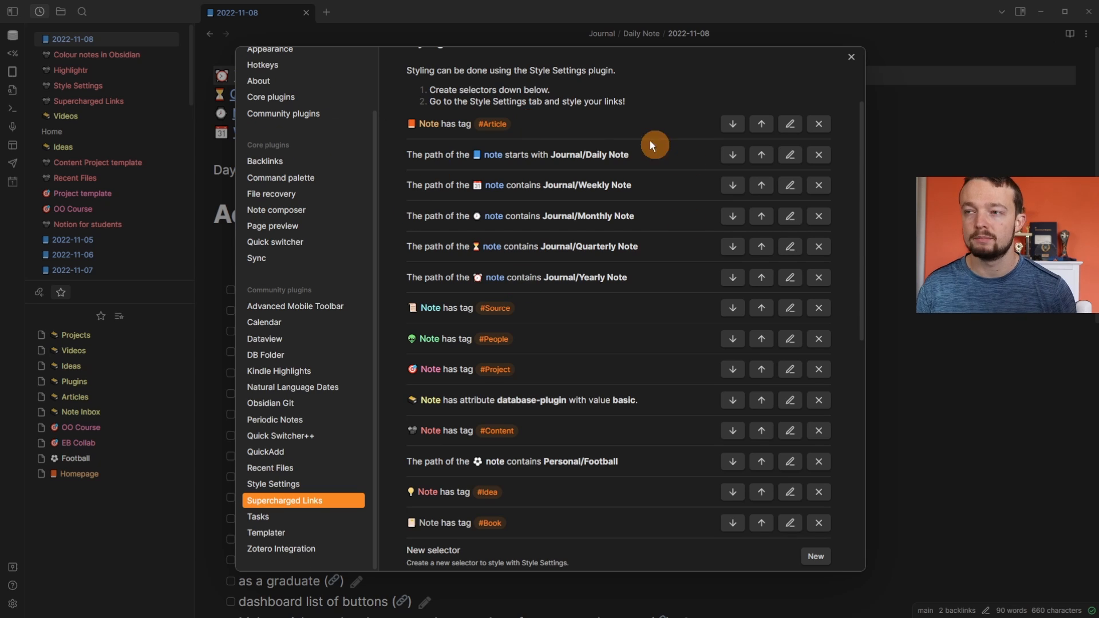
mouse_move(453, 177)
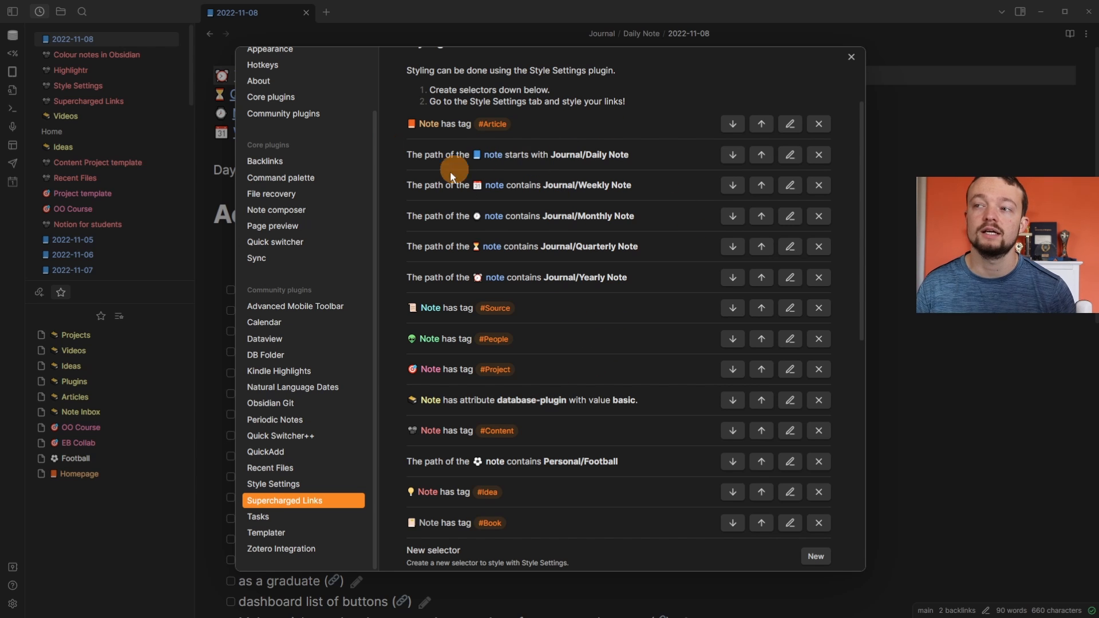
mouse_move(512, 409)
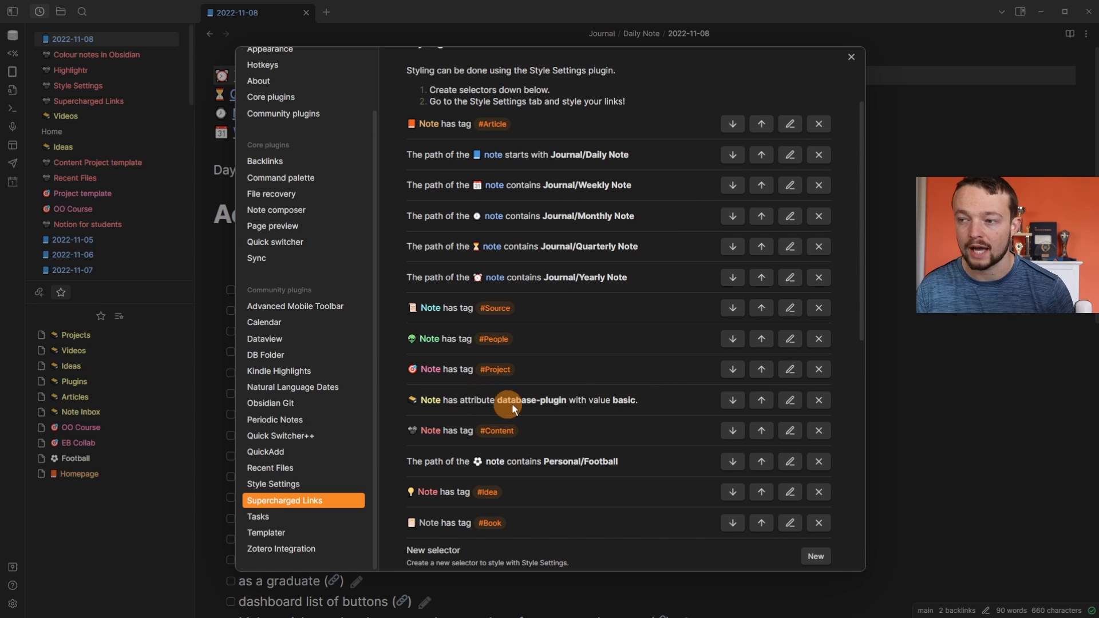
mouse_move(490, 247)
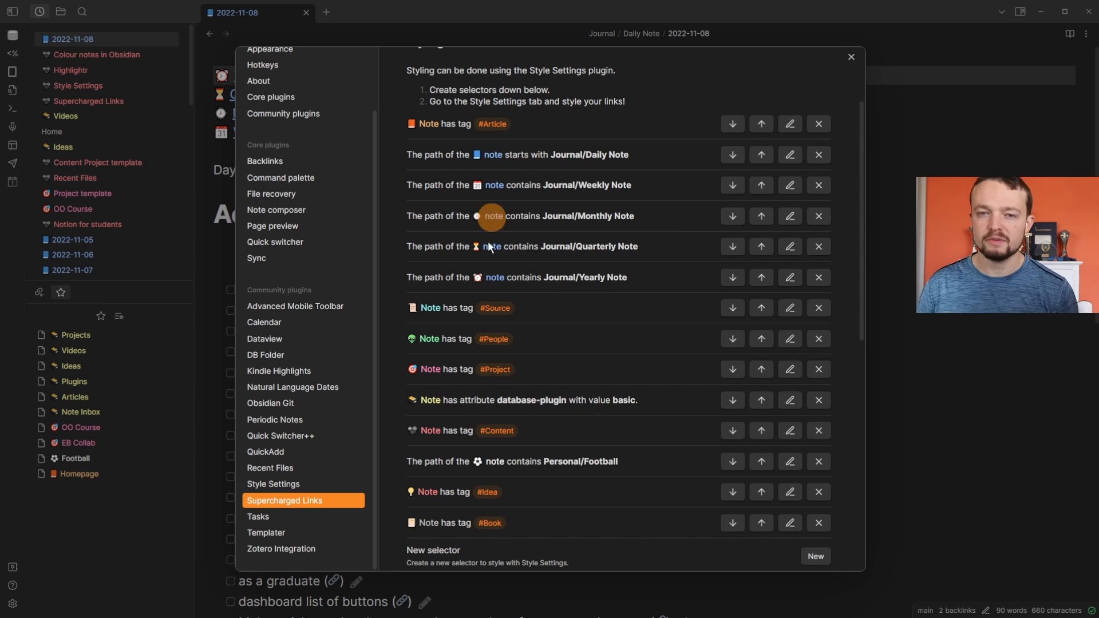
mouse_move(526, 374)
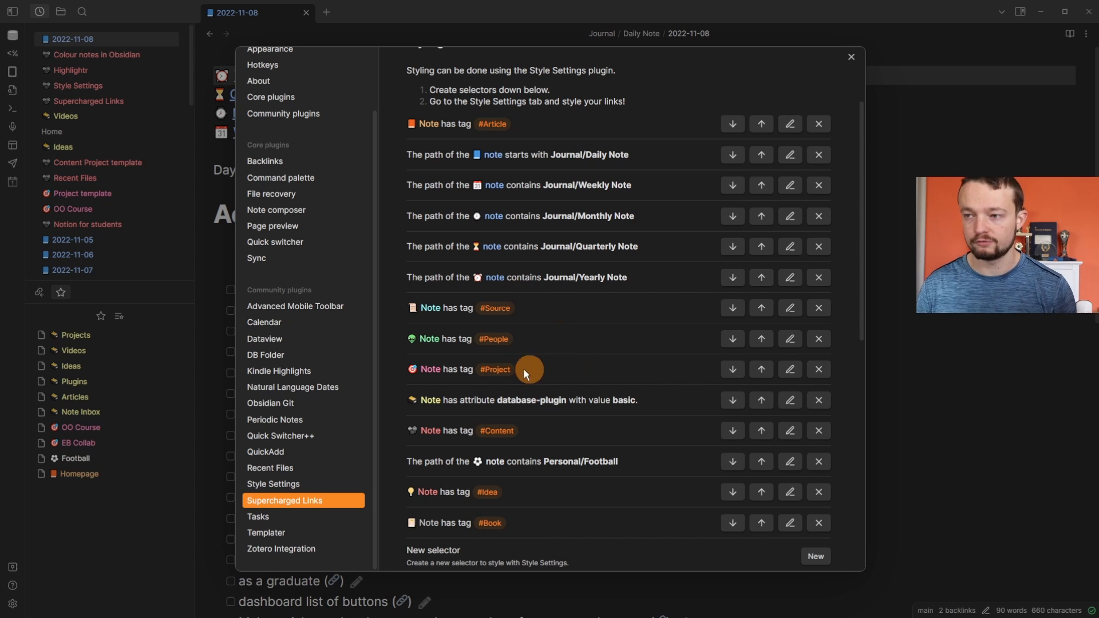
mouse_move(505, 435)
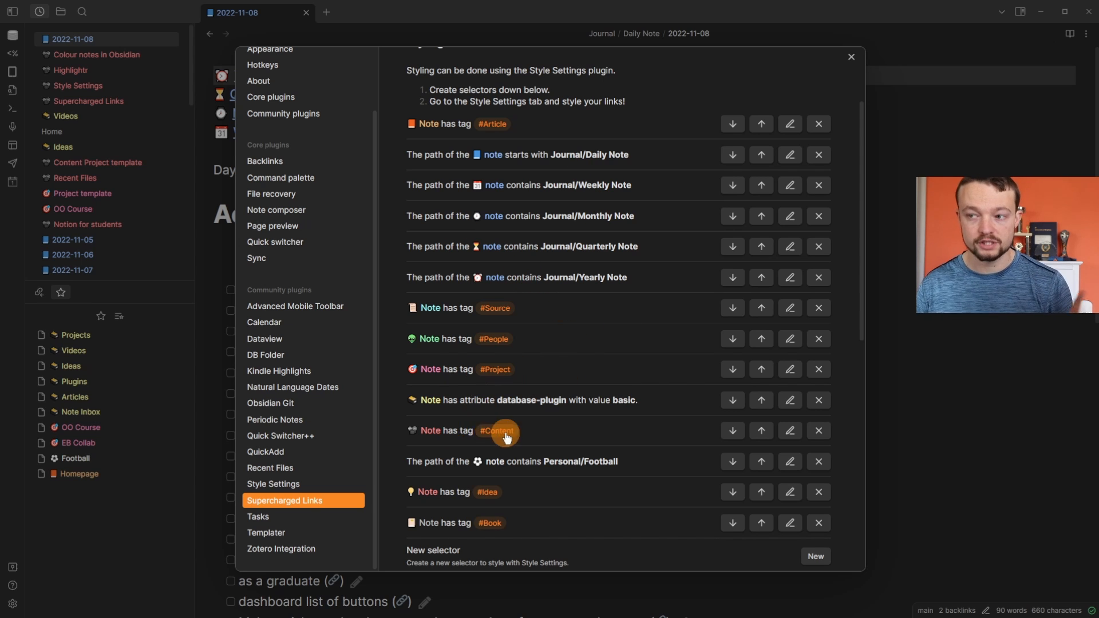
mouse_move(415, 374)
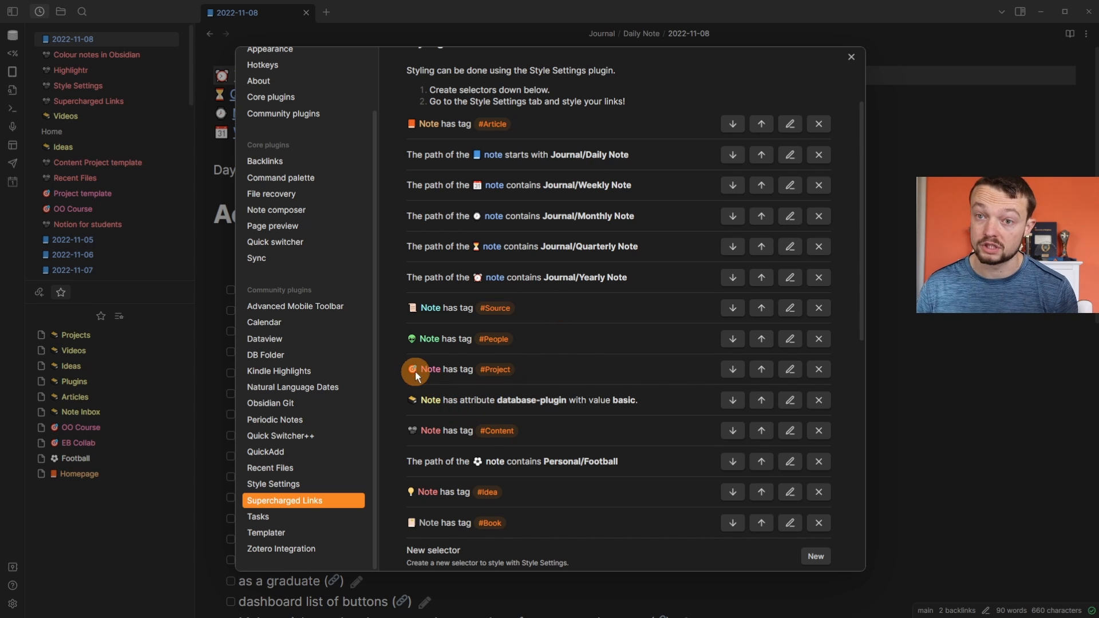
mouse_move(410, 431)
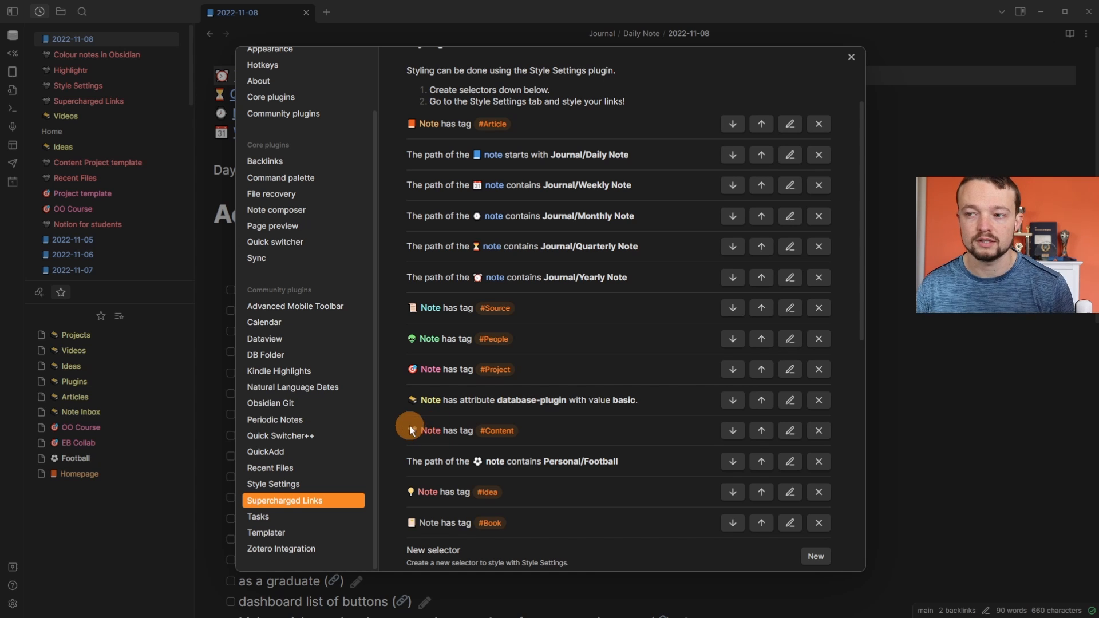
mouse_move(468, 313)
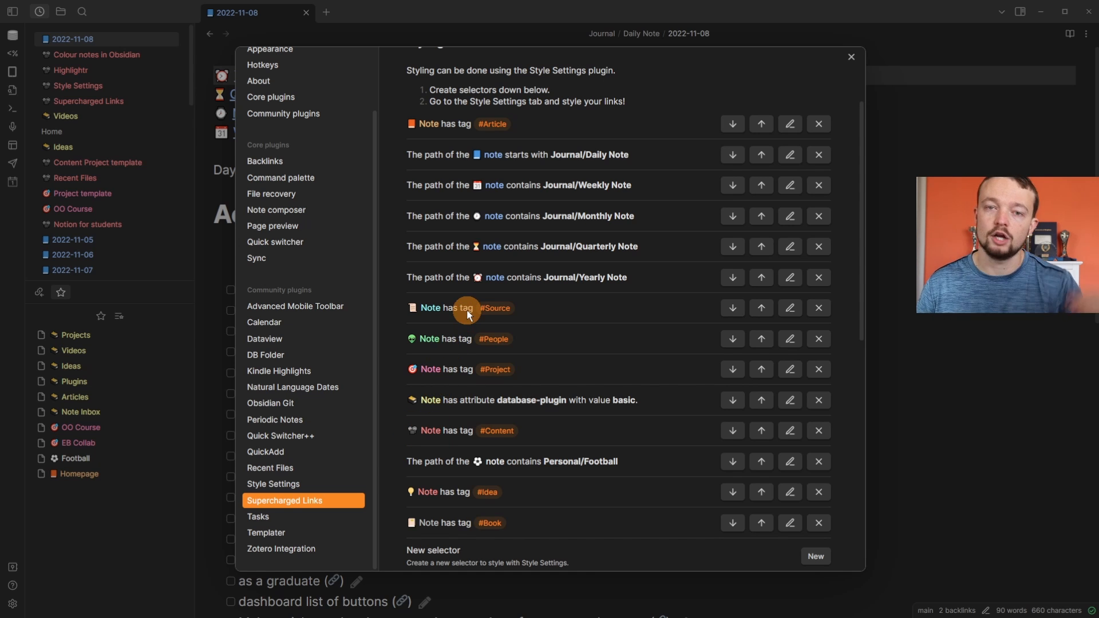
mouse_move(501, 369)
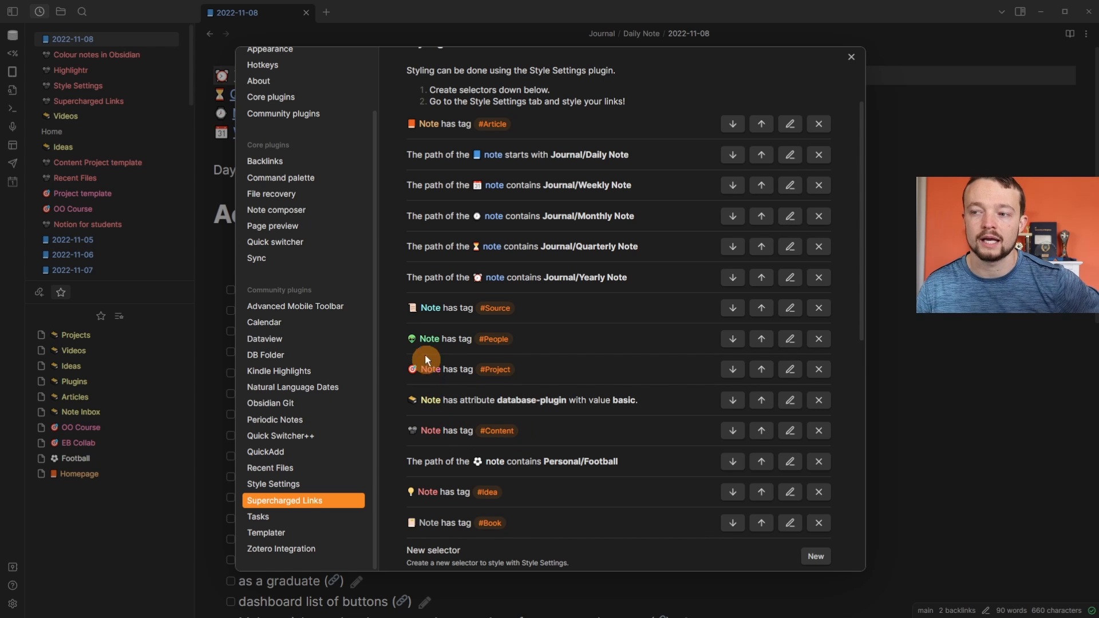
mouse_move(424, 435)
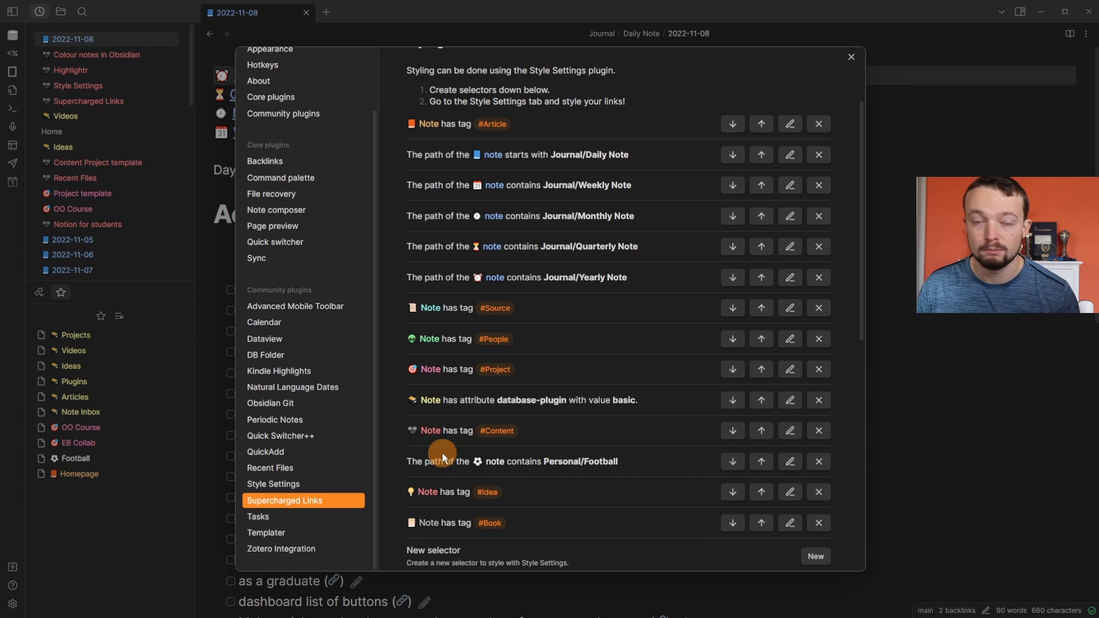
mouse_move(558, 462)
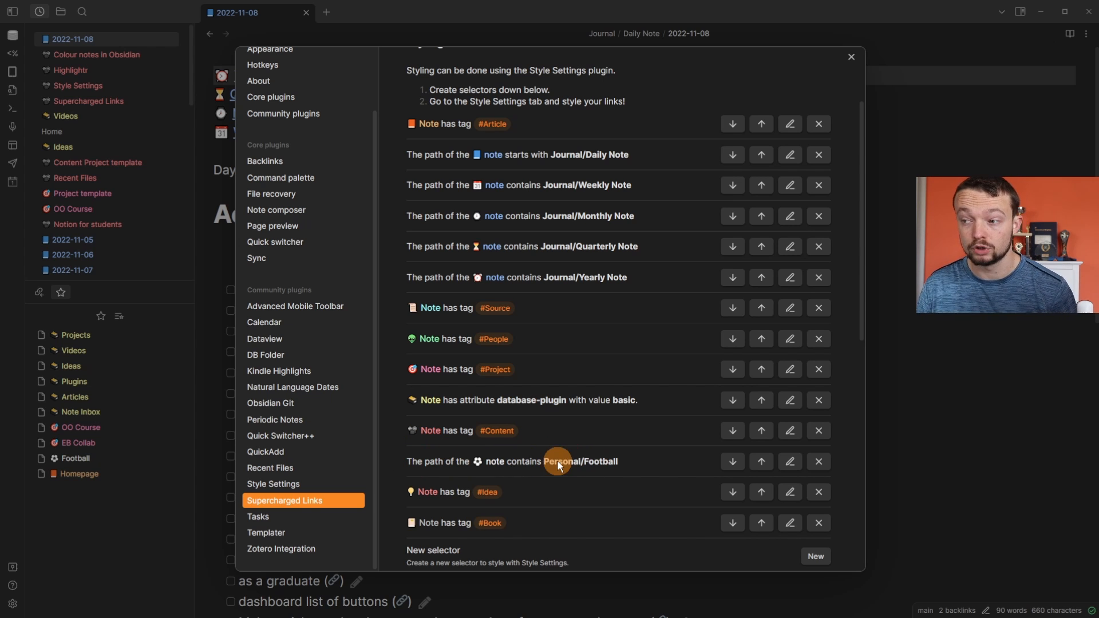
mouse_move(536, 301)
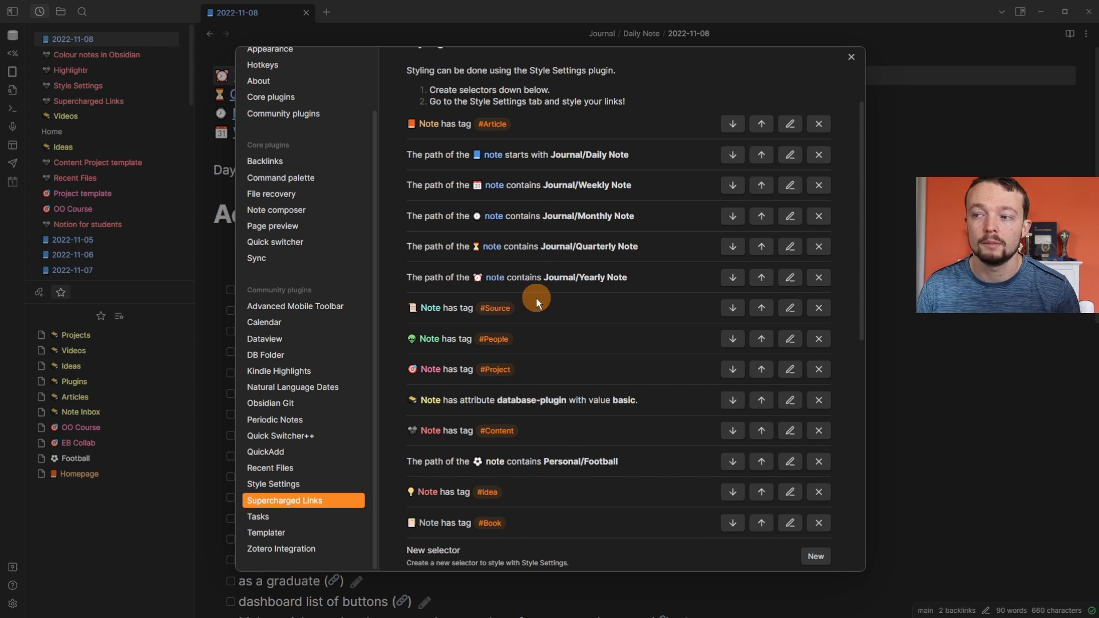
mouse_move(561, 455)
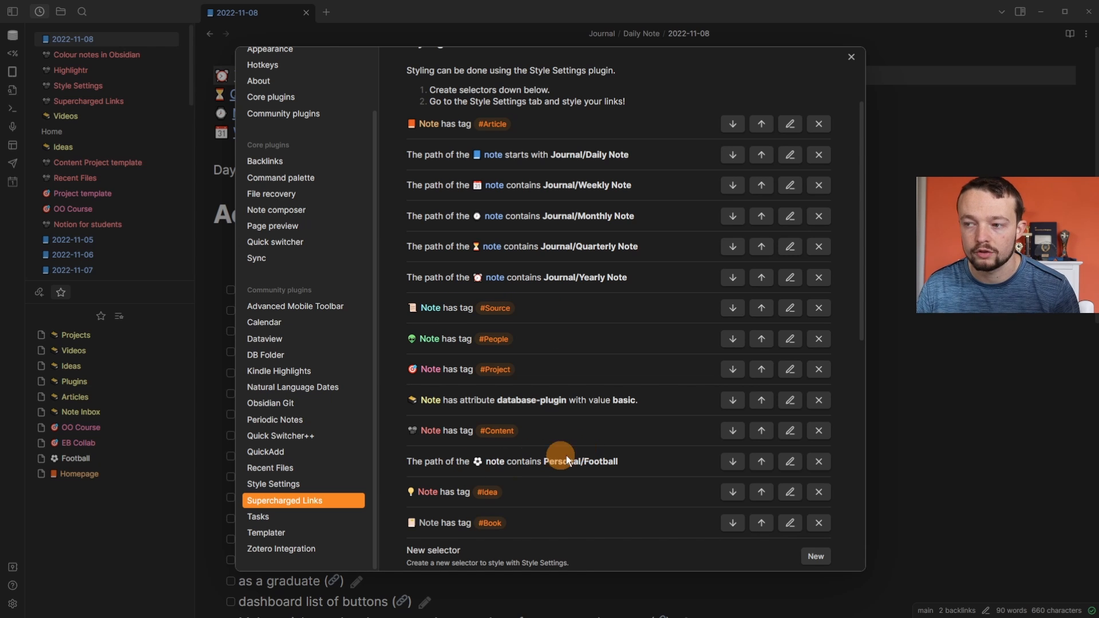
mouse_move(569, 481)
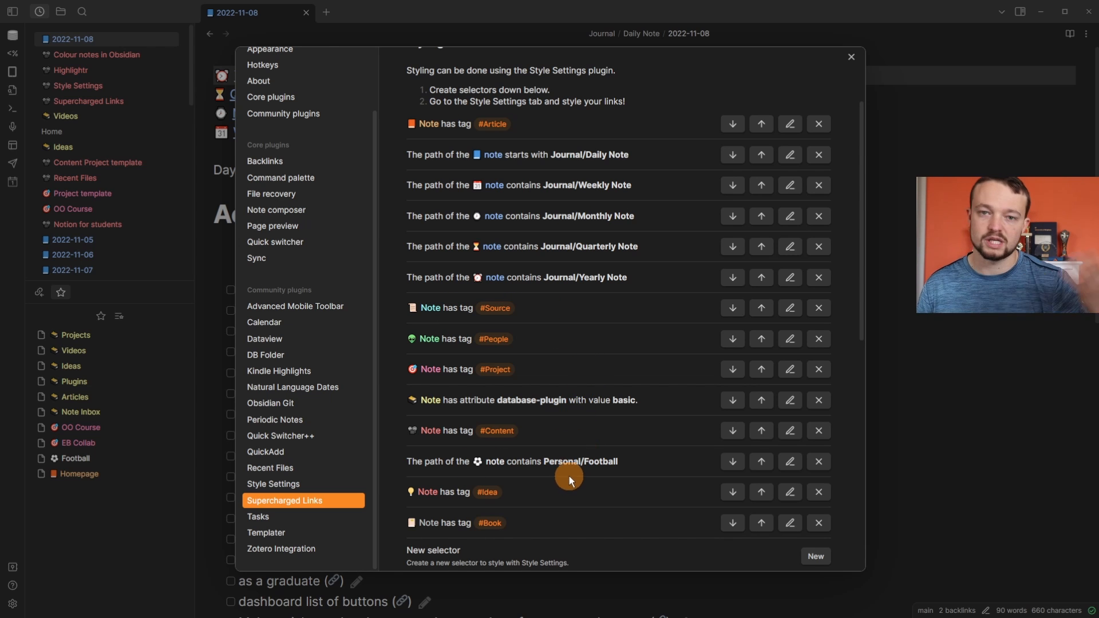